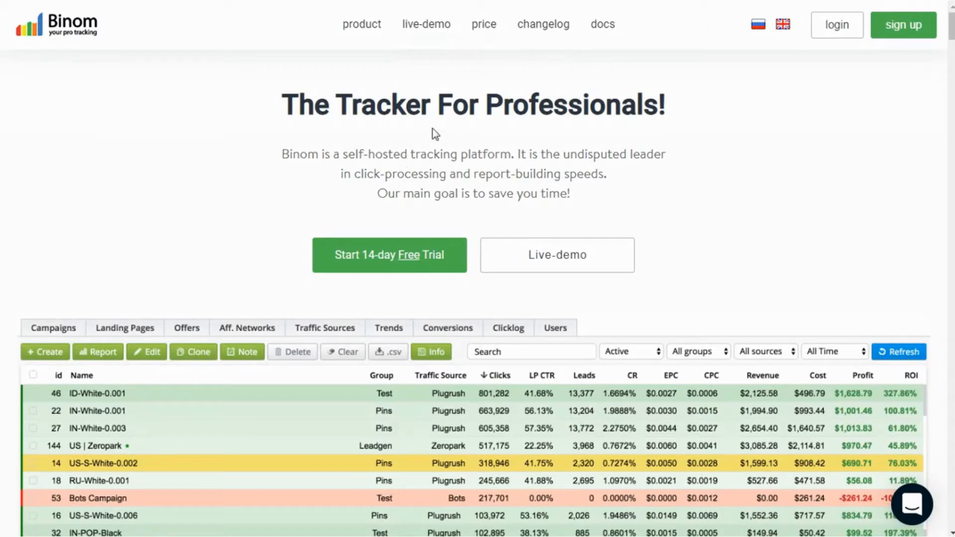
Step: Scroll the homepage past Advantages, distribution, analytics and API sections to the All Features list
scroll("down", 3)
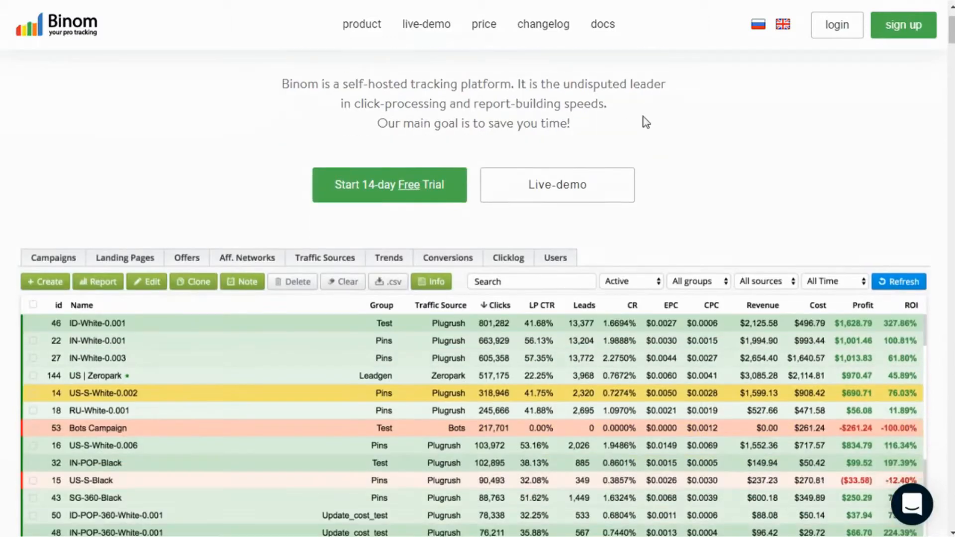
scroll("down", 3)
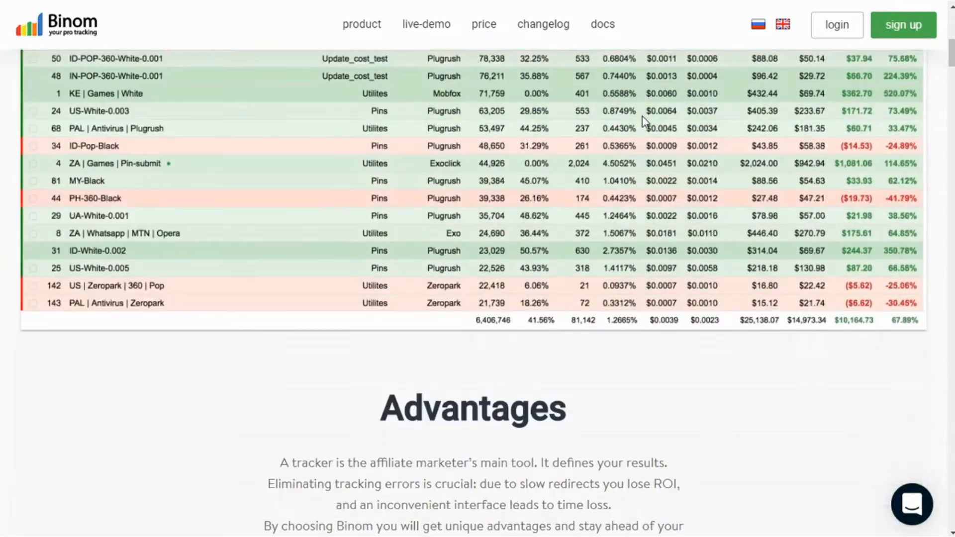
scroll("down", 3)
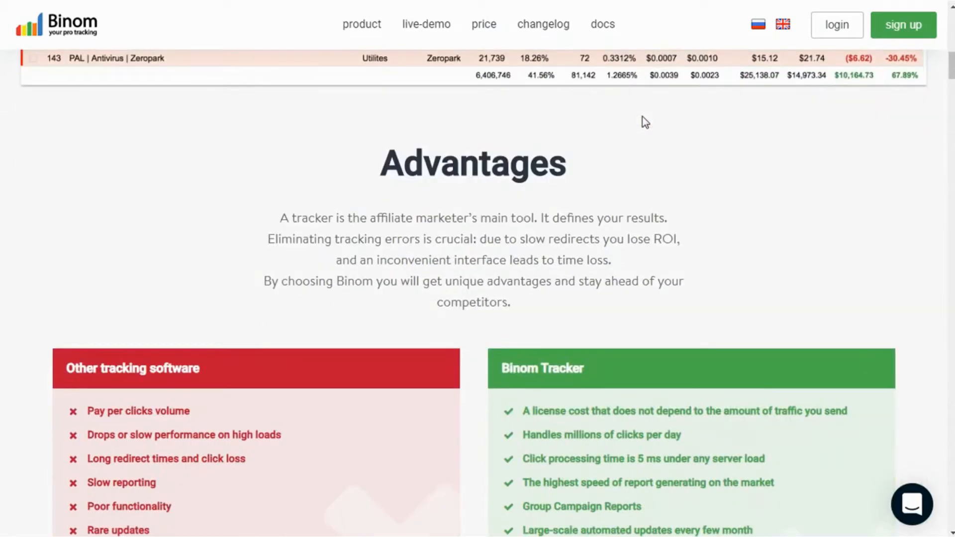
scroll("down", 3)
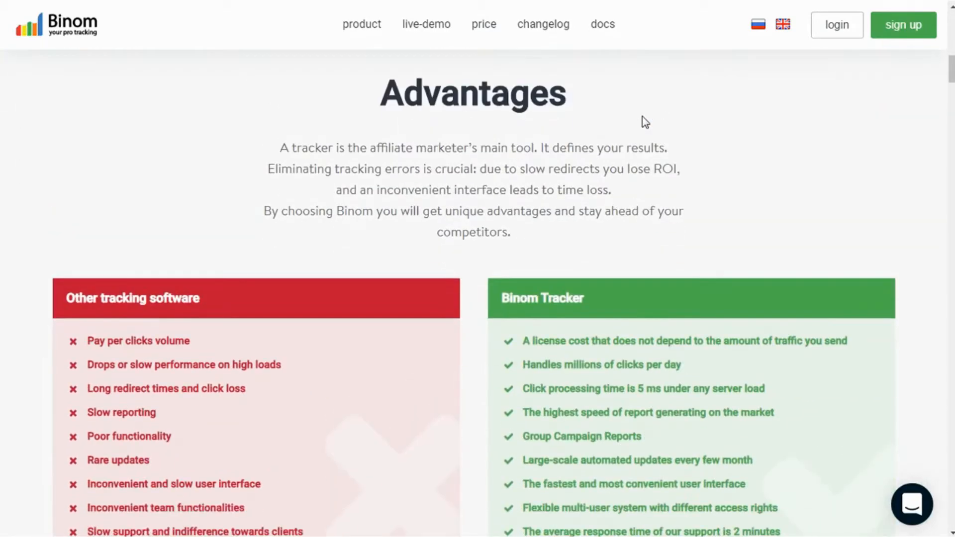
scroll("down", 3)
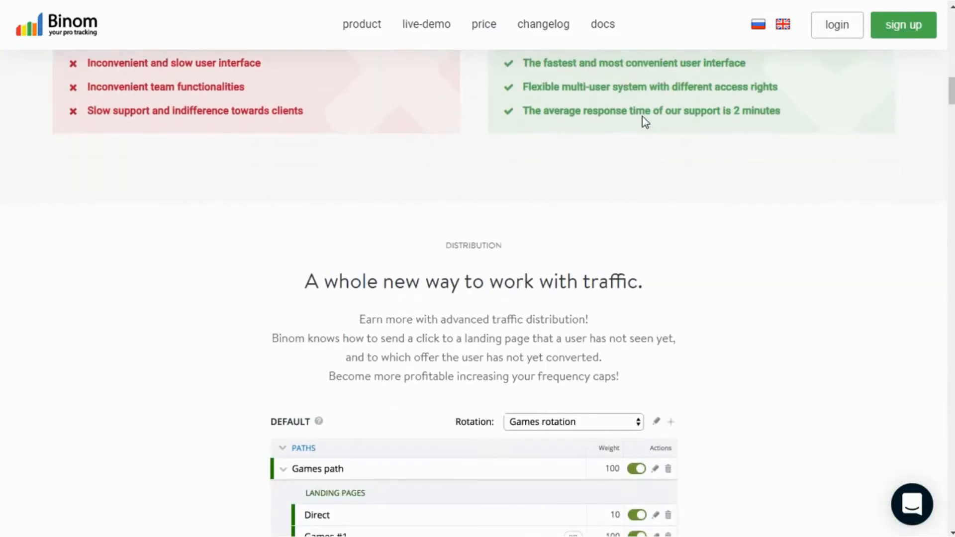
scroll("down", 3)
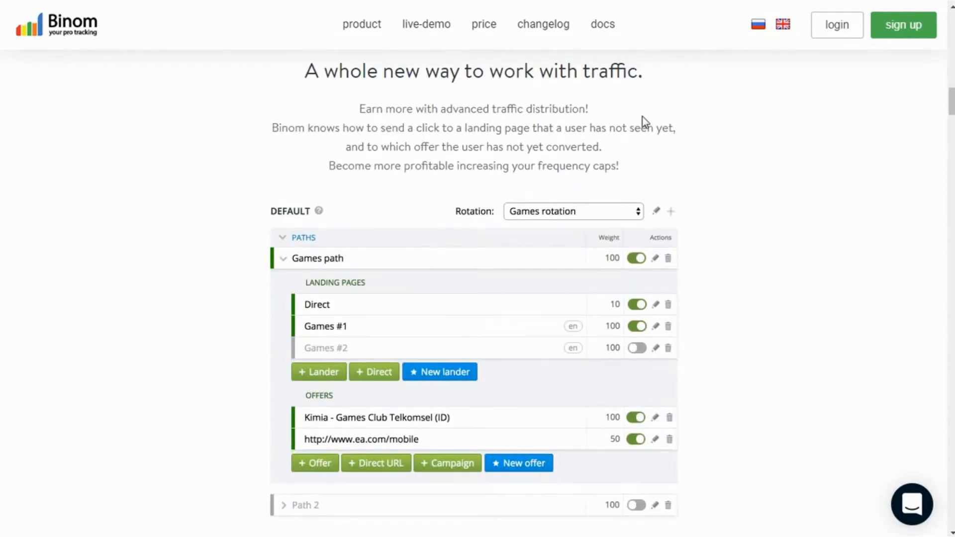
scroll("down", 3)
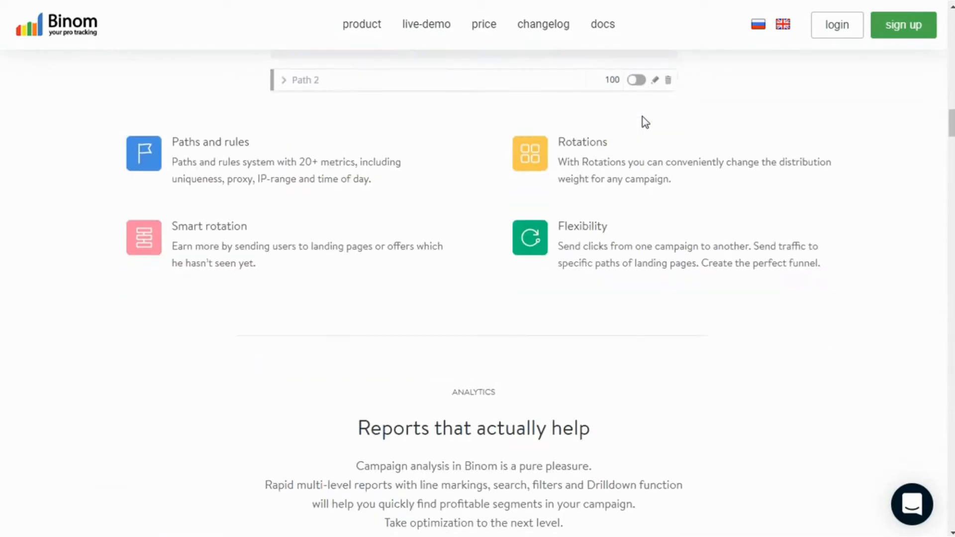
scroll("down", 3)
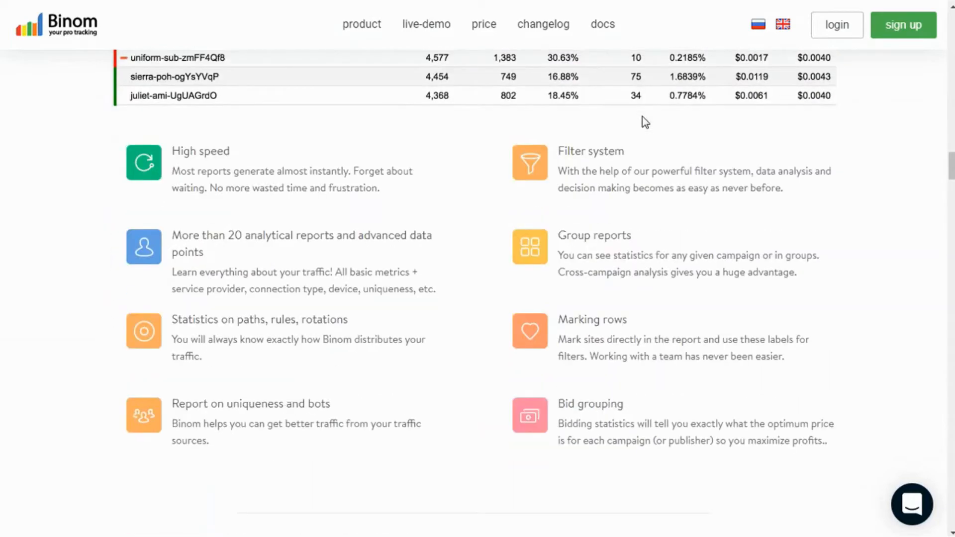
scroll("down", 3)
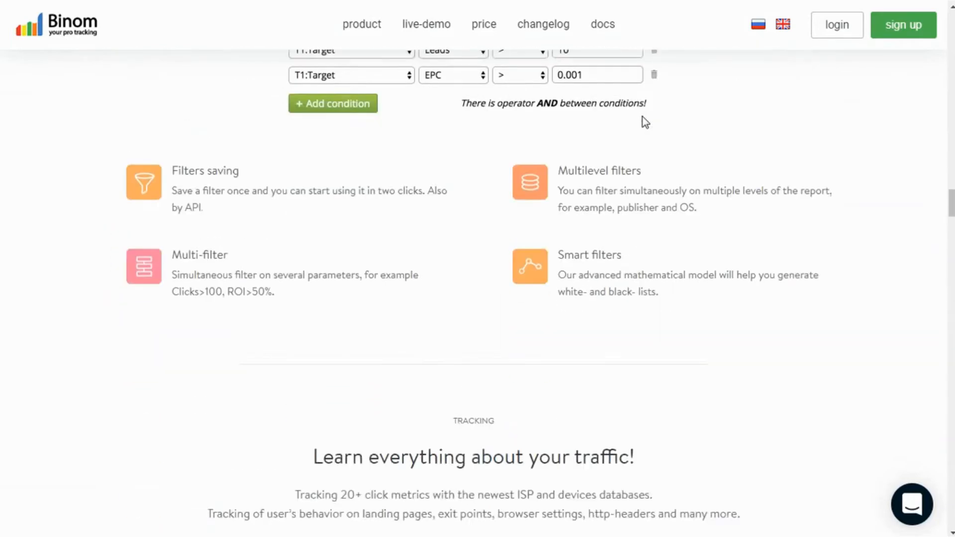
scroll("down", 3)
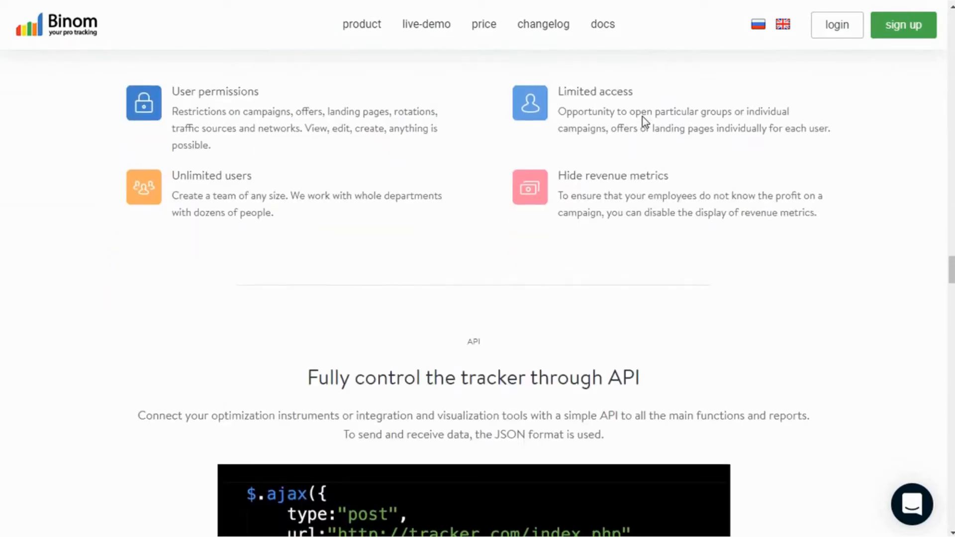
scroll("down", 3)
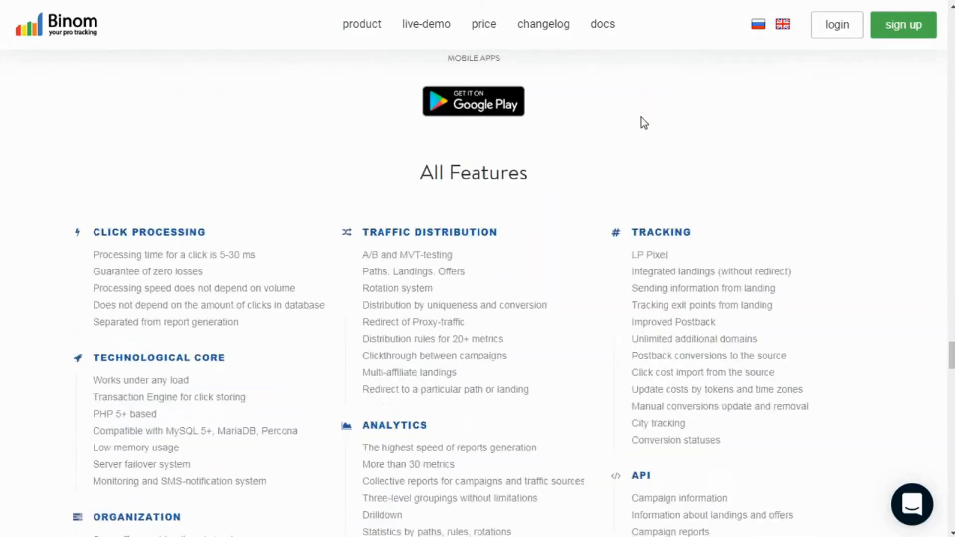
scroll("down", 3)
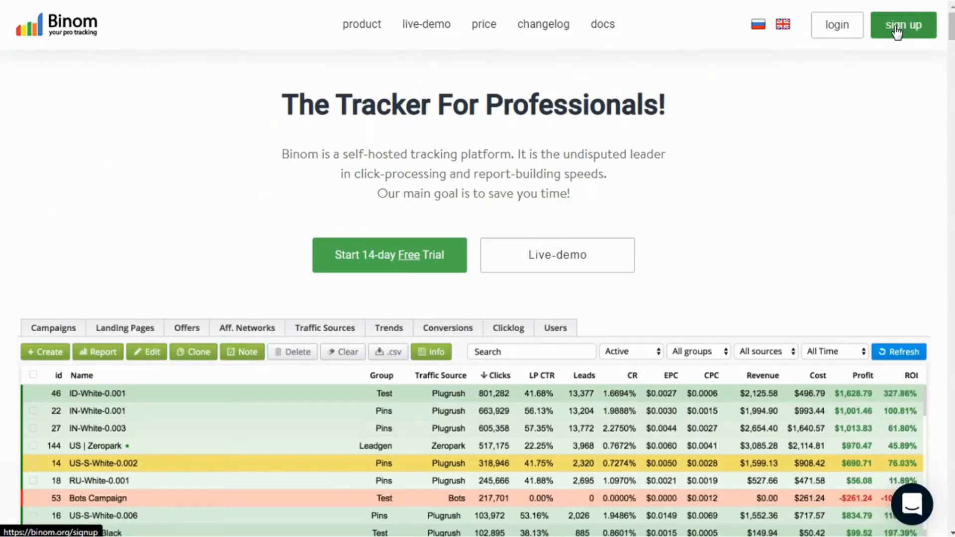
mouse_move(890, 36)
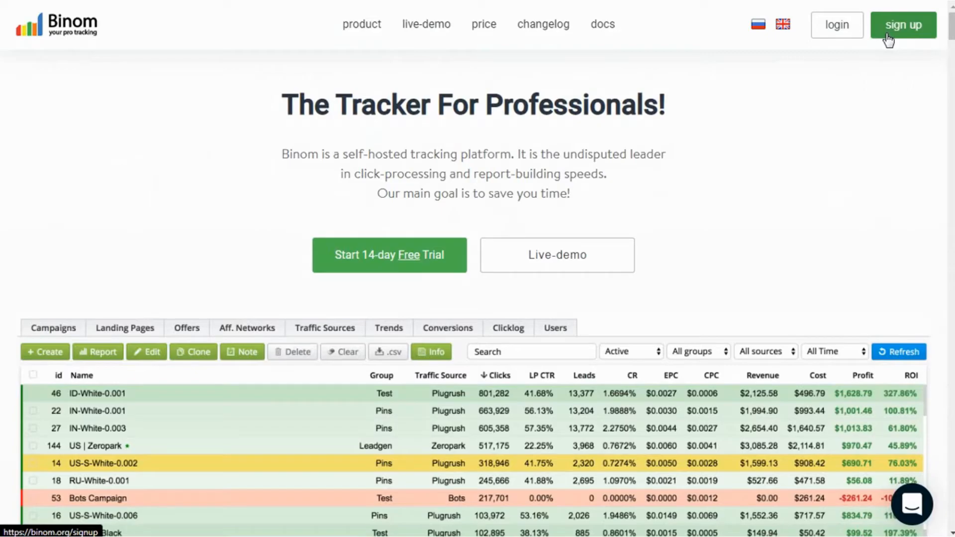
Step: Enter the member account dashboard from the top-right banner button
left_click(901, 24)
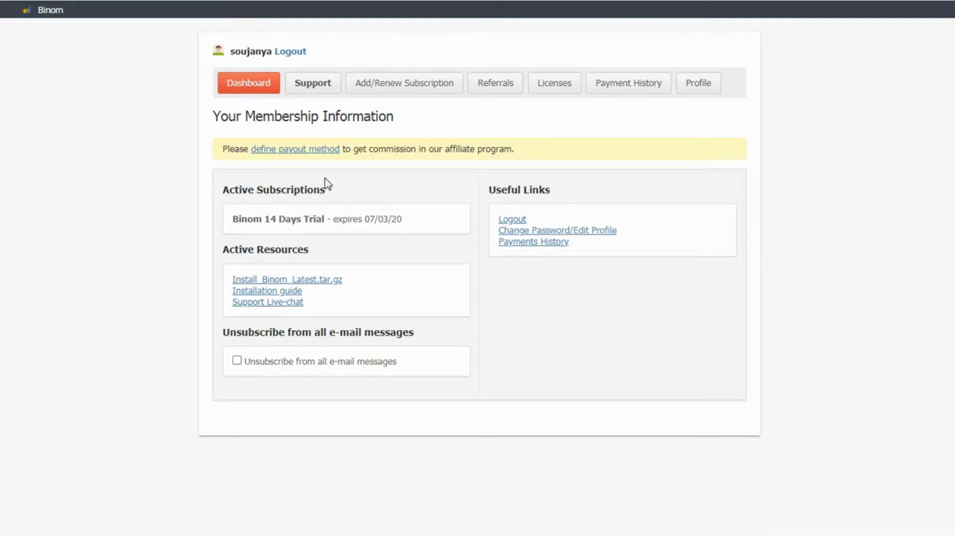
mouse_move(372, 248)
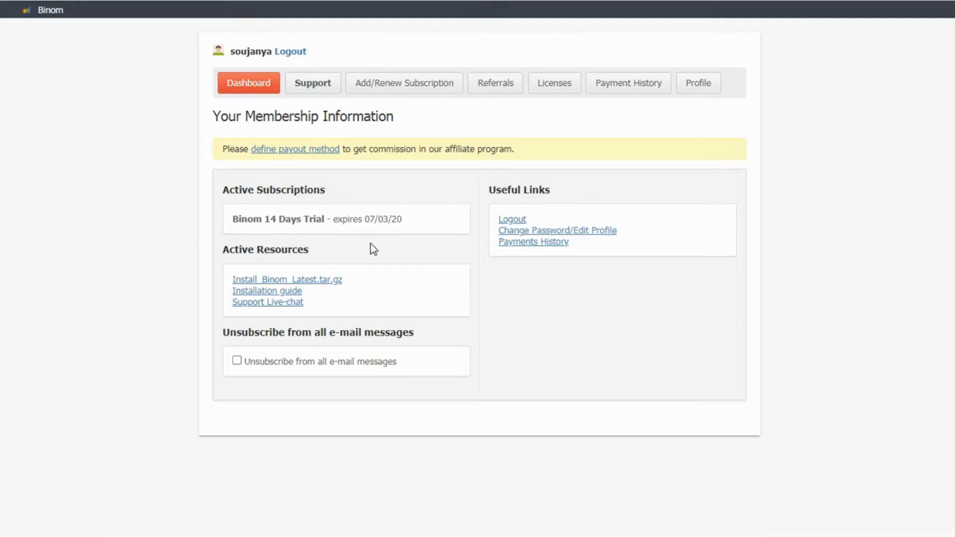
mouse_move(255, 243)
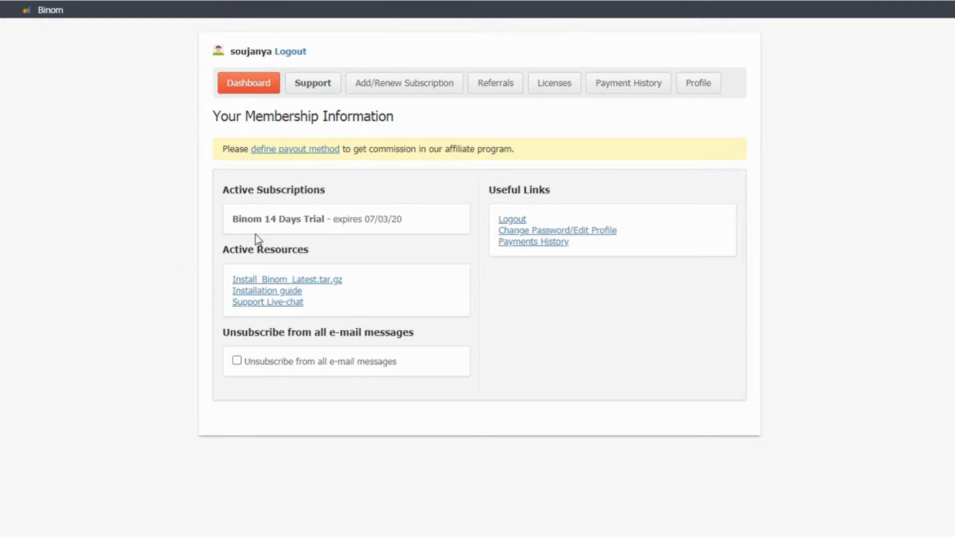
mouse_move(327, 286)
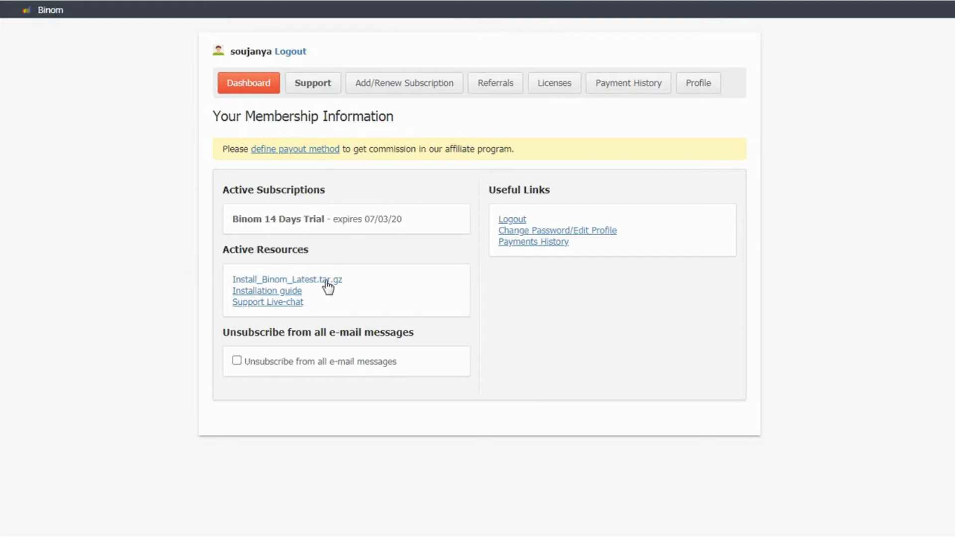
mouse_move(326, 287)
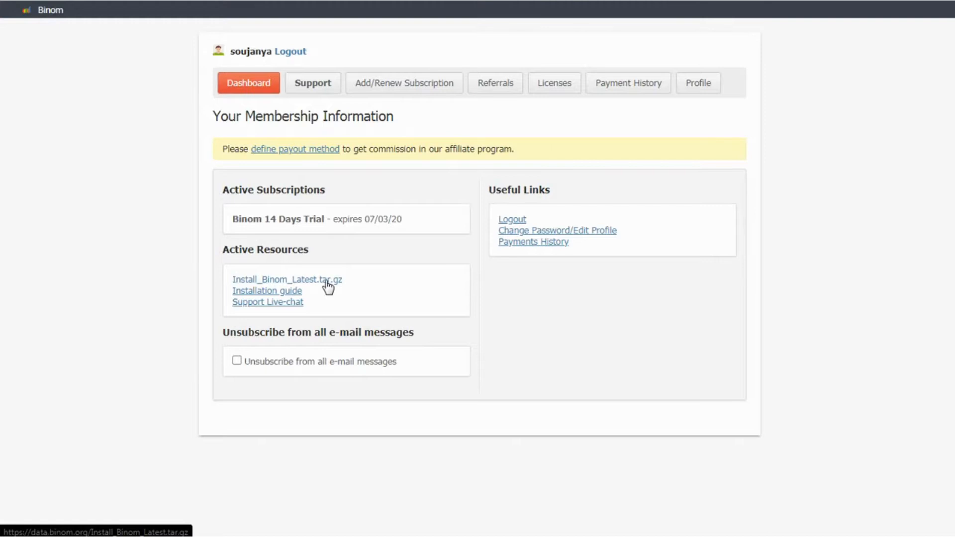
mouse_move(261, 306)
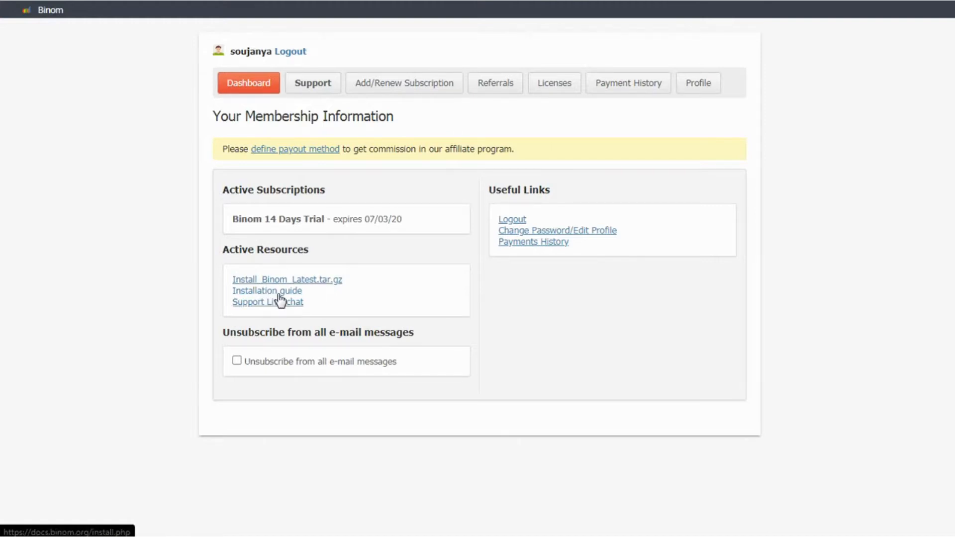
mouse_move(283, 294)
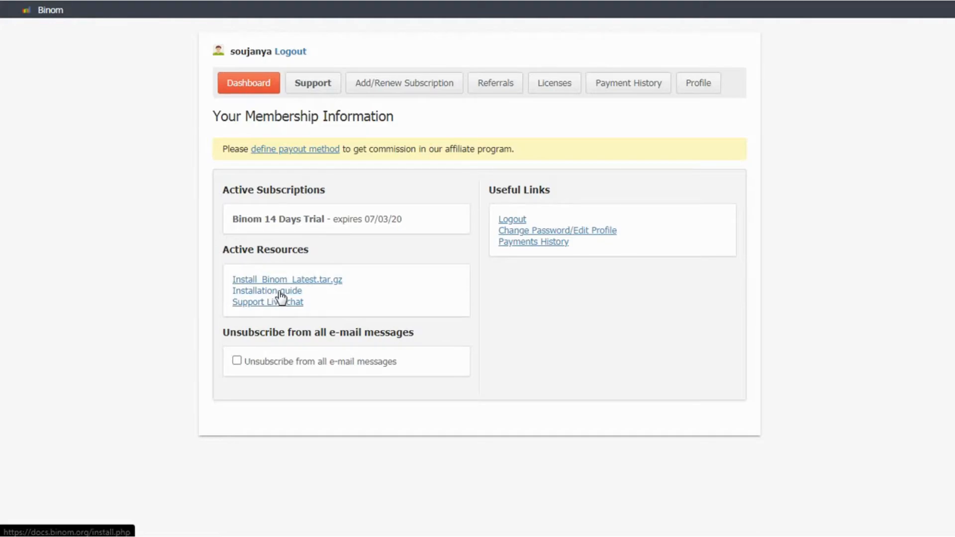
Step: Follow the Installation guide link under Active Resources to the tracker docs
left_click(266, 290)
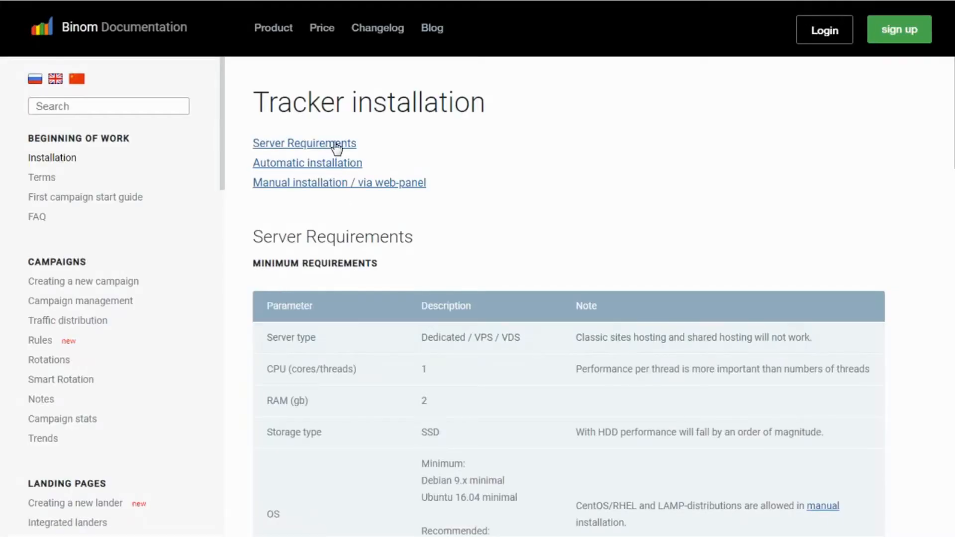
Step: Read down the server requirements to the Automatic installation section and its video
scroll("down", 3)
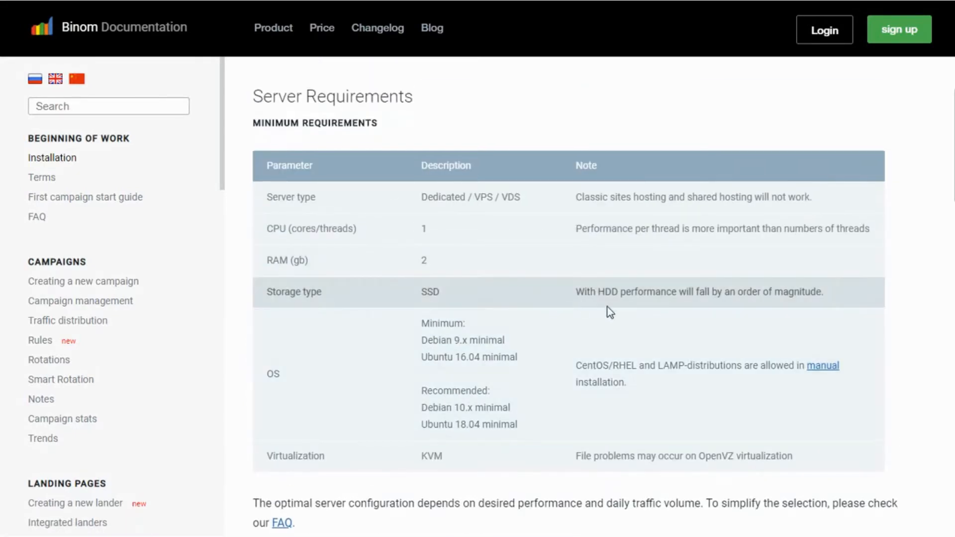
scroll("down", 3)
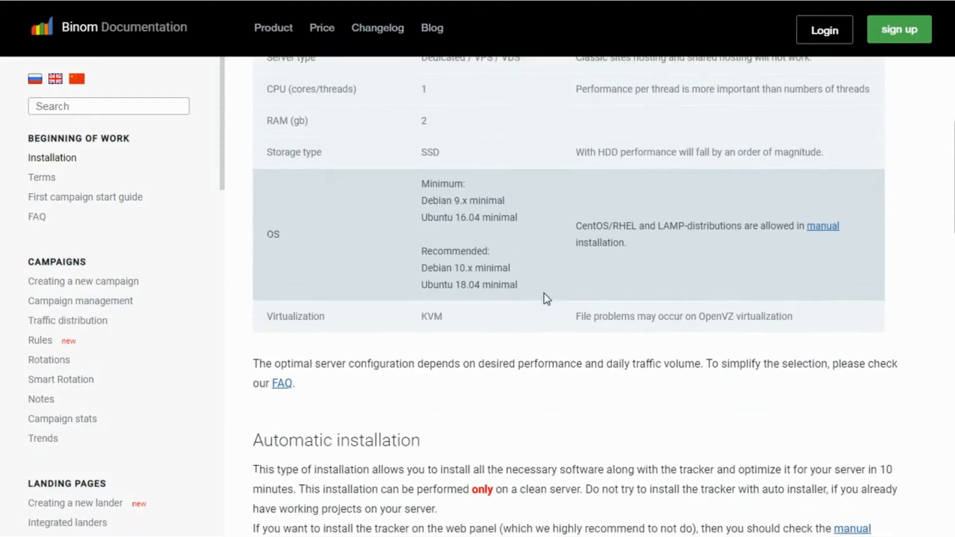
scroll("down", 3)
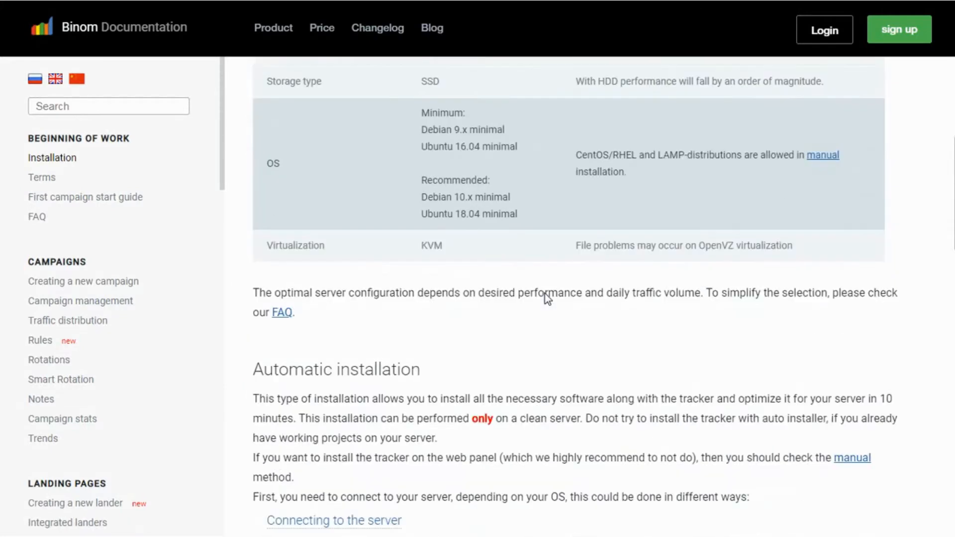
scroll("down", 3)
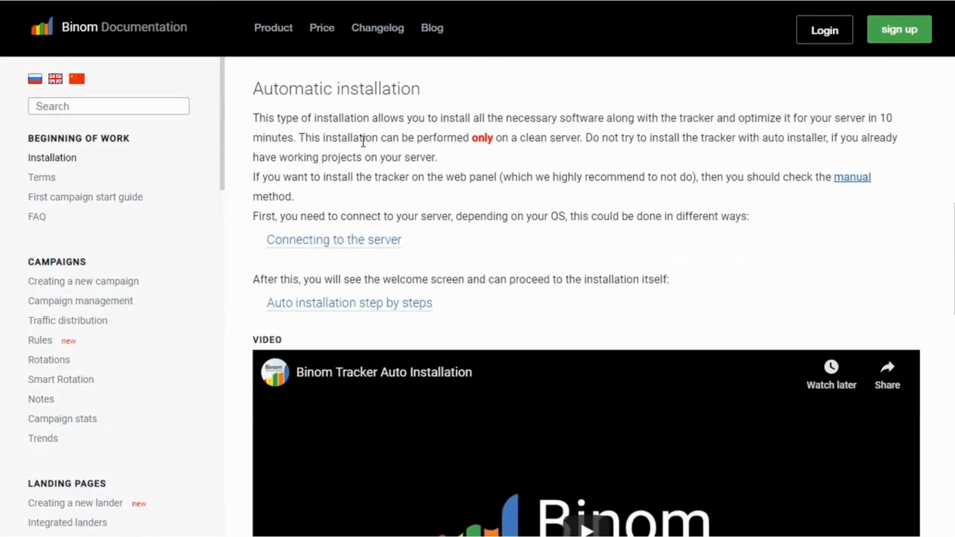
mouse_move(618, 115)
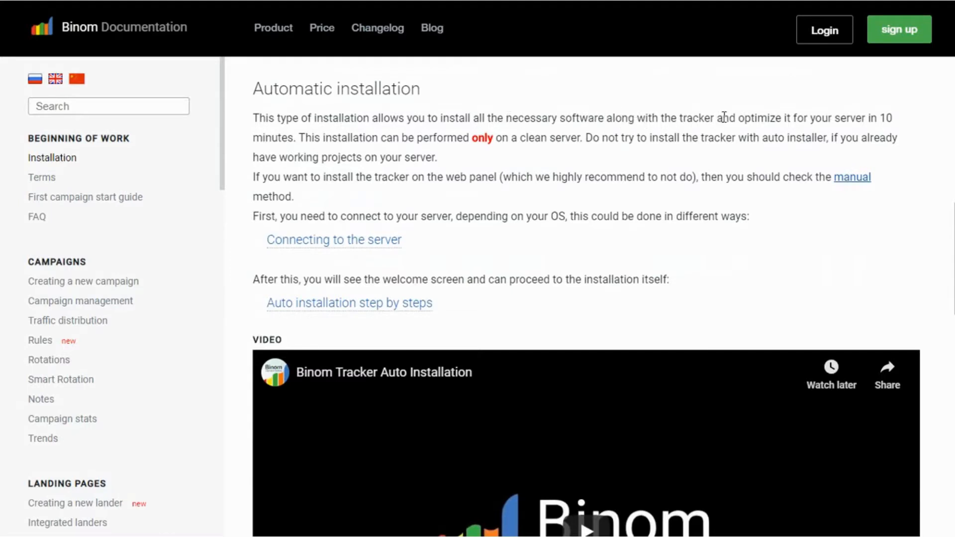
mouse_move(346, 157)
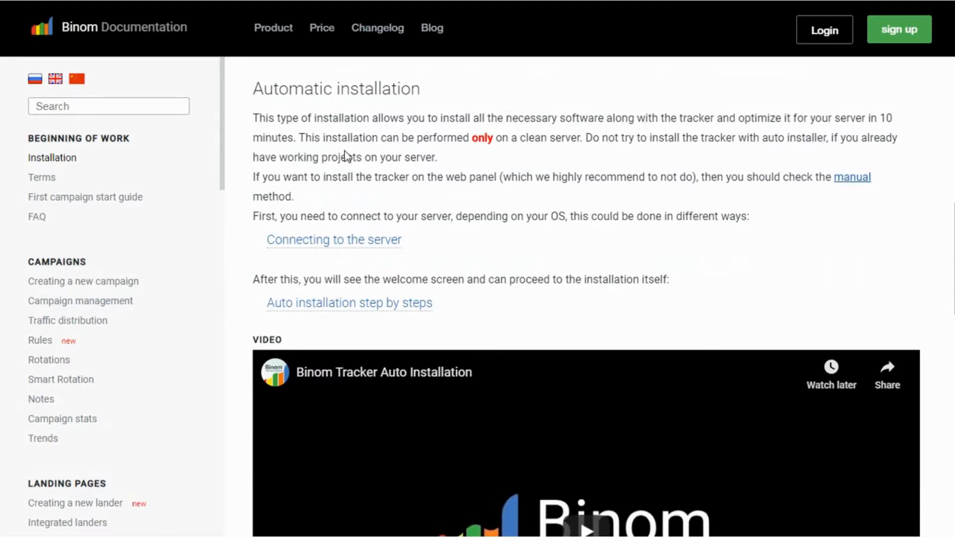
mouse_move(421, 154)
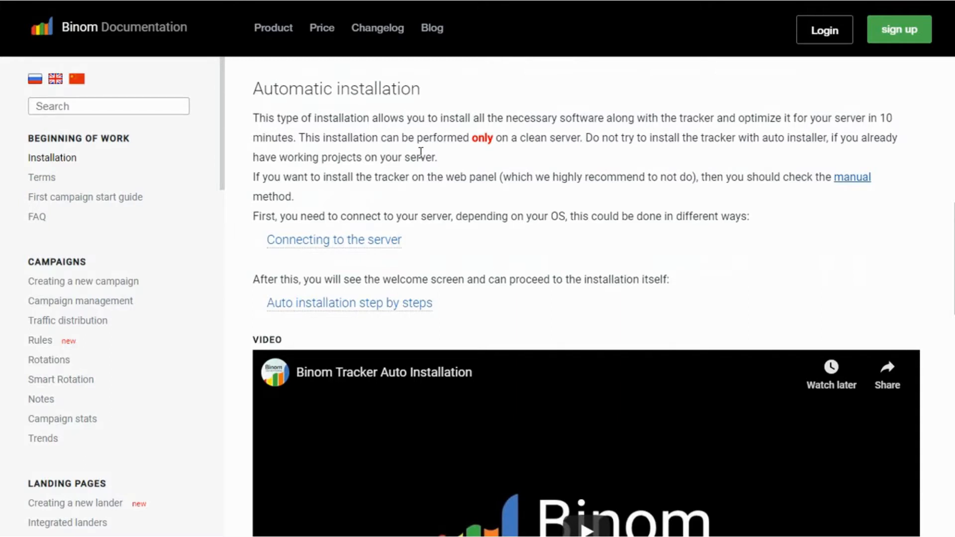
mouse_move(497, 257)
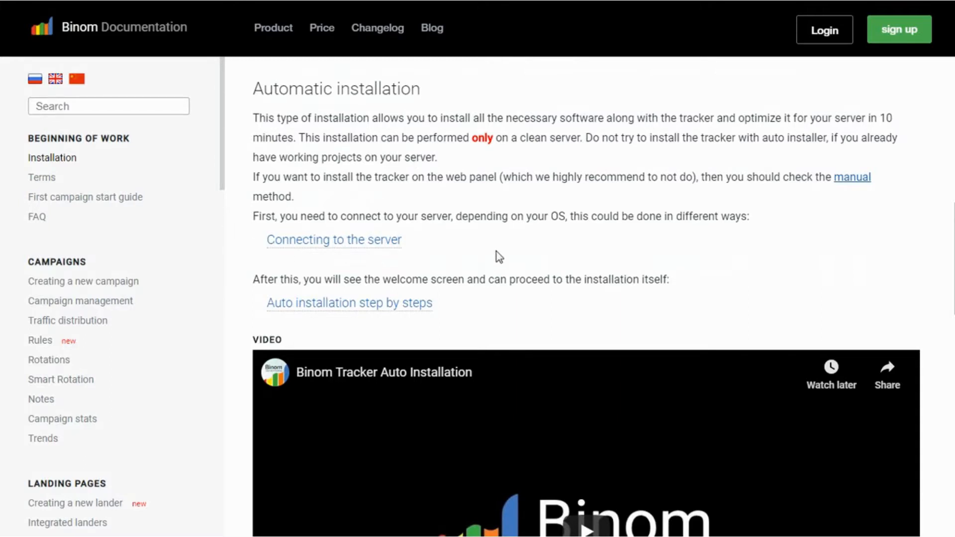
mouse_move(829, 165)
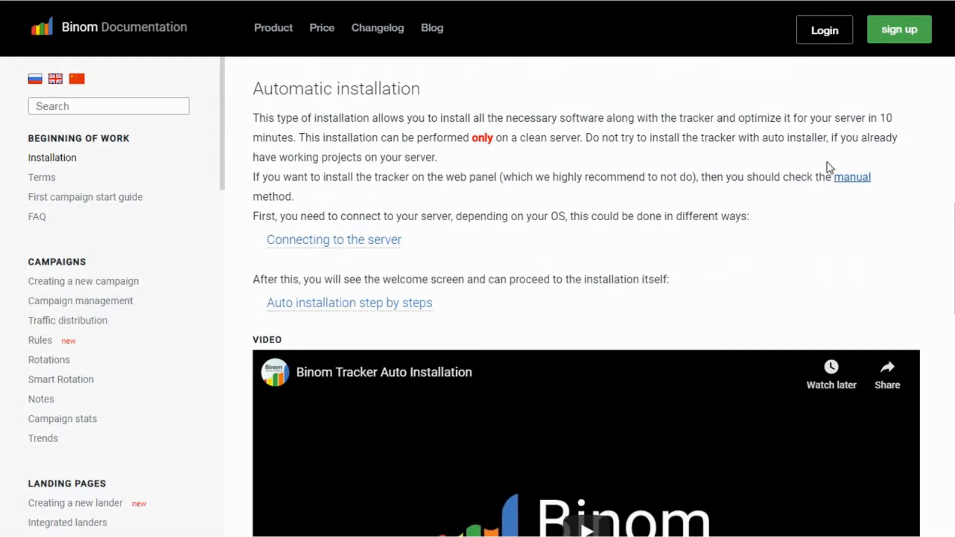
mouse_move(545, 238)
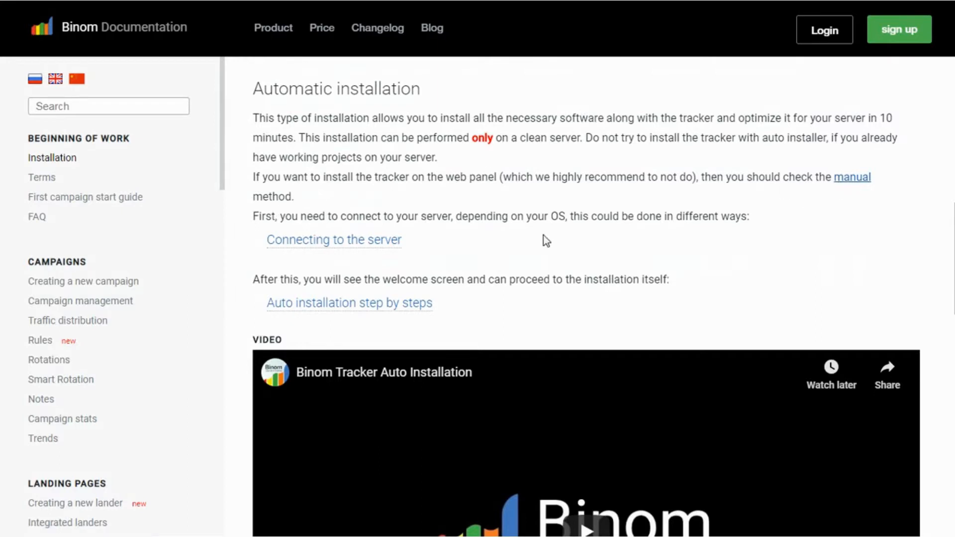
mouse_move(387, 261)
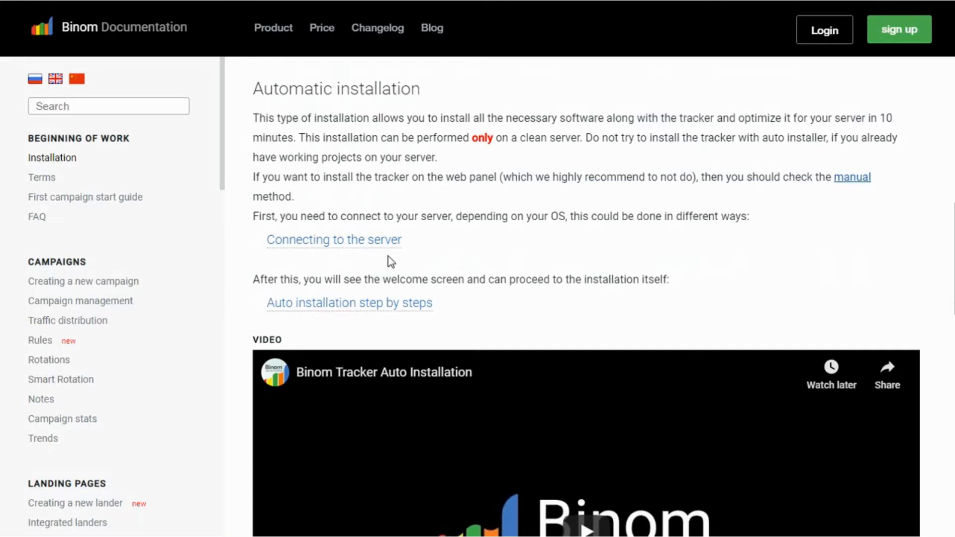
Step: Scroll past the video to the Manual installation software requirements table
scroll("down", 3)
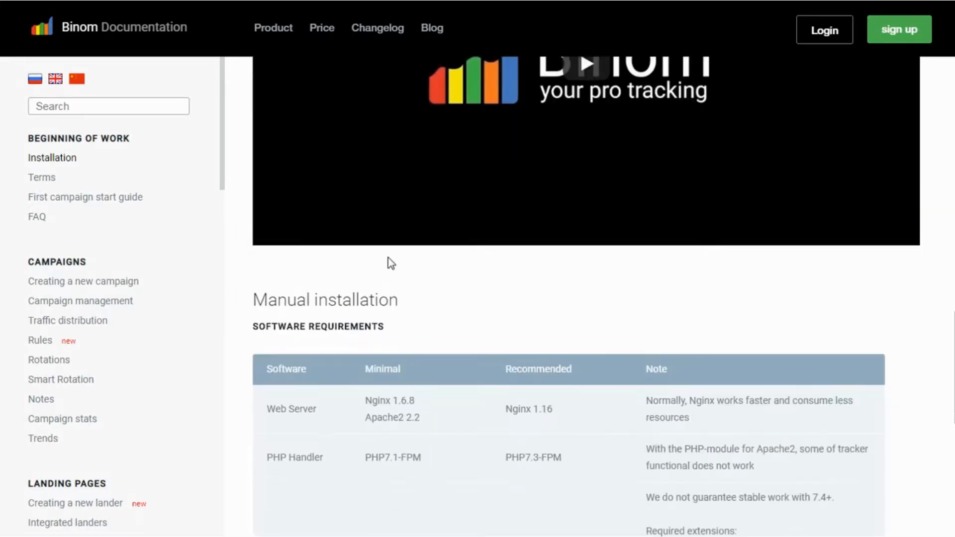
scroll("down", 3)
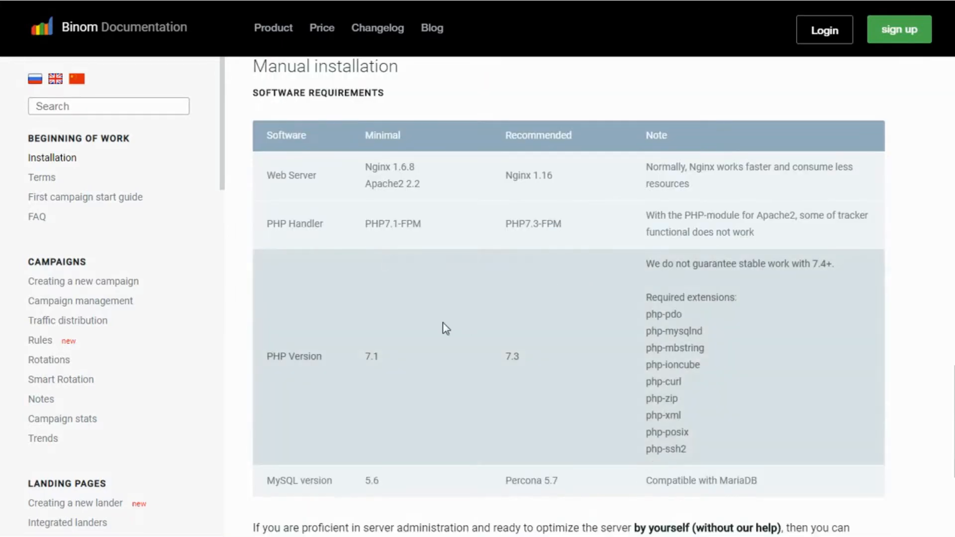
scroll("down", 3)
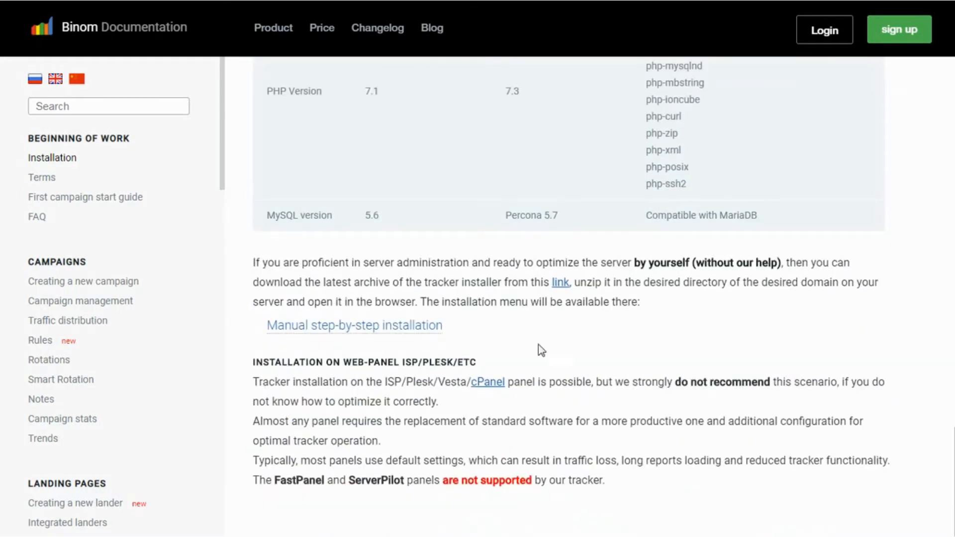
mouse_move(544, 350)
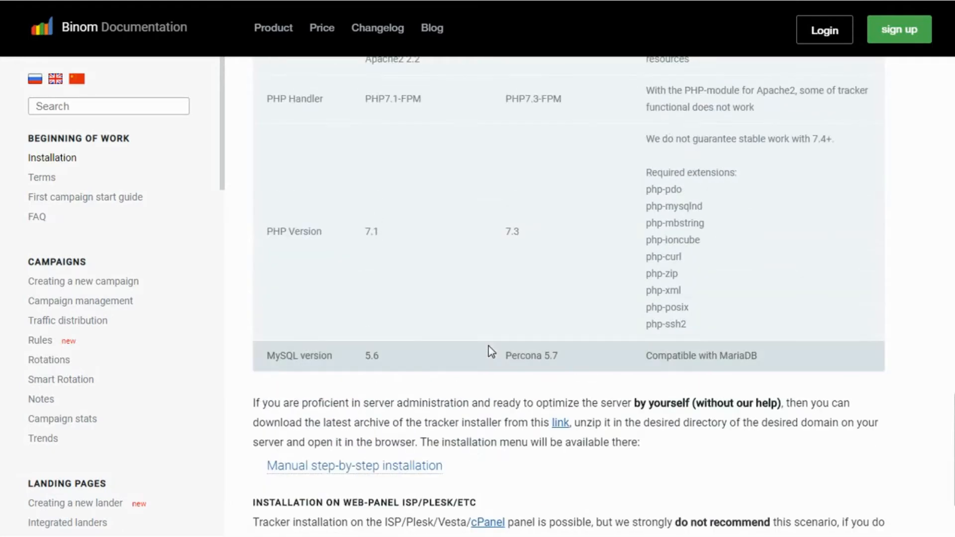
scroll("up", 3)
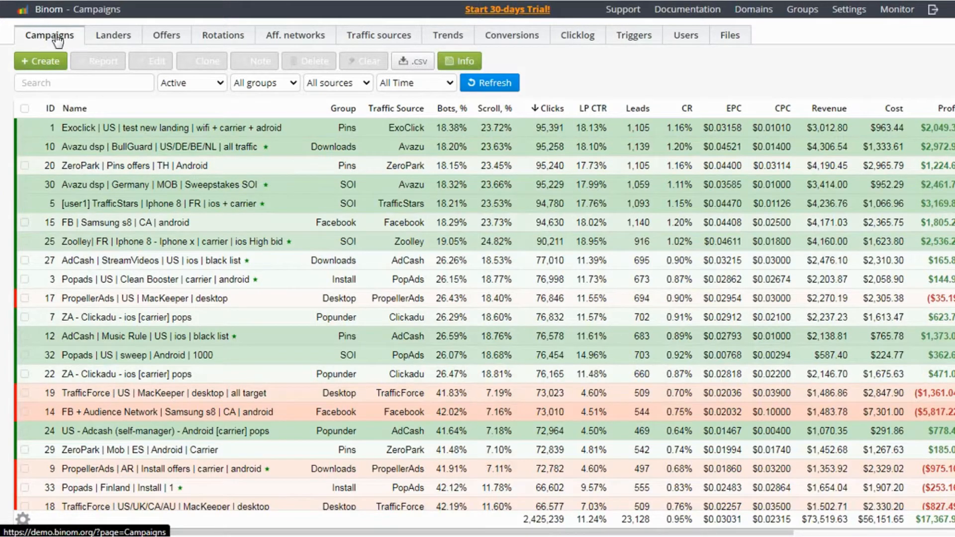
Step: Start creating a new campaign from the Campaigns list
left_click(40, 62)
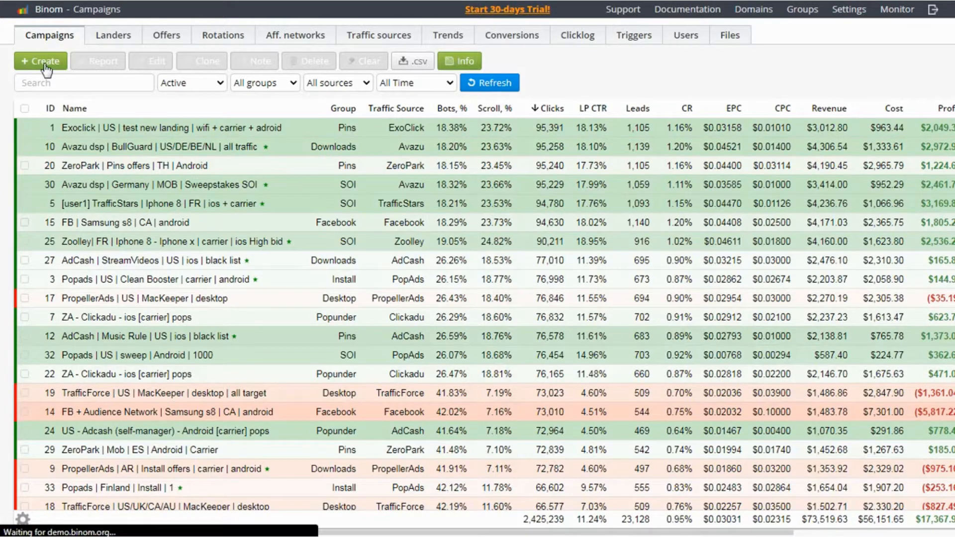
Step: Name the new campaign 'Campaign 1'
left_click(37, 62)
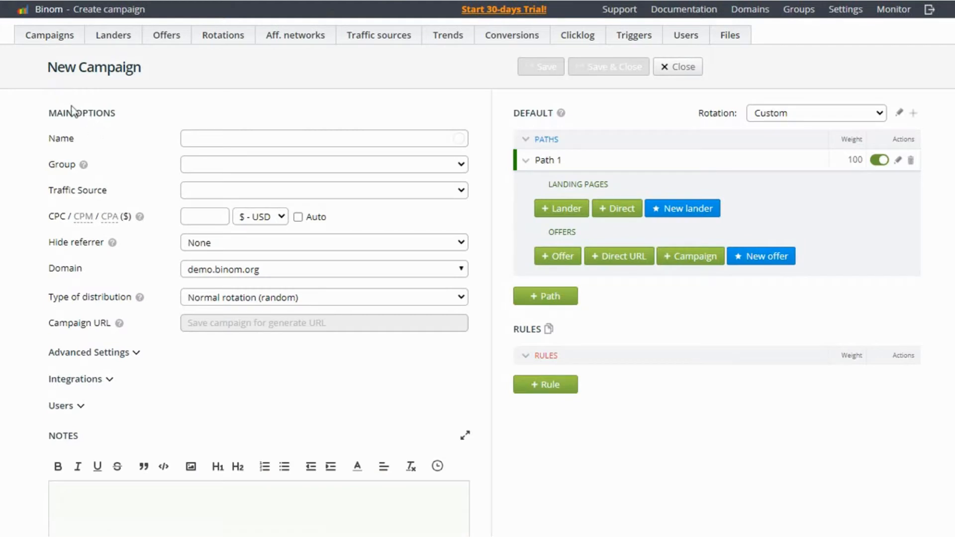
mouse_move(112, 88)
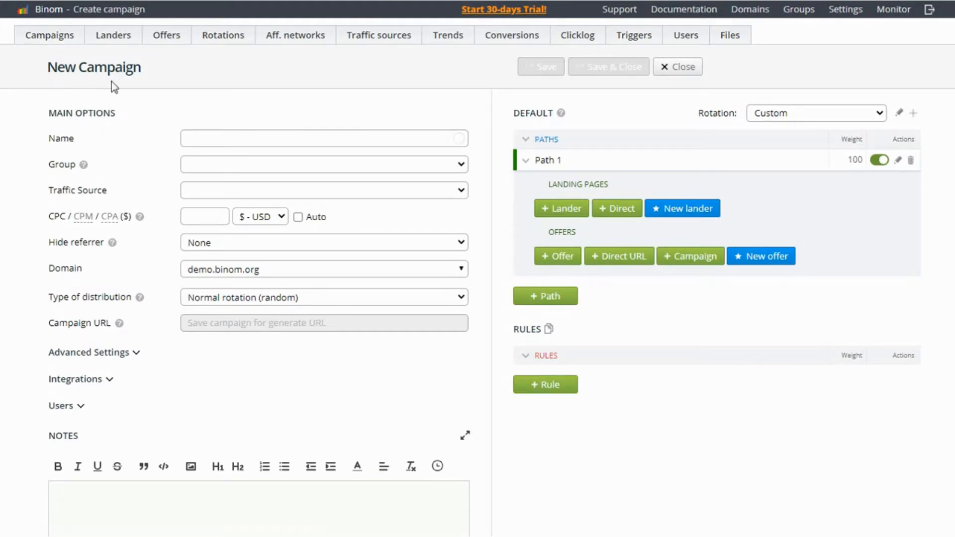
mouse_move(166, 115)
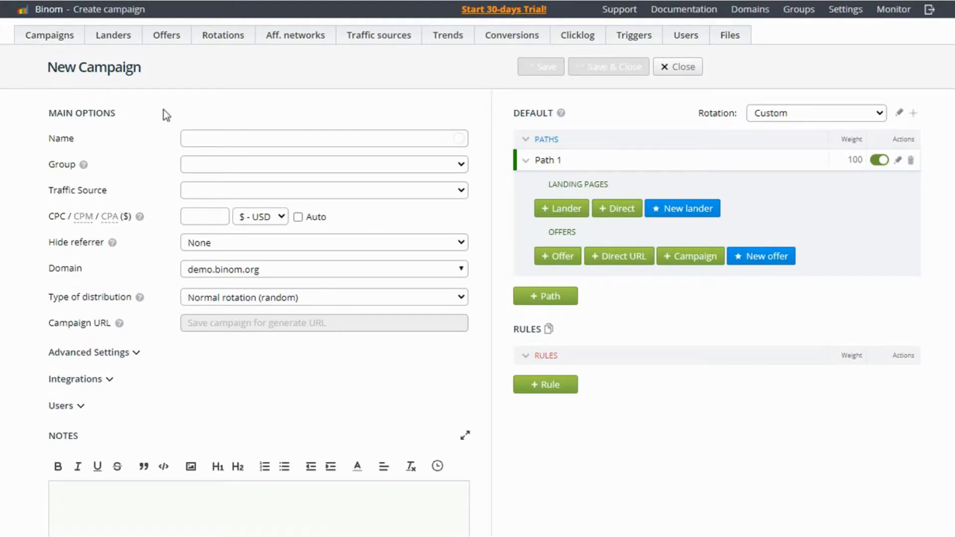
mouse_move(177, 260)
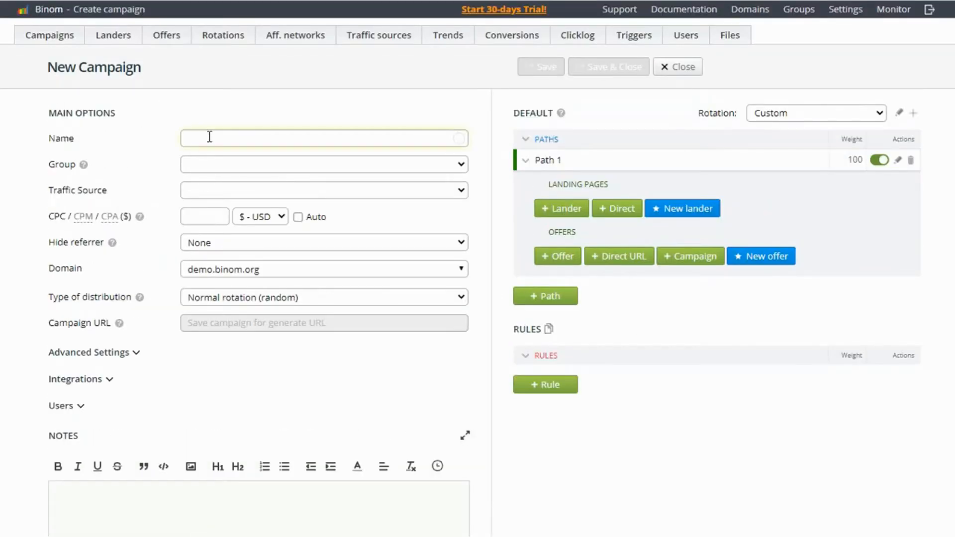
type("Campai")
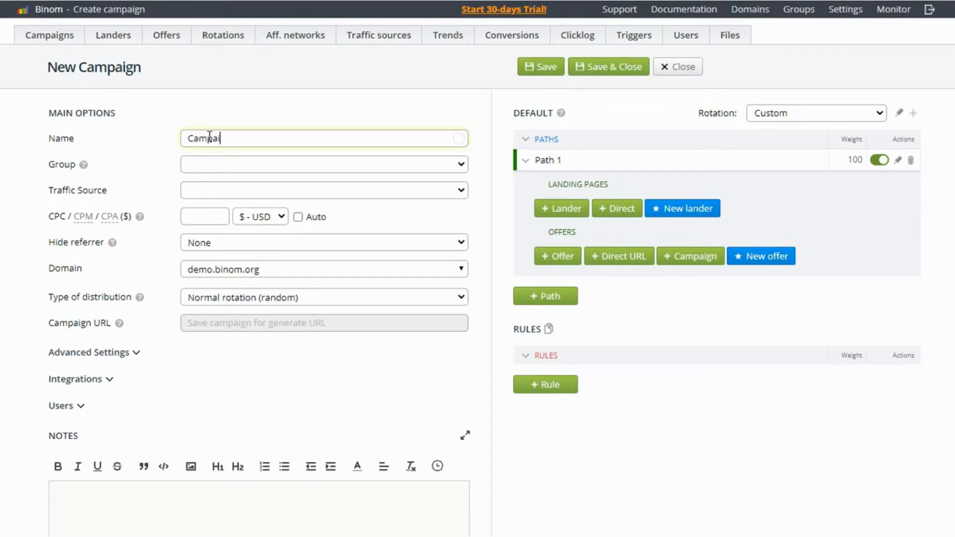
type("gn 1")
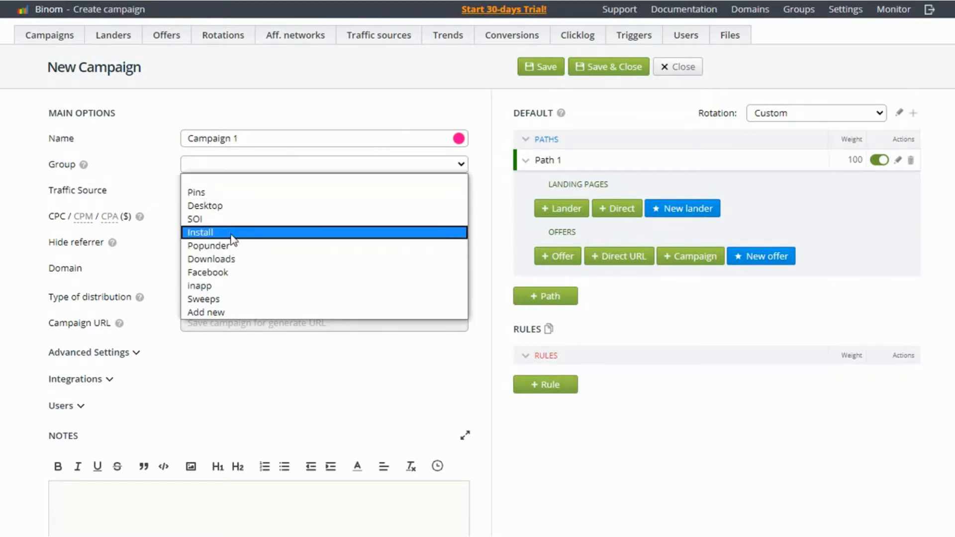
mouse_move(233, 275)
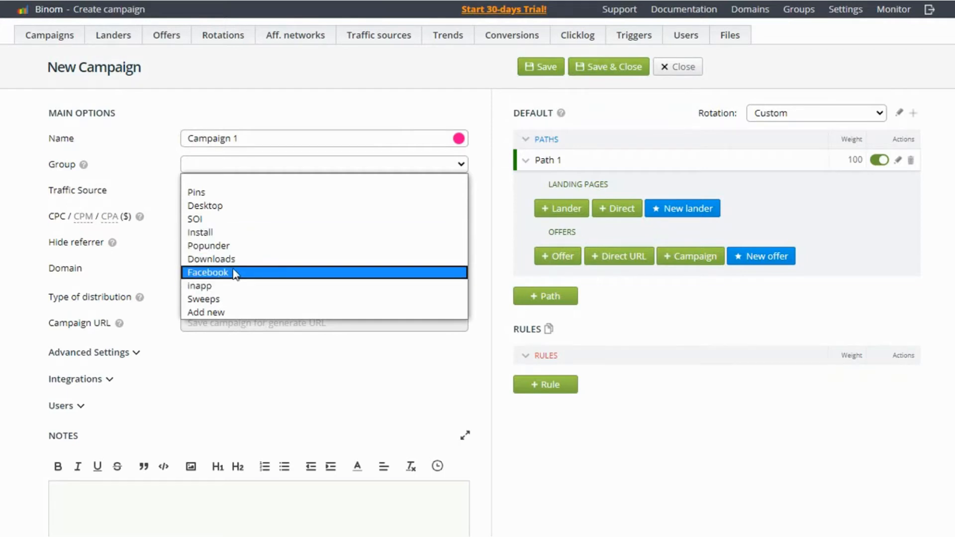
Step: Assign the campaign to the Facebook group with PopAds as traffic source
left_click(209, 272)
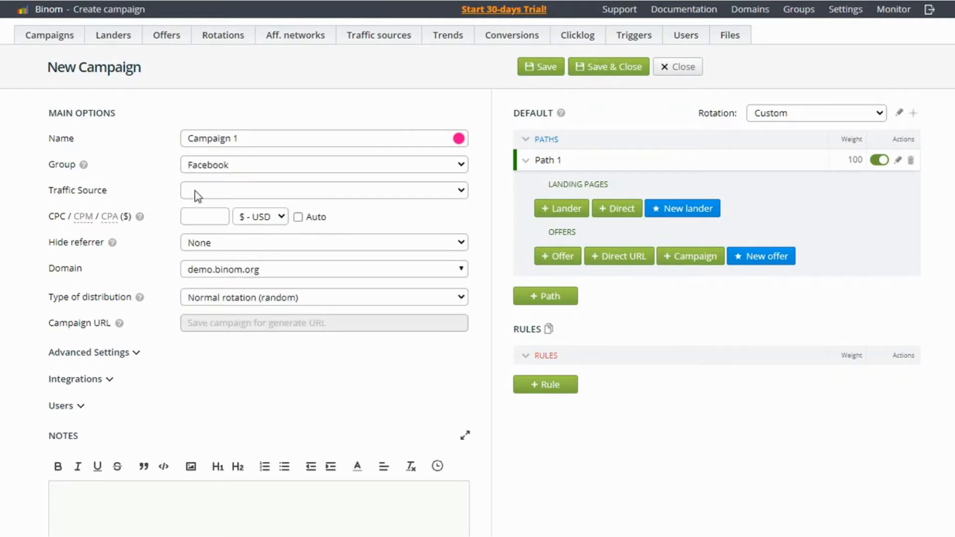
left_click(322, 190)
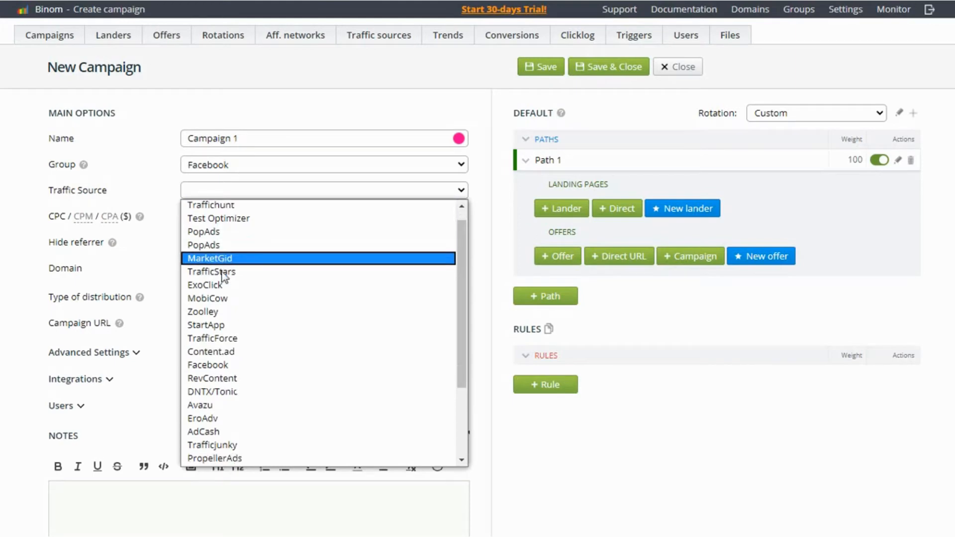
left_click(203, 231)
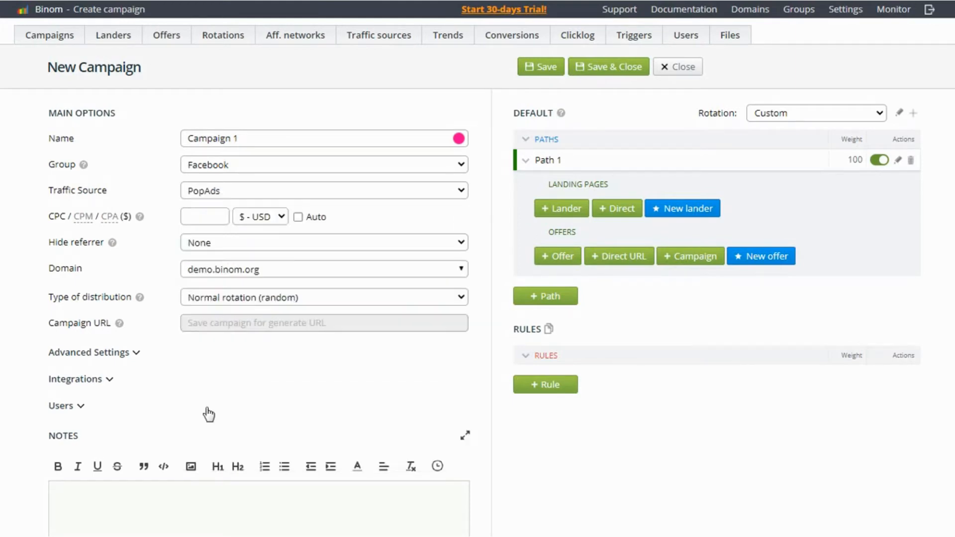
mouse_move(342, 203)
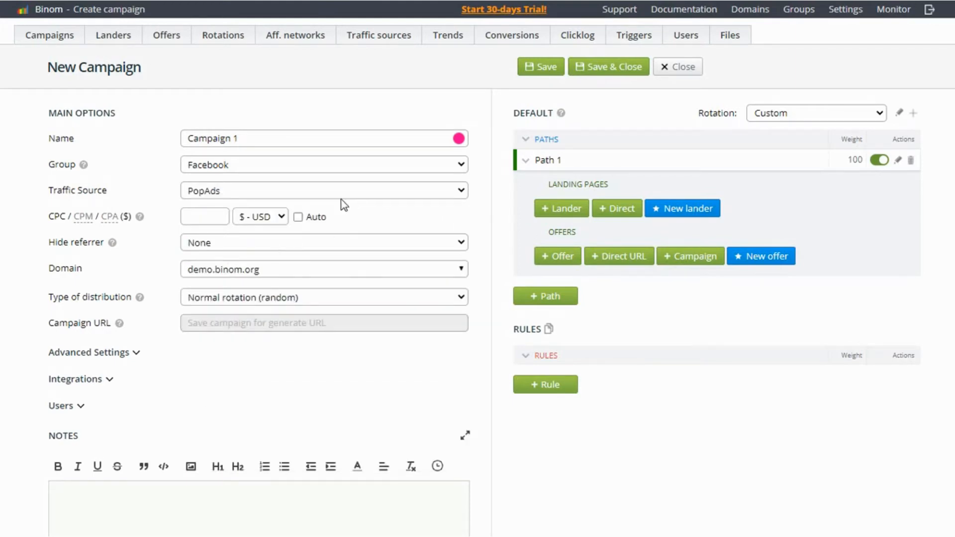
mouse_move(48, 227)
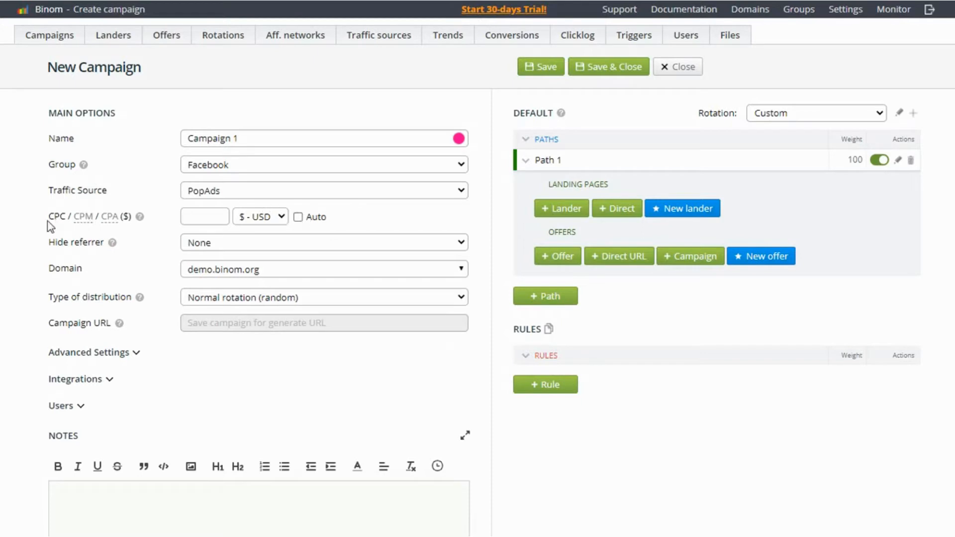
Step: Set cost to Auto, keep Hide referrer at None and choose domain demo3.binom.org
left_click(204, 217)
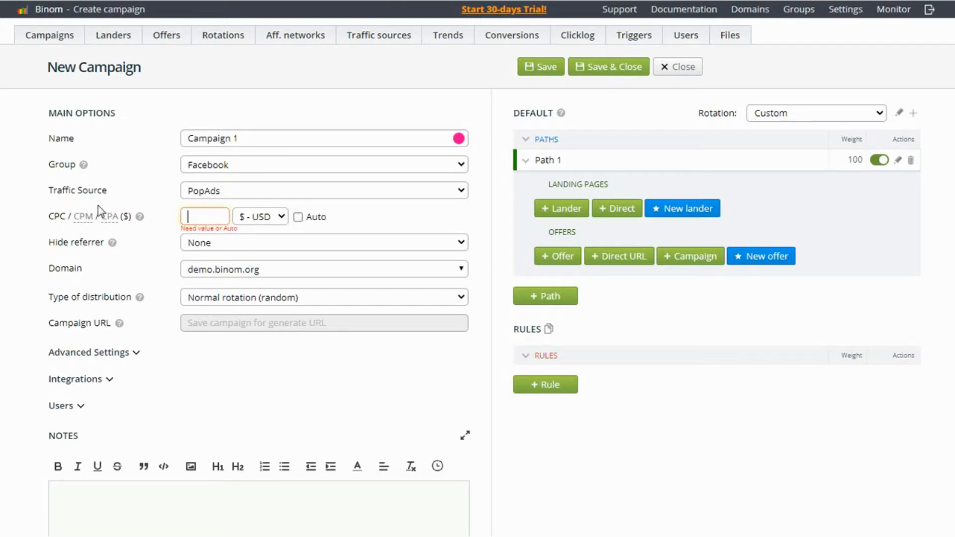
mouse_move(298, 229)
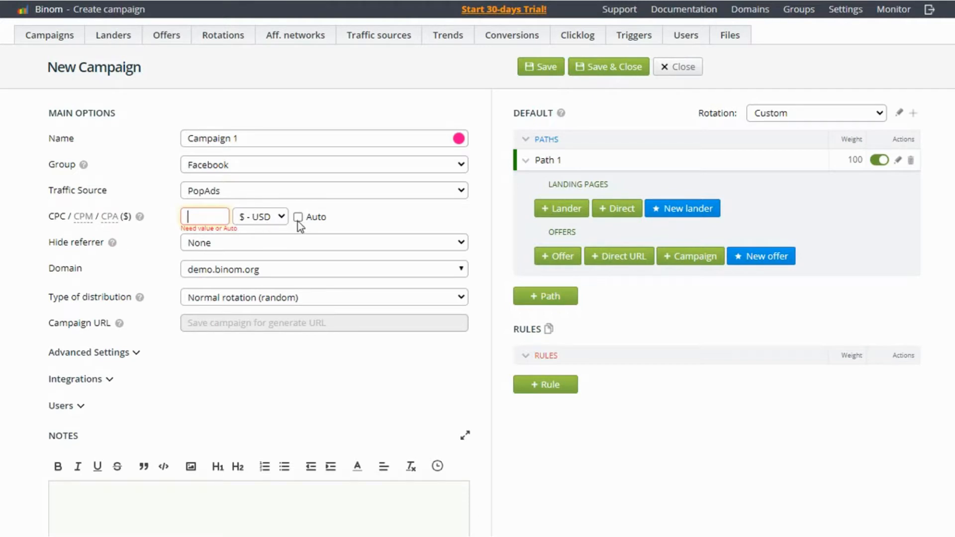
left_click(299, 217)
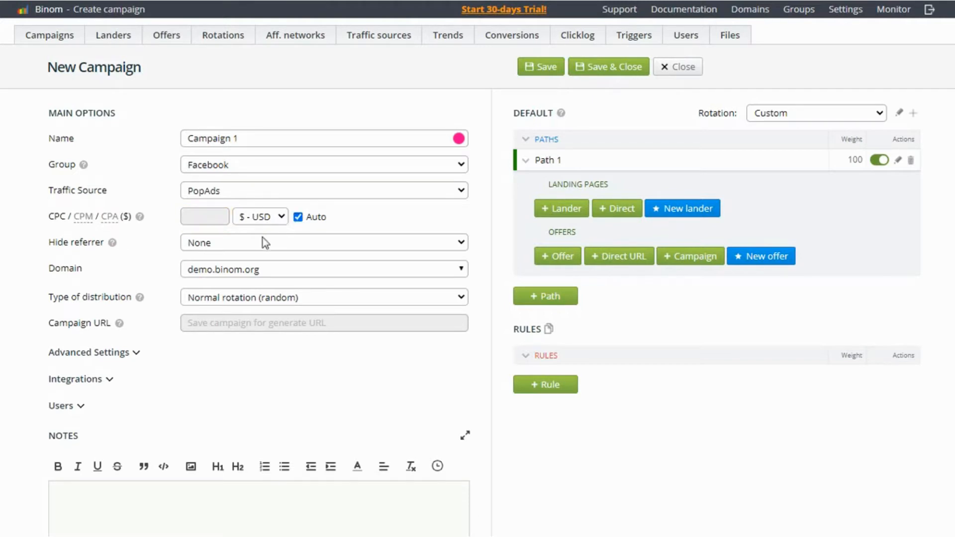
left_click(324, 242)
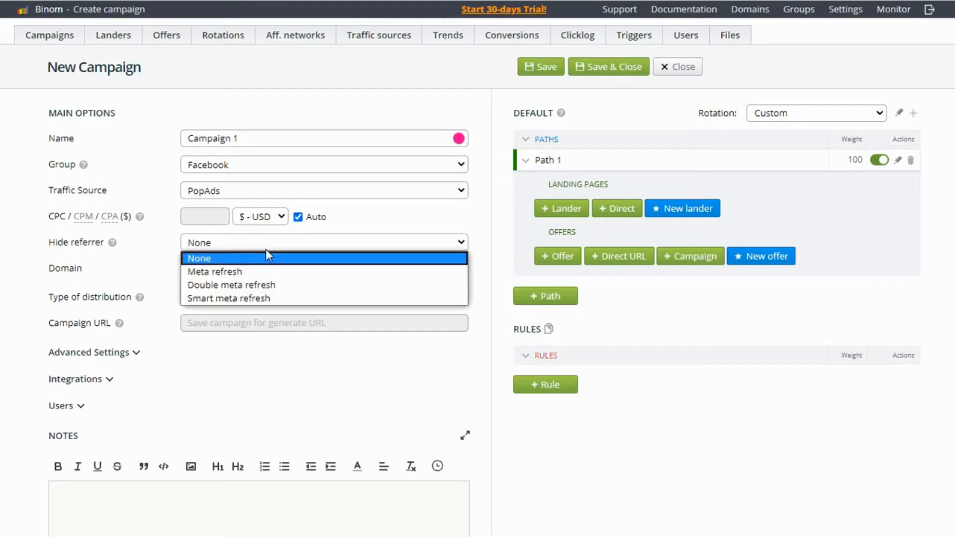
mouse_move(242, 274)
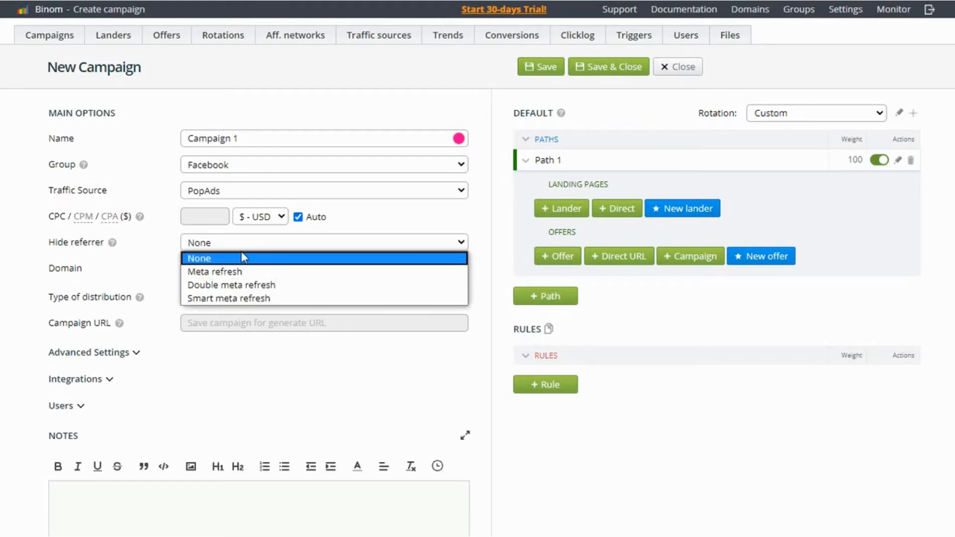
left_click(324, 268)
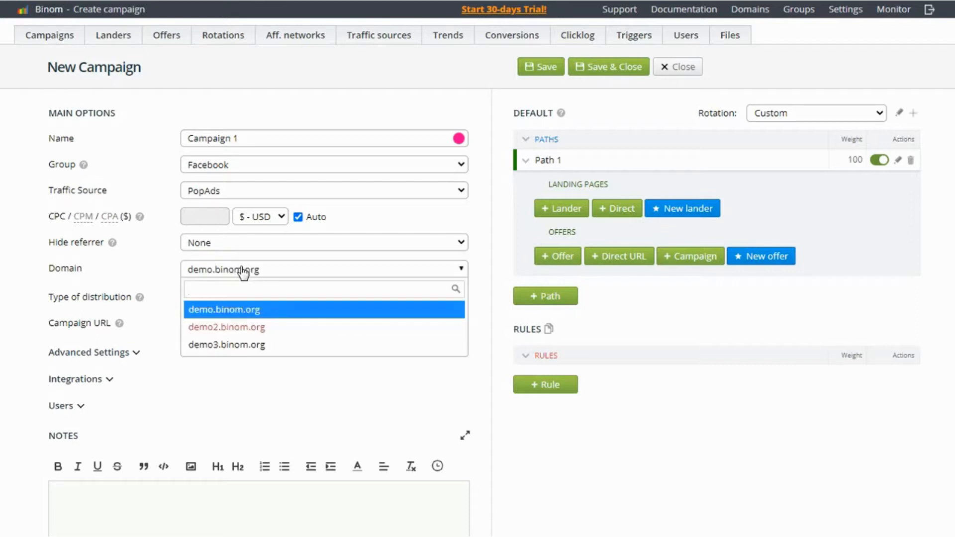
mouse_move(246, 346)
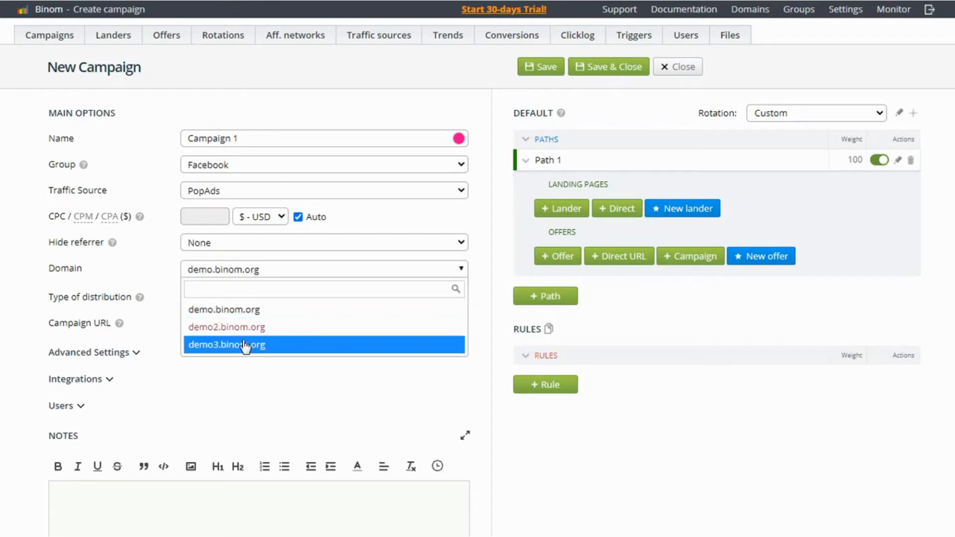
left_click(227, 344)
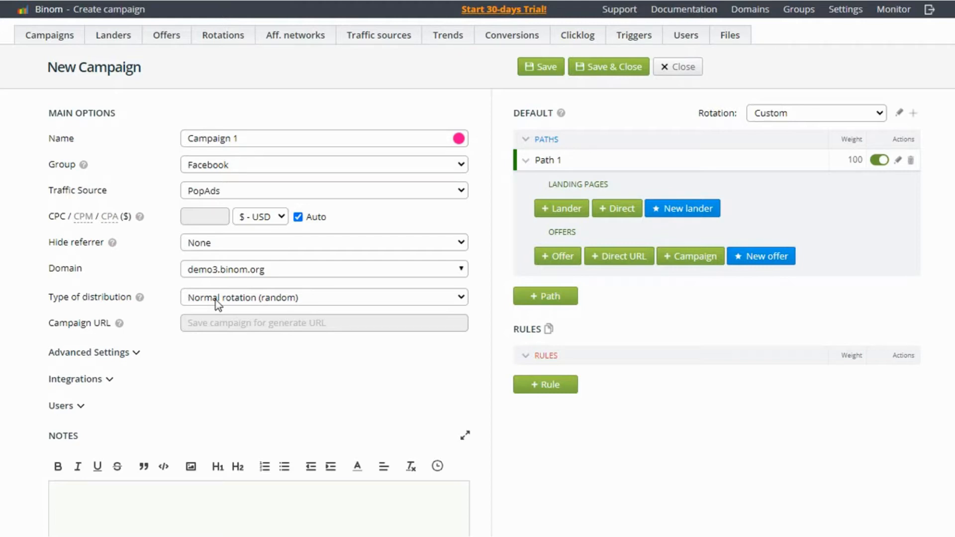
Step: Keep normal random rotation as distribution type and attempt to save, dismissing the missing-landing warning
left_click(324, 298)
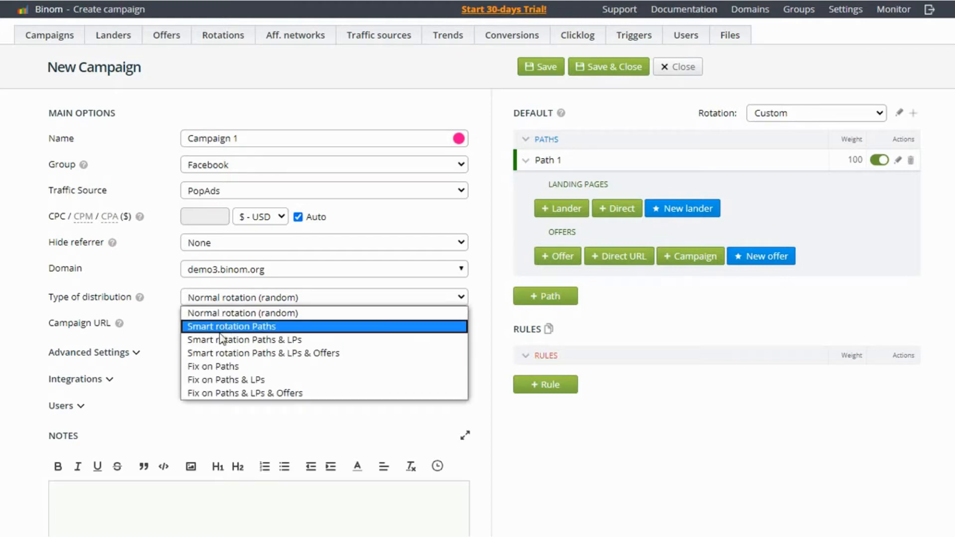
mouse_move(224, 315)
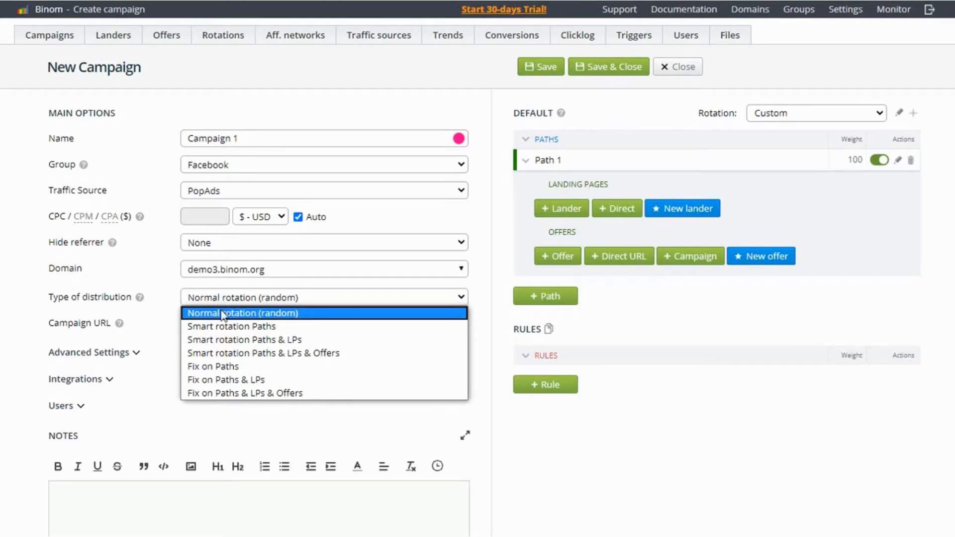
left_click(242, 312)
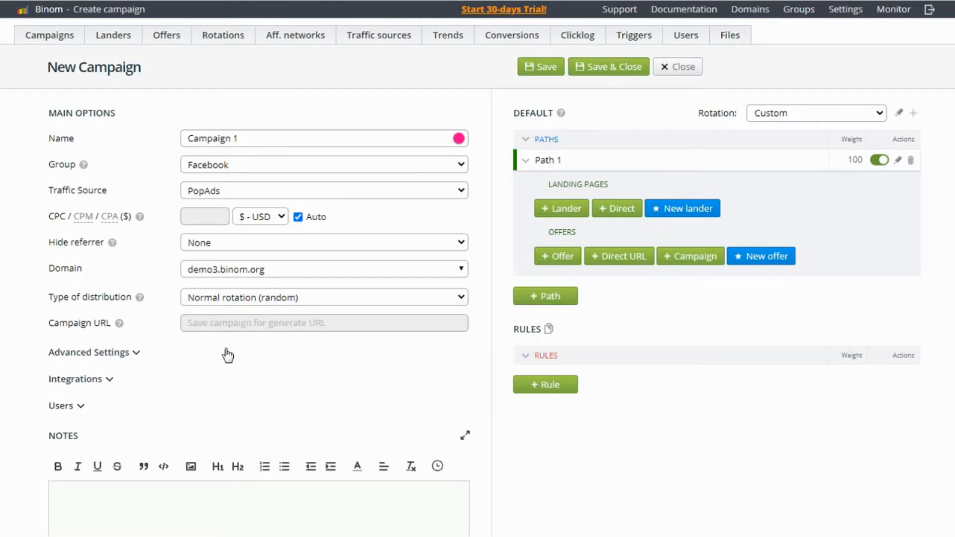
mouse_move(225, 319)
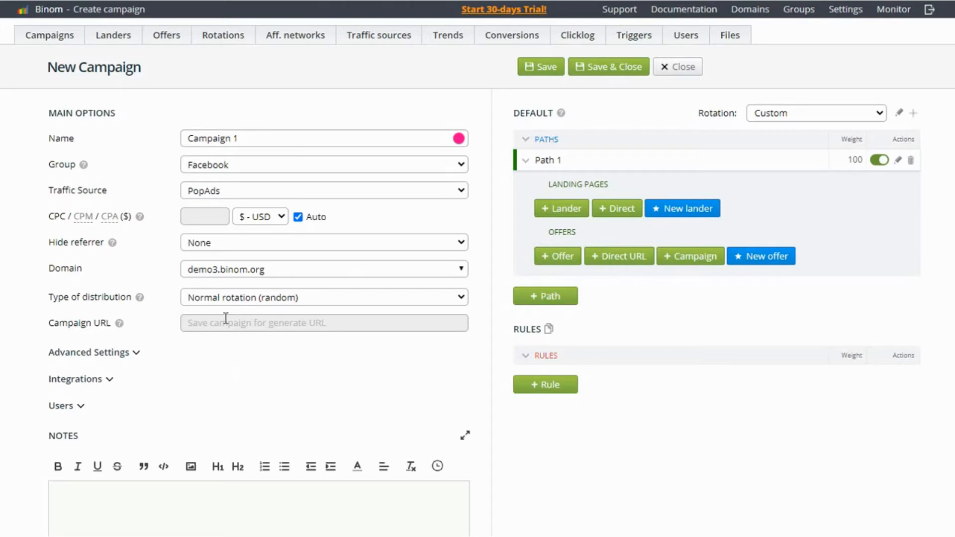
mouse_move(300, 318)
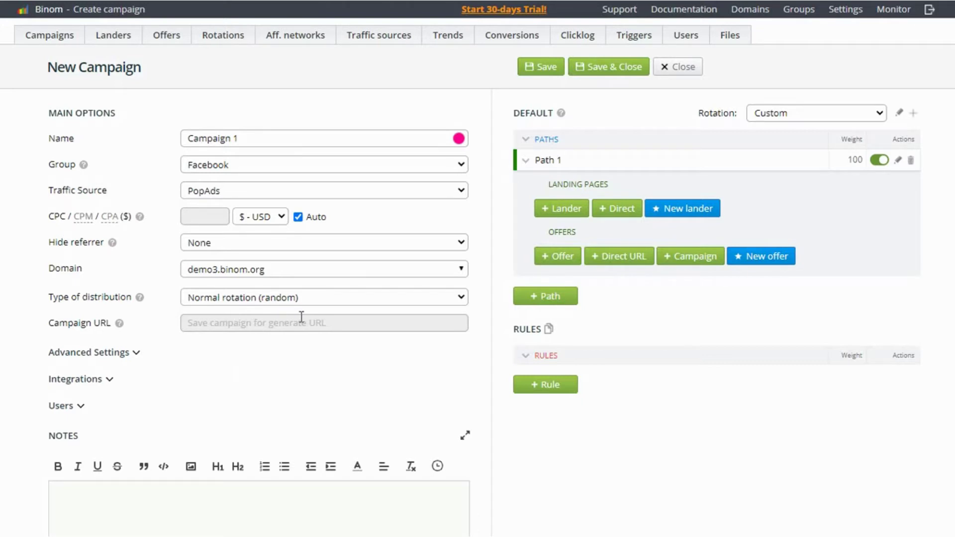
left_click(540, 66)
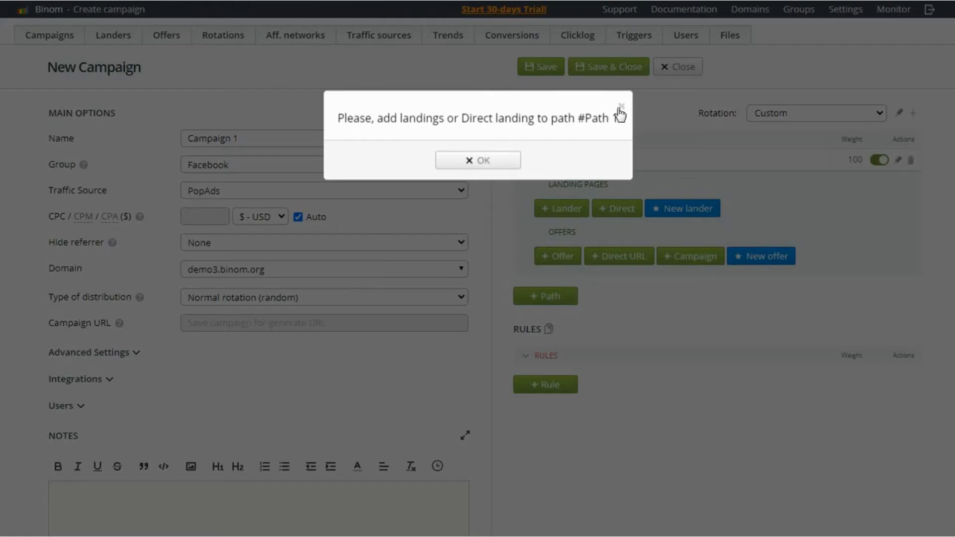
left_click(477, 160)
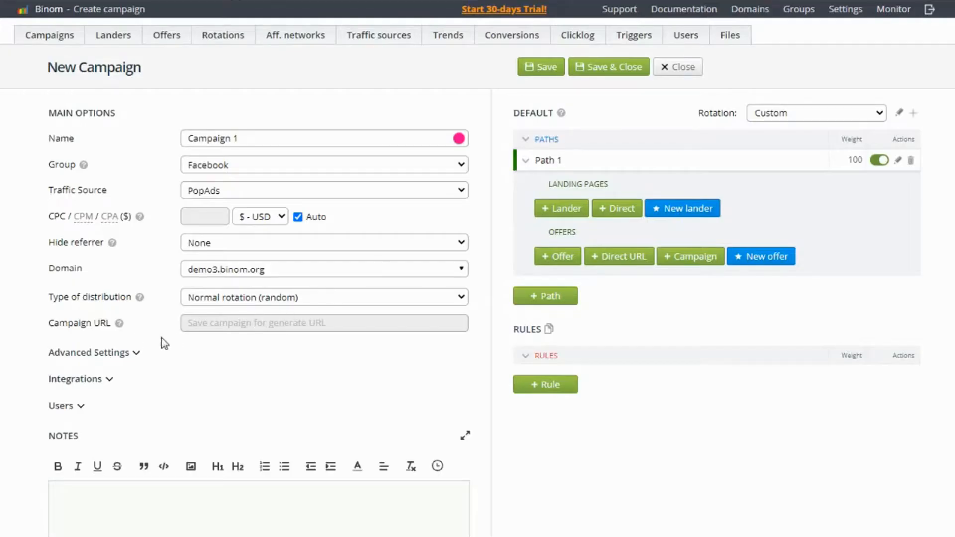
Step: Retry saving Campaign 1 and acknowledge the repeated Path 1 landing warning
left_click(90, 352)
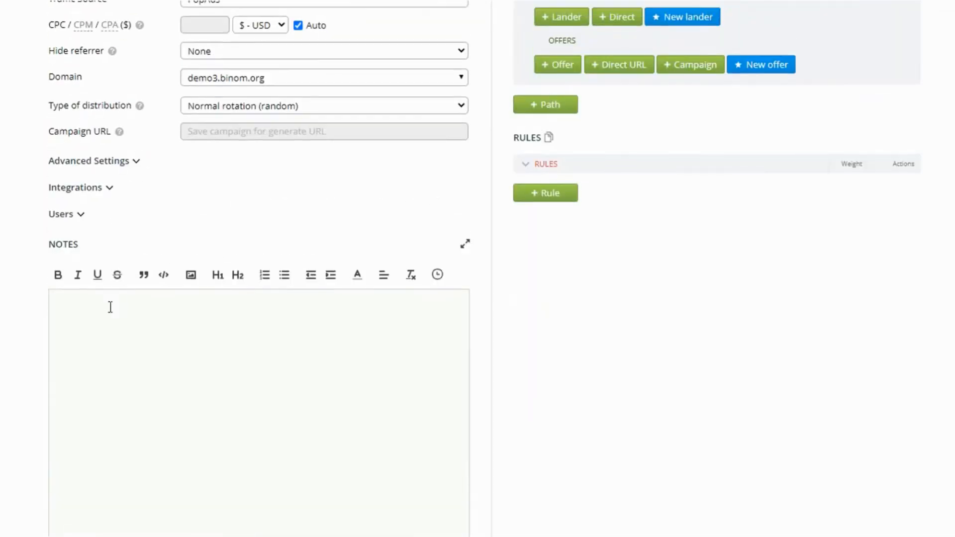
scroll("up", 3)
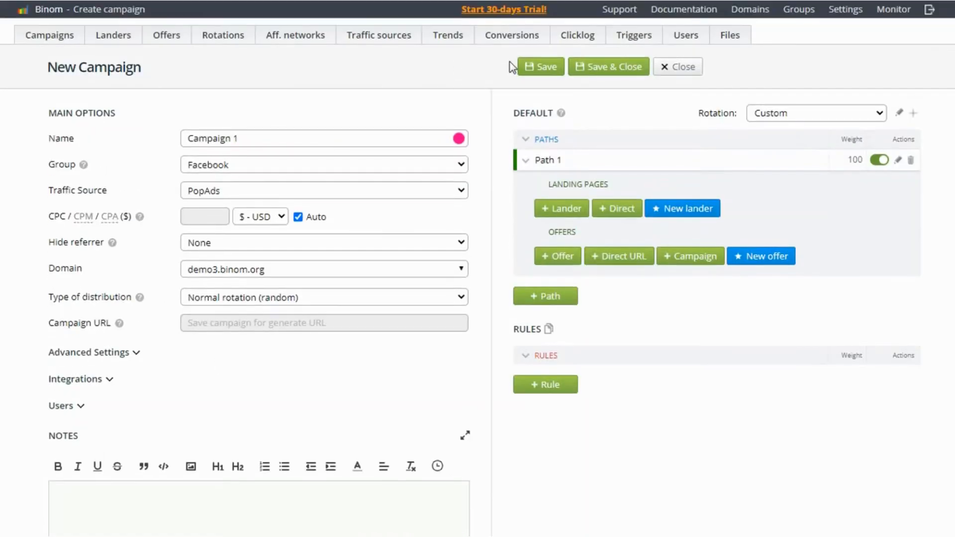
left_click(541, 65)
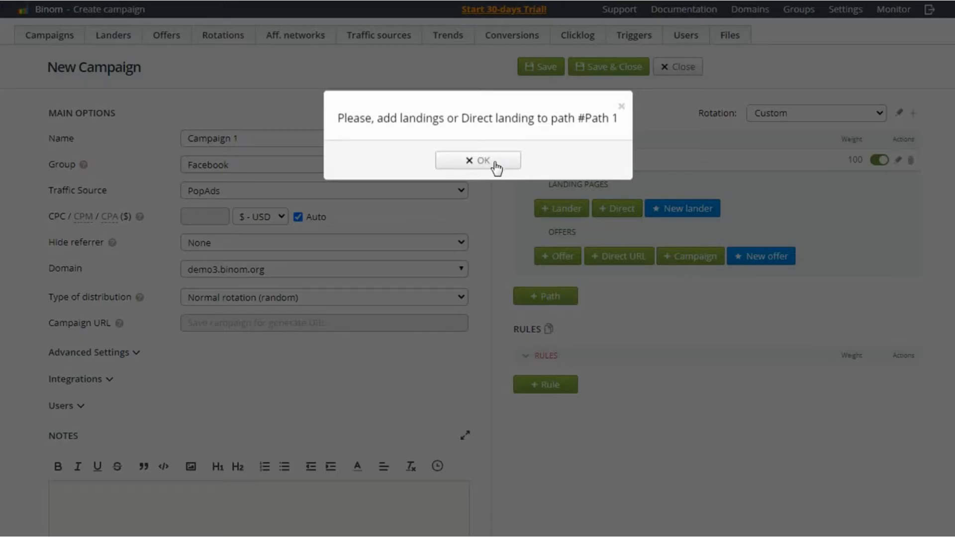
left_click(478, 160)
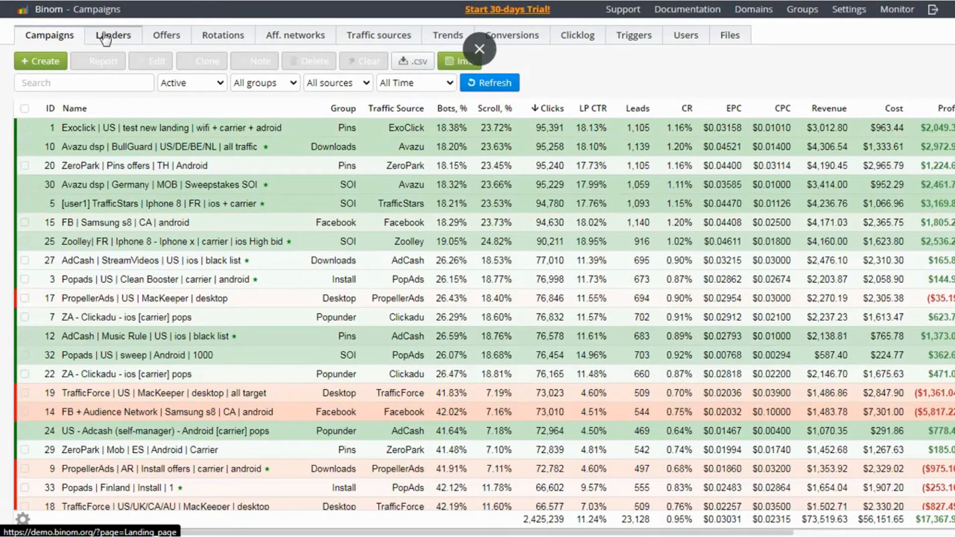
Step: Show the Landing Pages list with clicks, CR and profit per lander
left_click(112, 35)
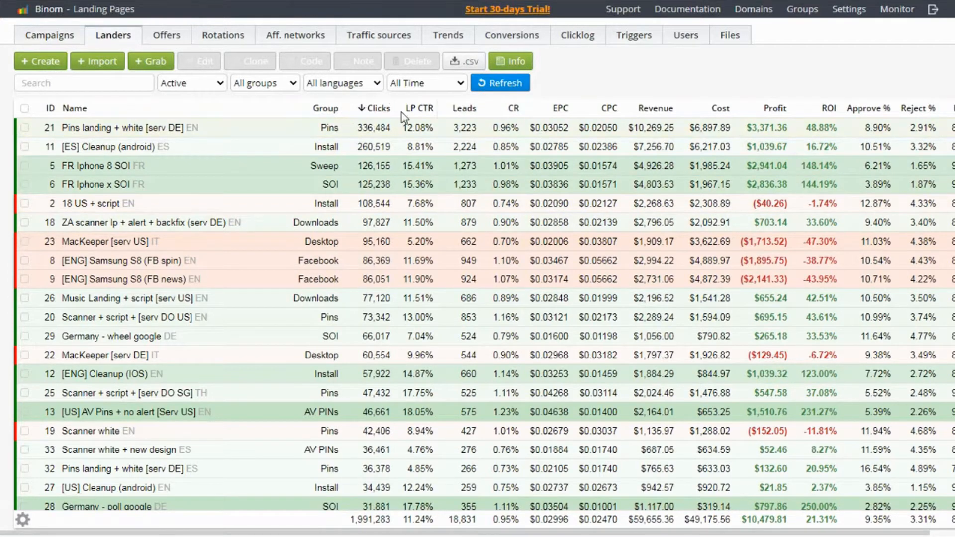
mouse_move(515, 121)
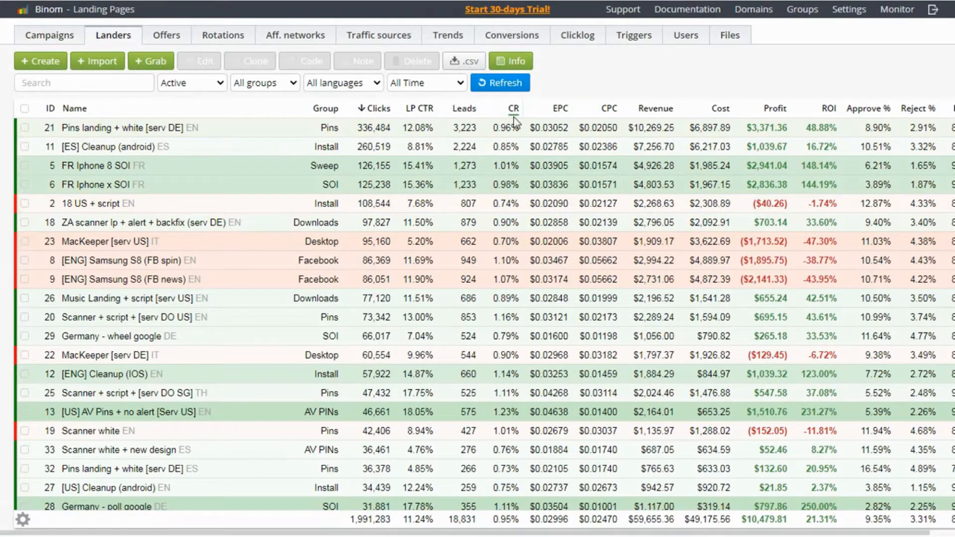
mouse_move(781, 112)
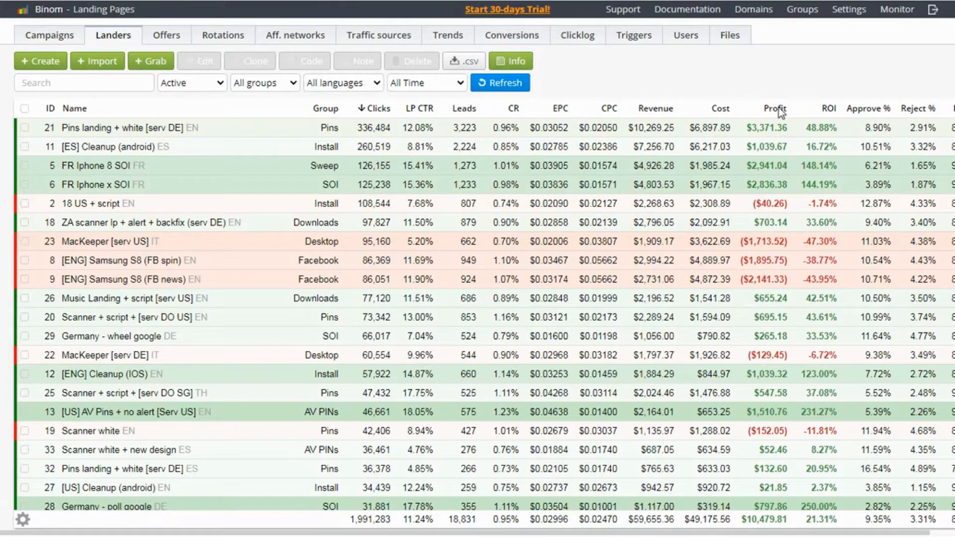
mouse_move(468, 218)
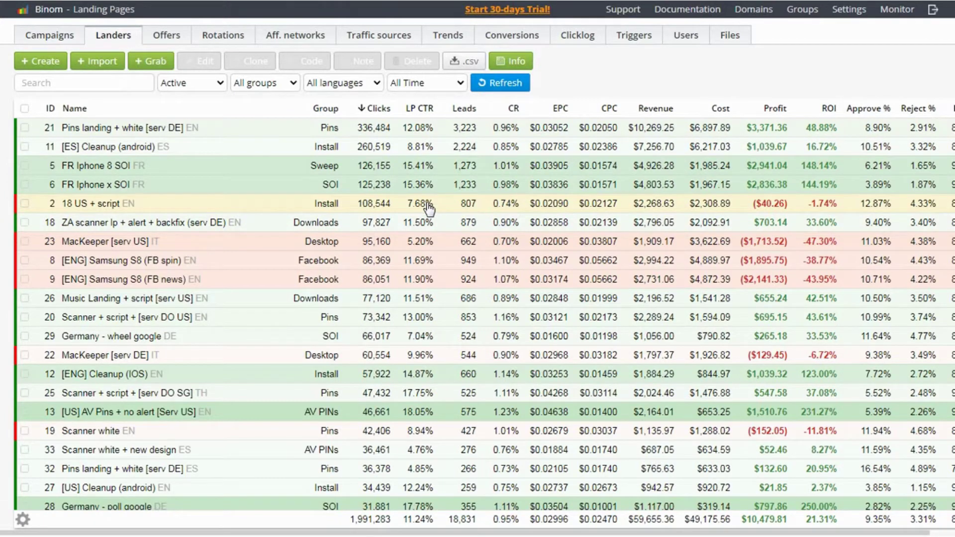
mouse_move(348, 155)
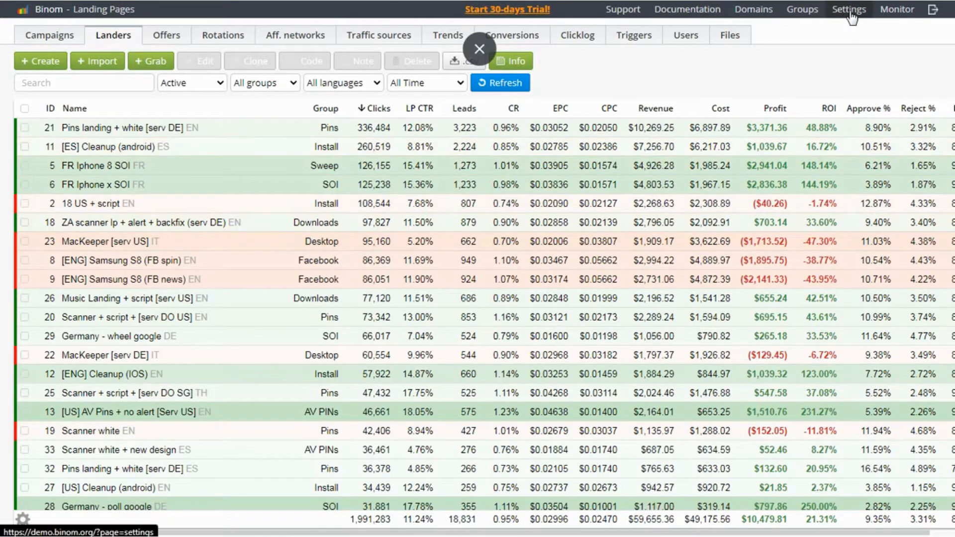
Step: View the Click URL under Settings' tracking links, then start a new landing page from Landers
left_click(850, 9)
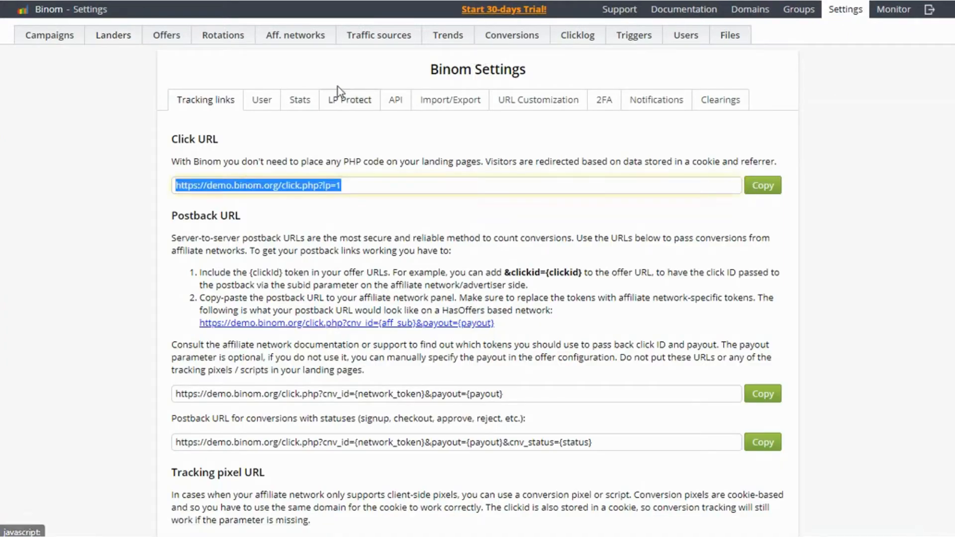
left_click(113, 35)
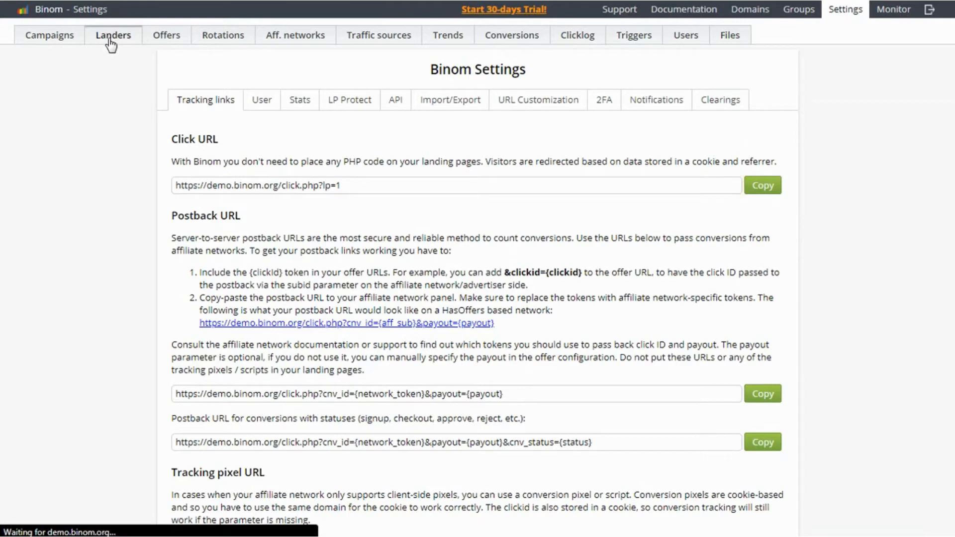
left_click(111, 34)
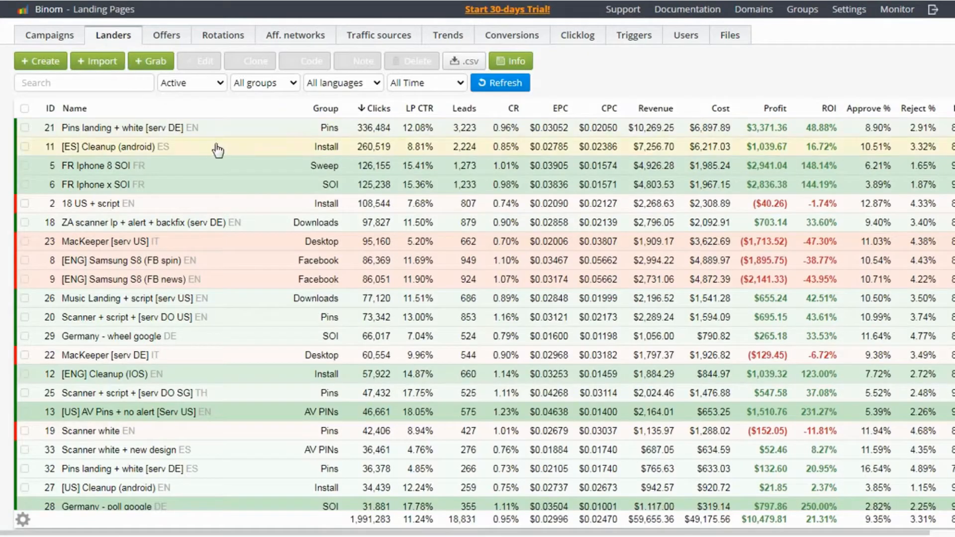
mouse_move(211, 166)
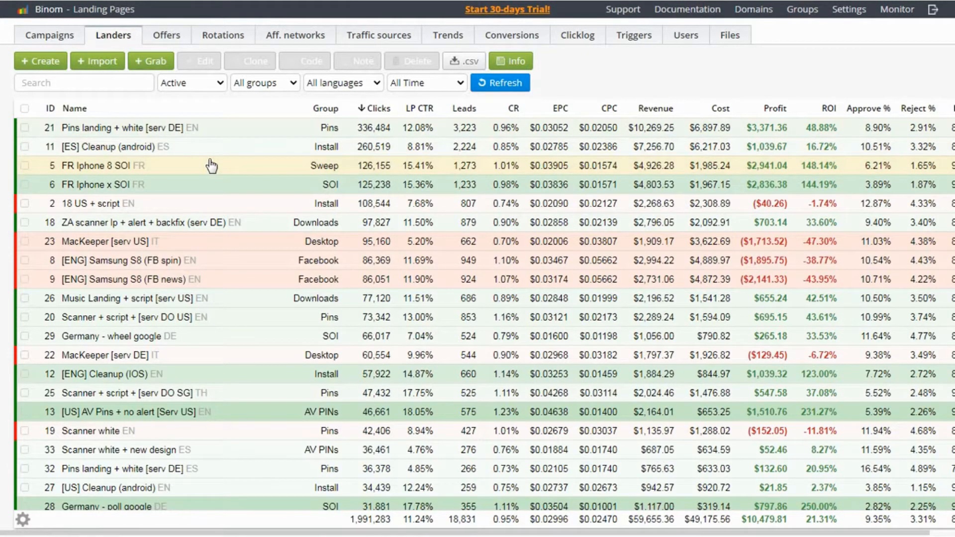
left_click(40, 61)
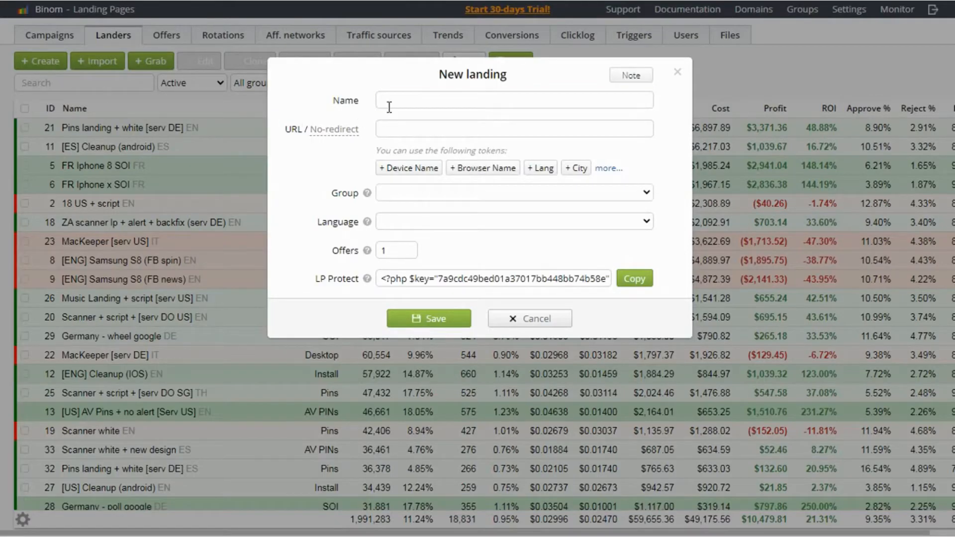
type("Lander 1")
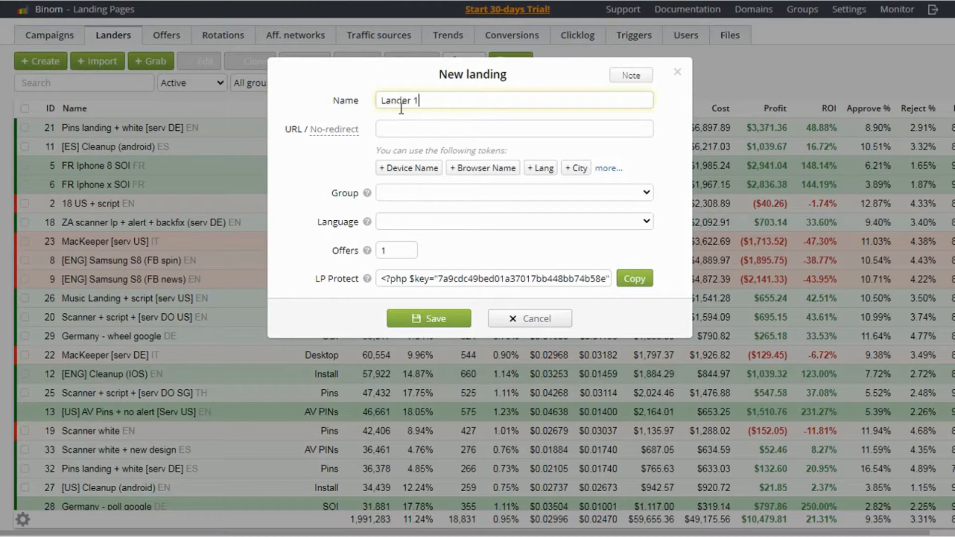
type("https://demo.binom.org/click.php?lp=1")
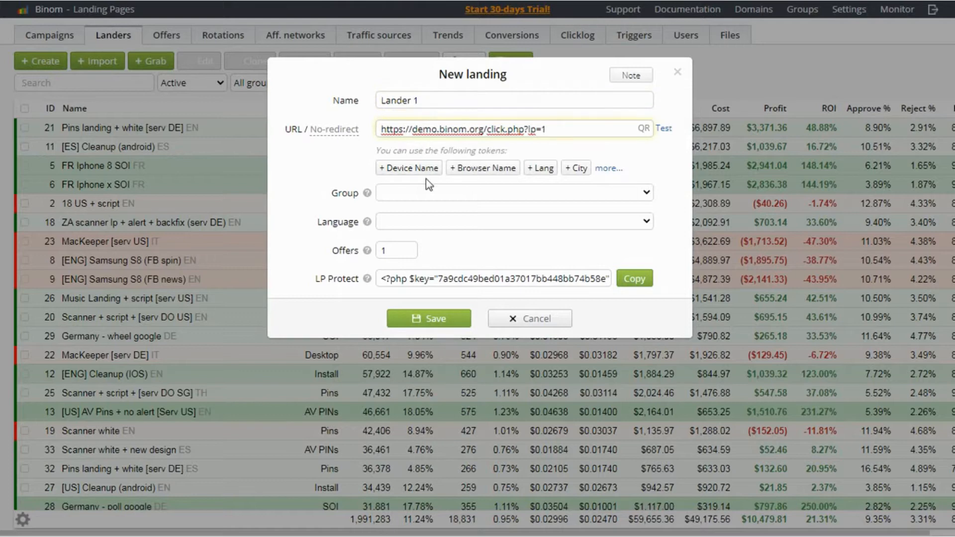
mouse_move(411, 171)
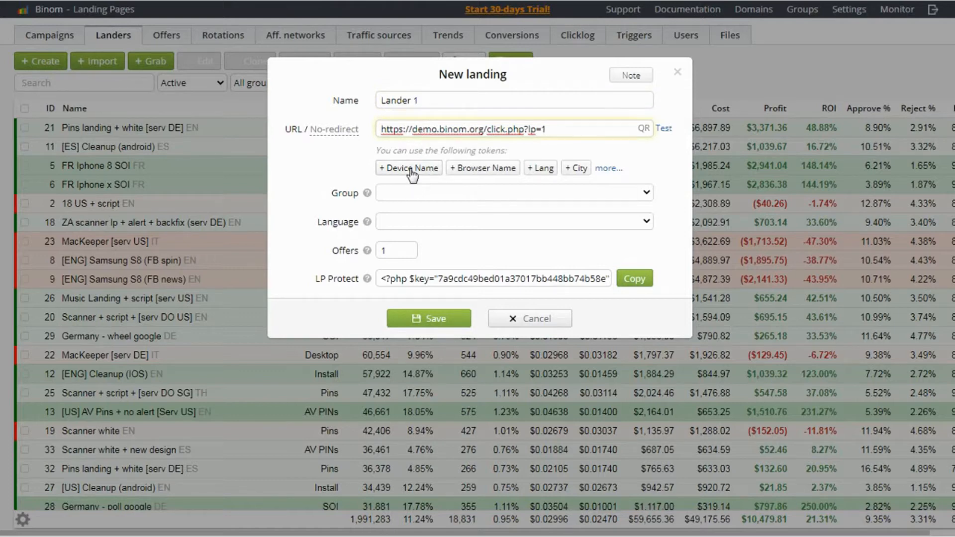
mouse_move(437, 196)
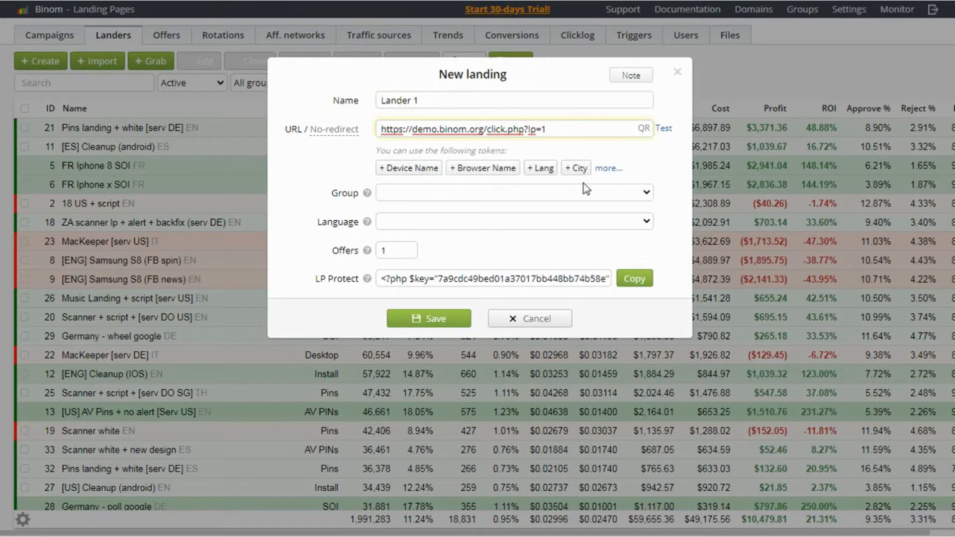
left_click(608, 167)
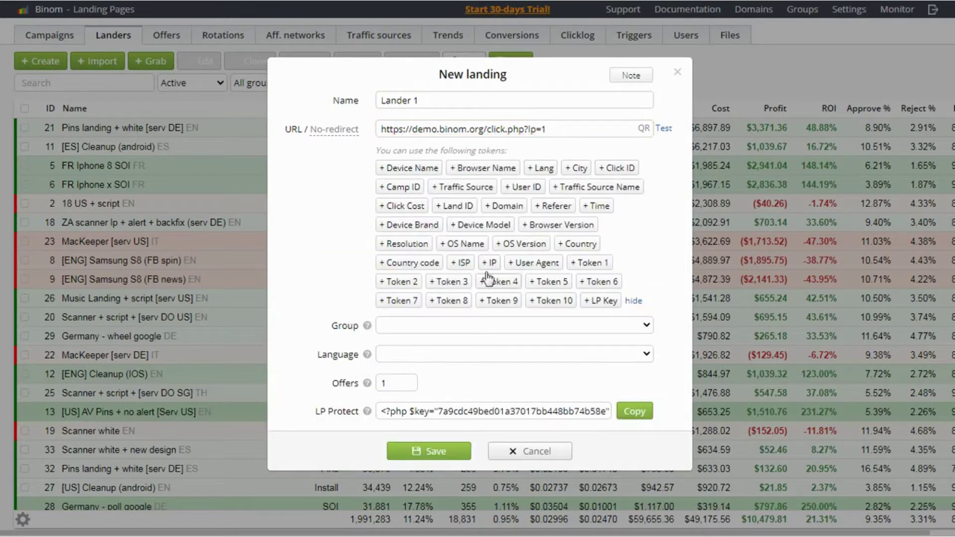
mouse_move(603, 158)
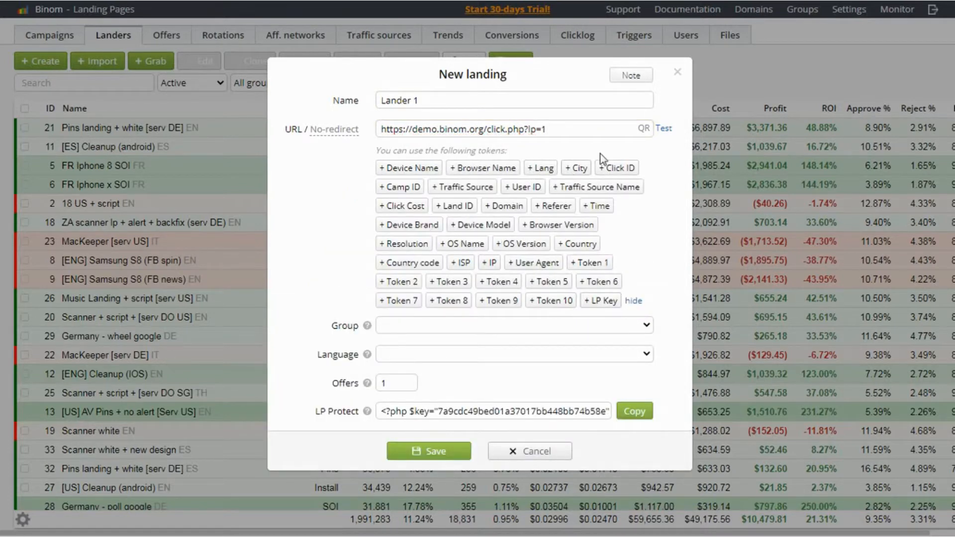
left_click(632, 301)
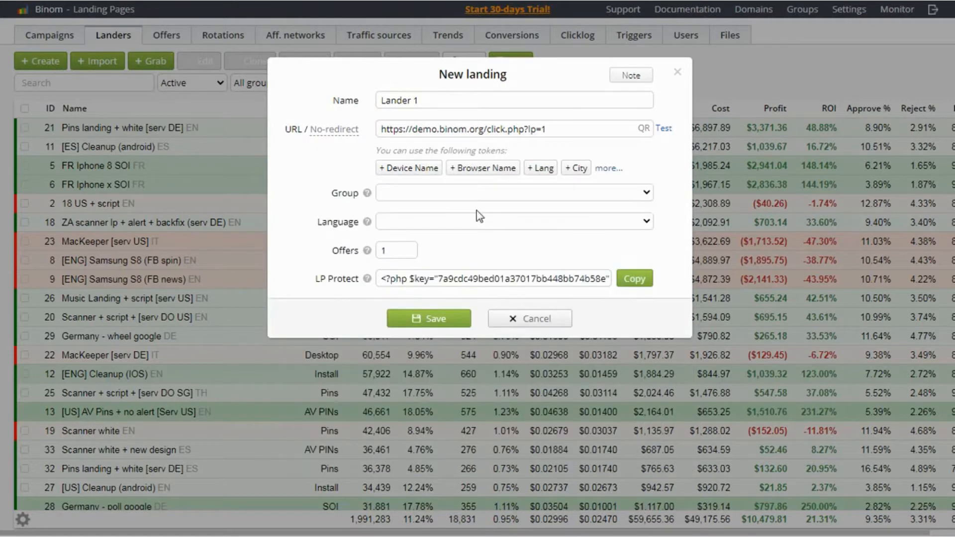
Step: Try the Pins group, then choose Add new and name the new landing group Click
left_click(513, 193)
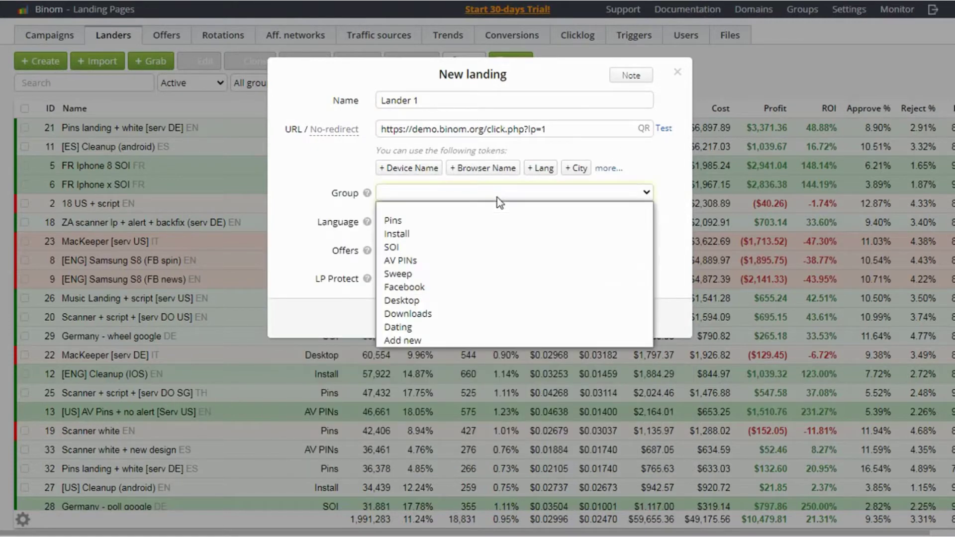
mouse_move(479, 238)
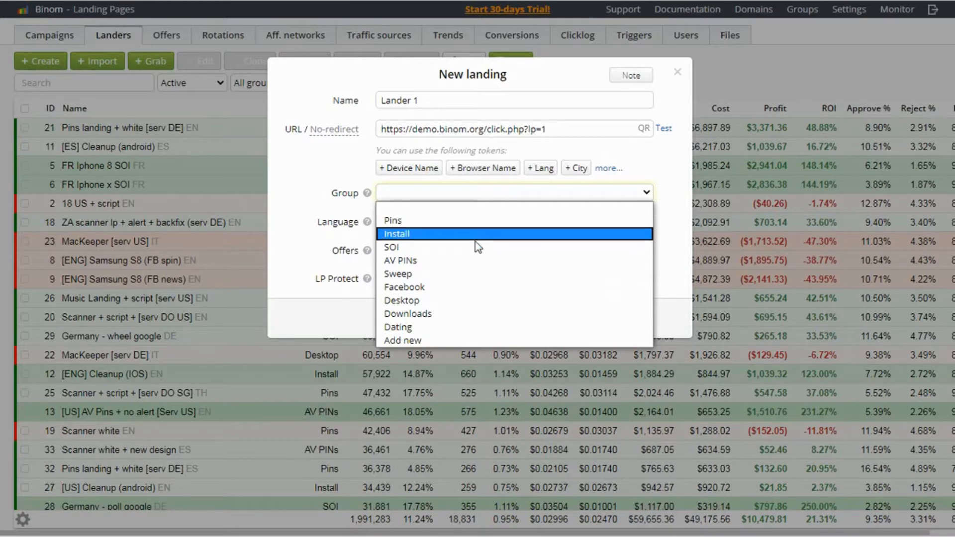
mouse_move(478, 259)
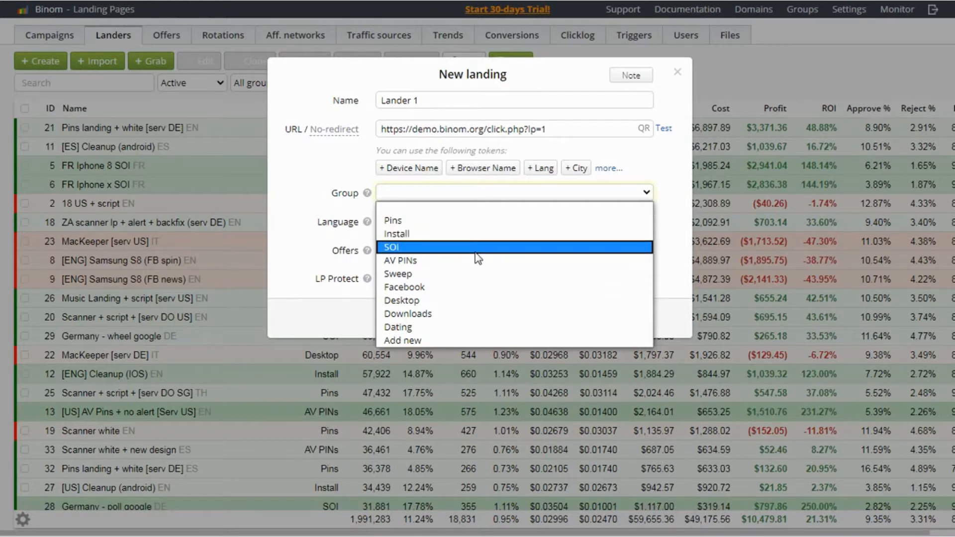
mouse_move(471, 249)
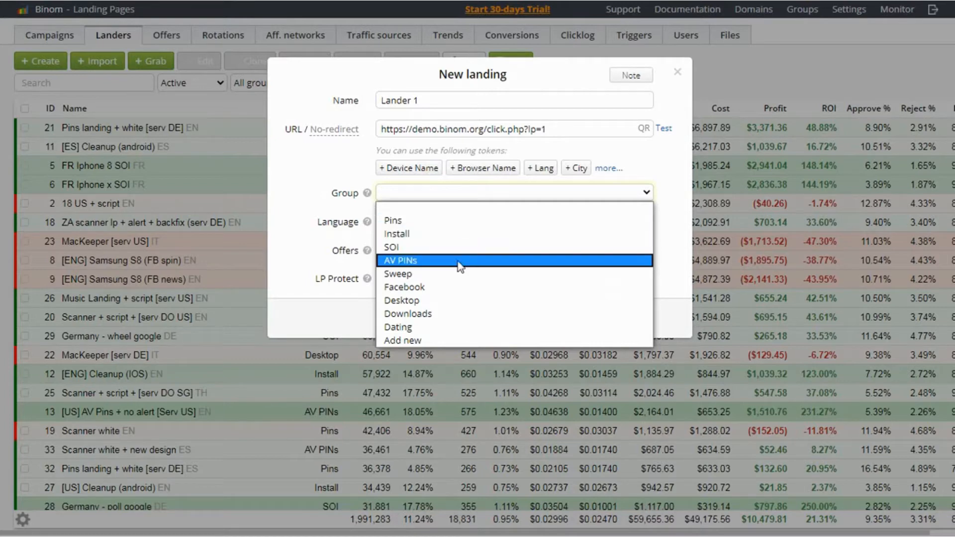
left_click(392, 220)
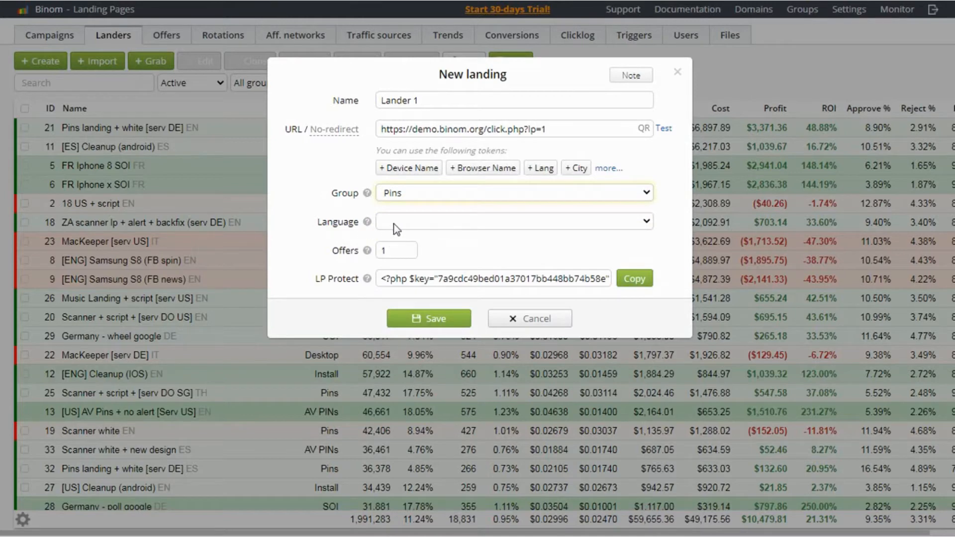
left_click(514, 193)
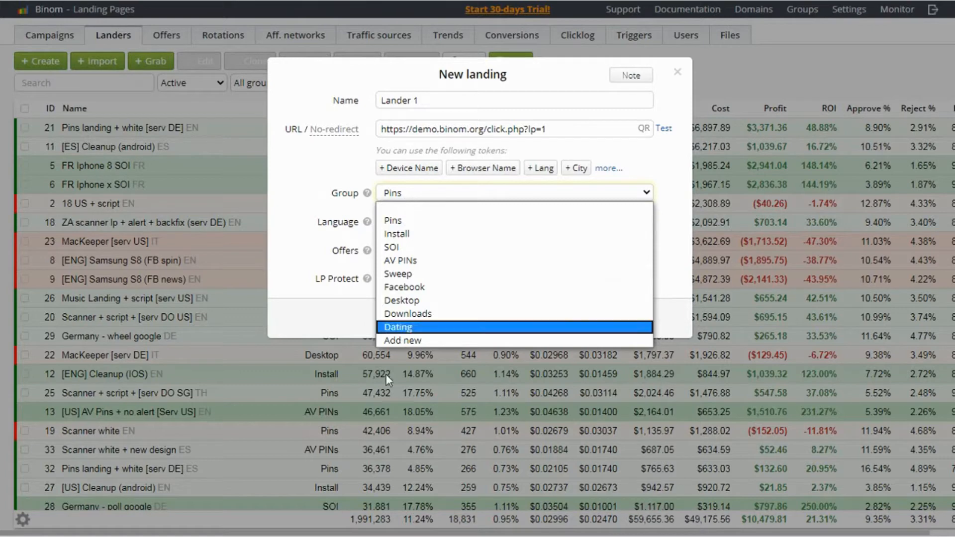
left_click(402, 341)
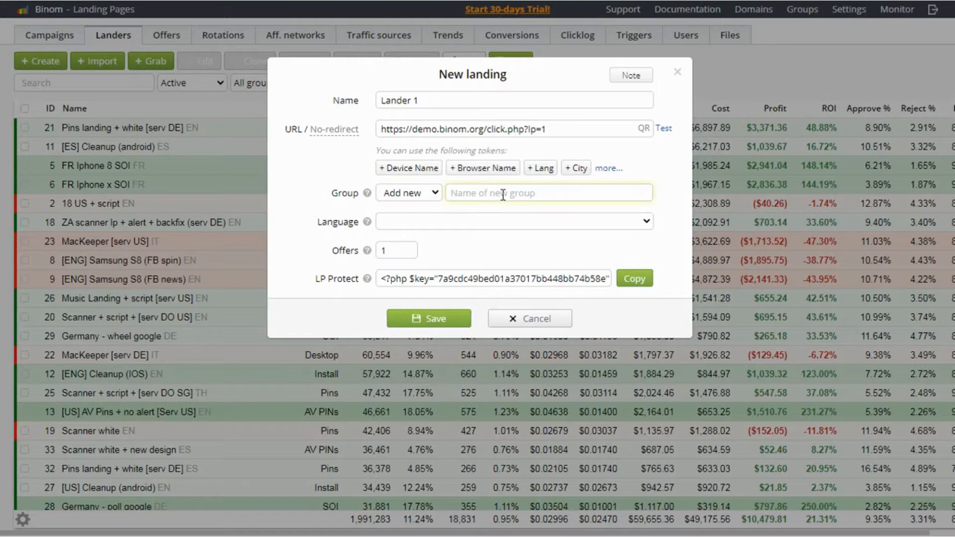
type("Click")
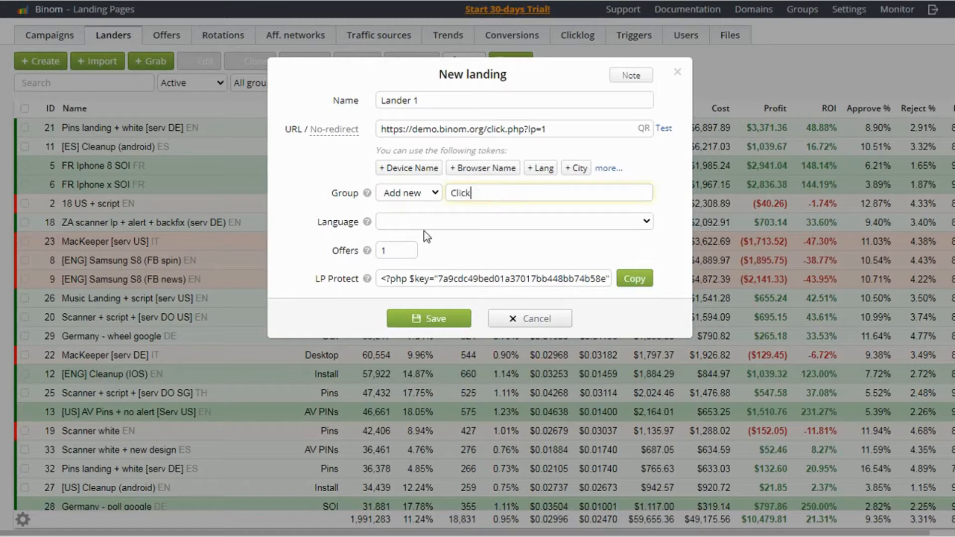
Step: Choose Fiji (FJ) as the landing's language and save Lander 1
left_click(514, 220)
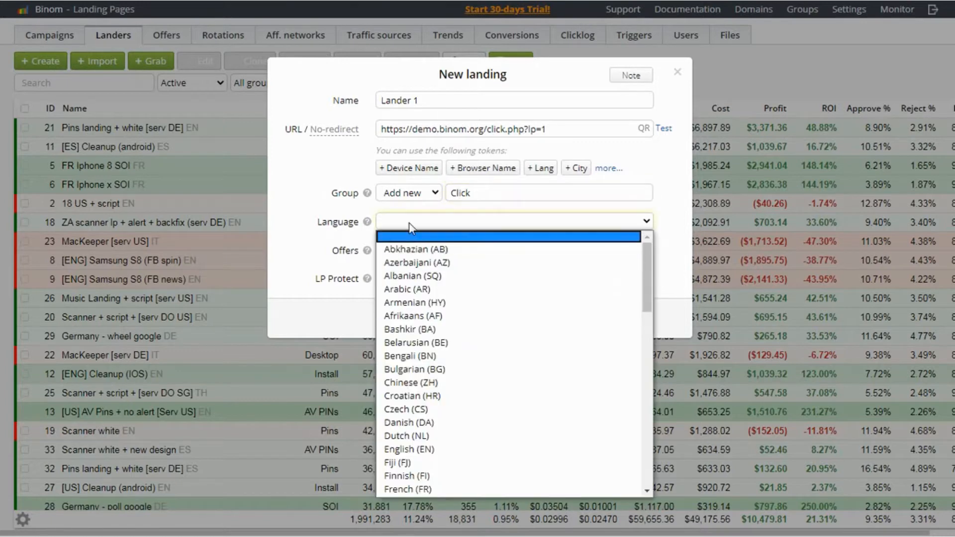
scroll("down", 3)
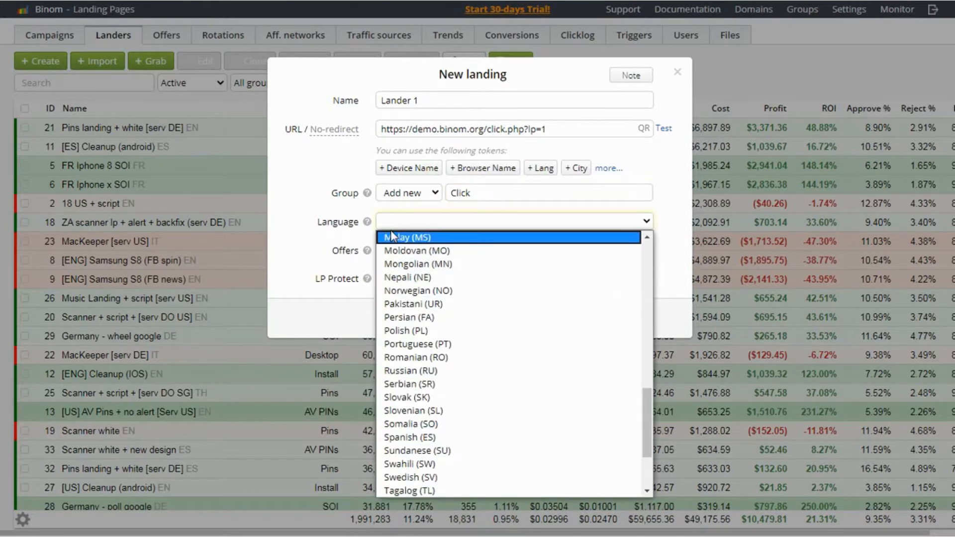
mouse_move(399, 250)
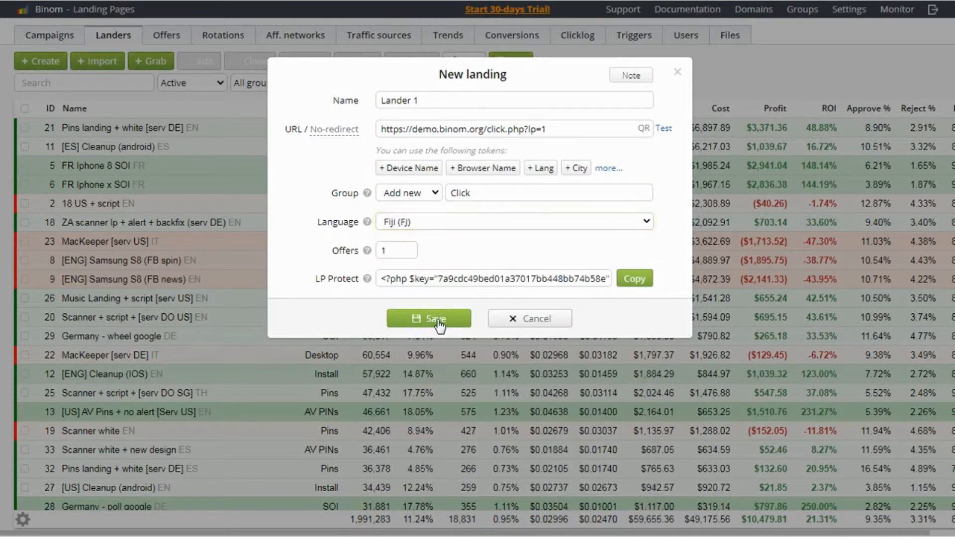
left_click(429, 318)
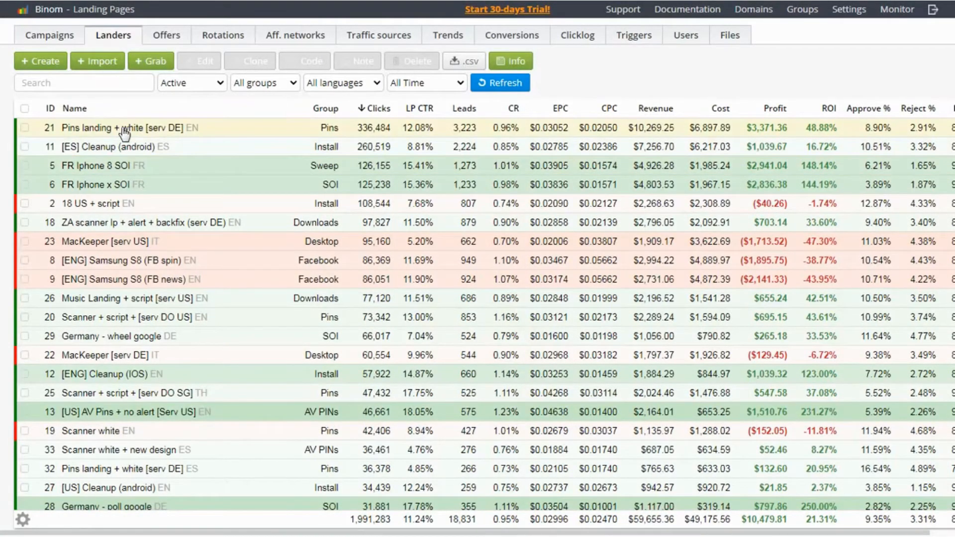
left_click(166, 35)
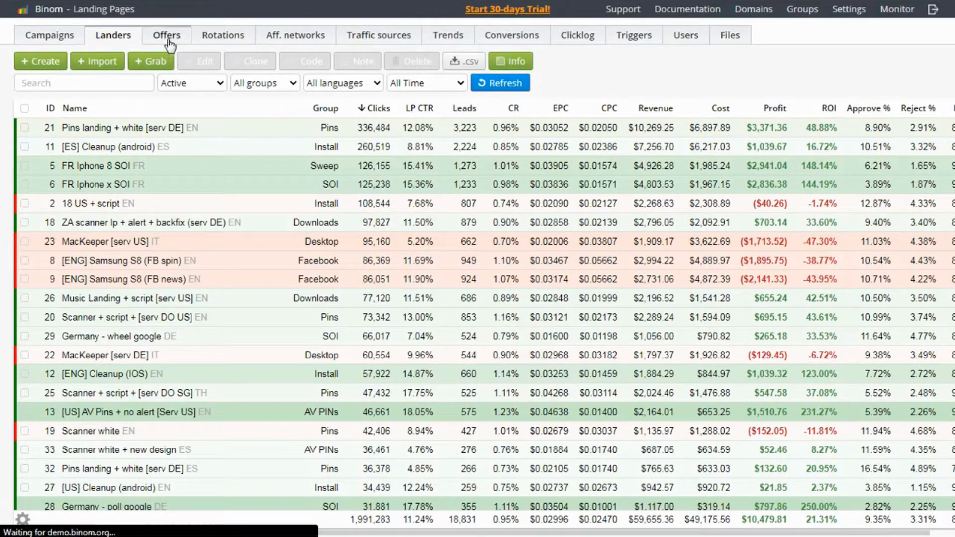
left_click(167, 35)
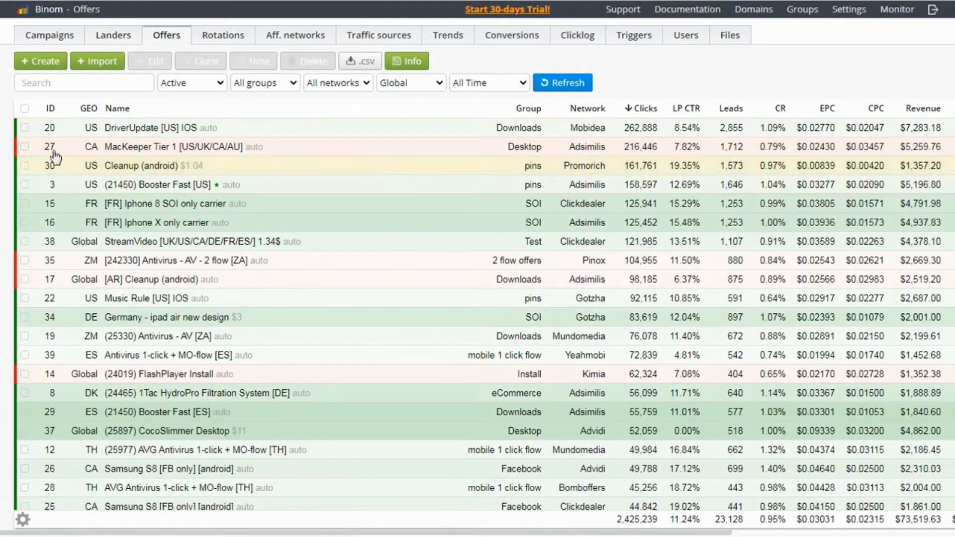
left_click(39, 61)
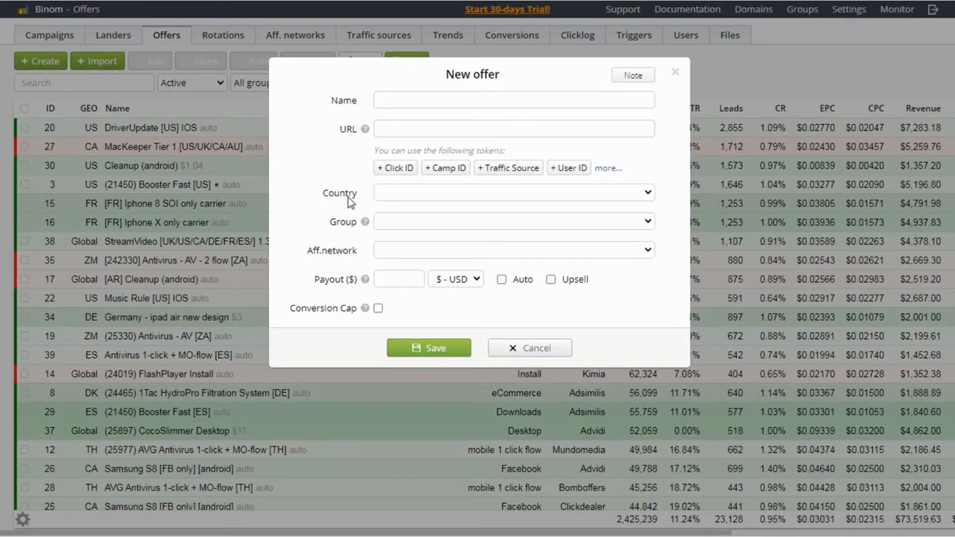
mouse_move(424, 374)
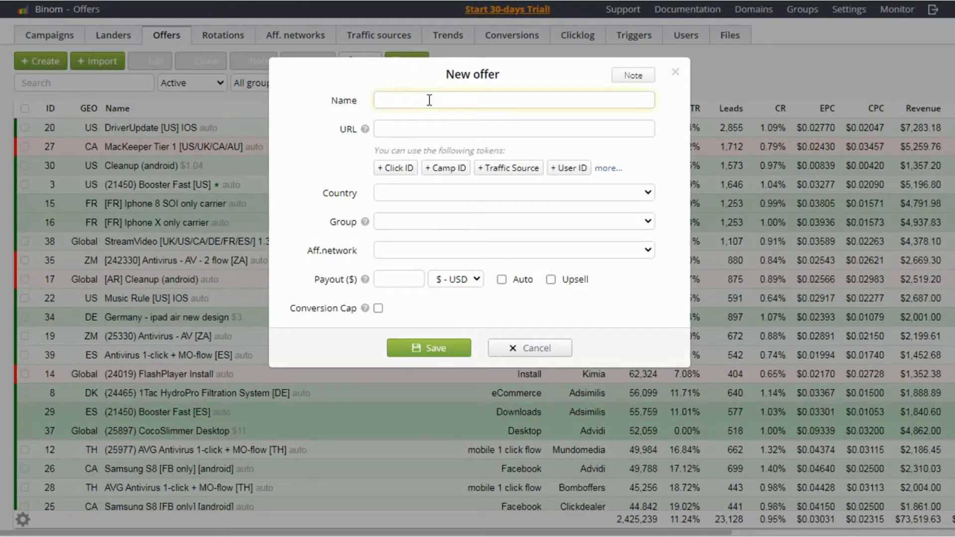
type("Offer 1")
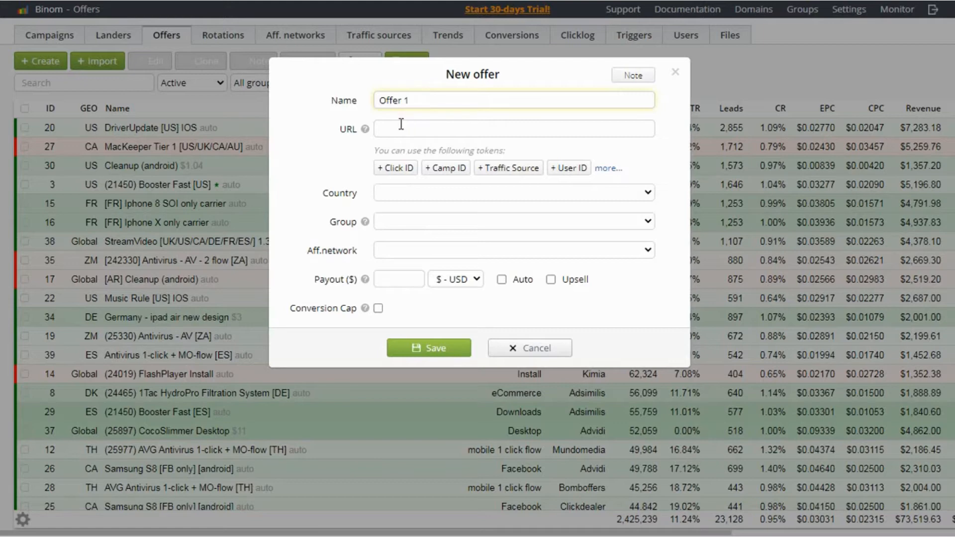
mouse_move(432, 72)
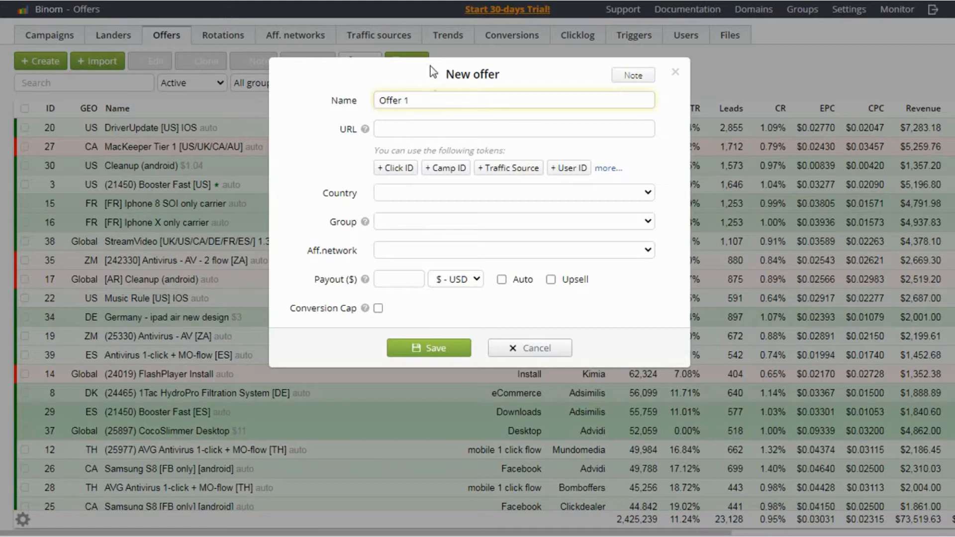
left_click(514, 128)
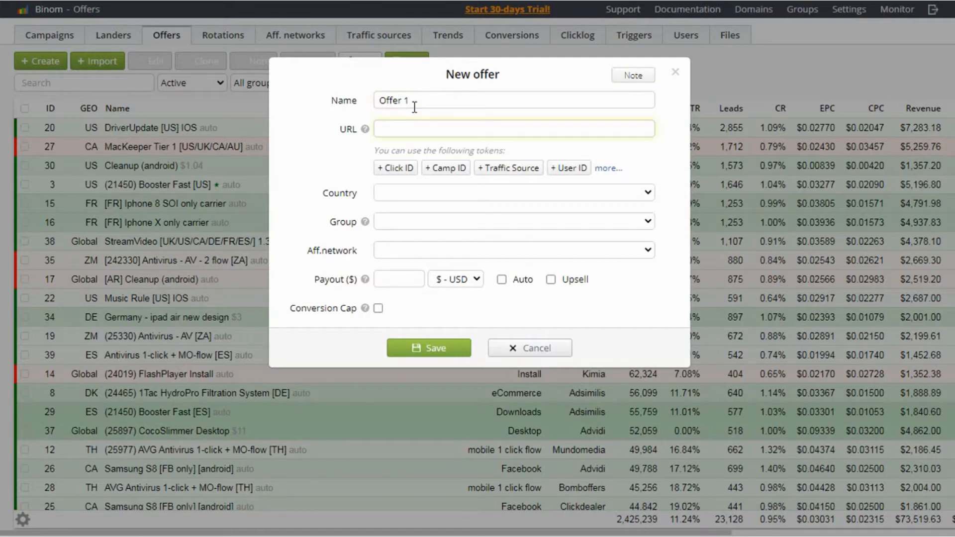
mouse_move(422, 121)
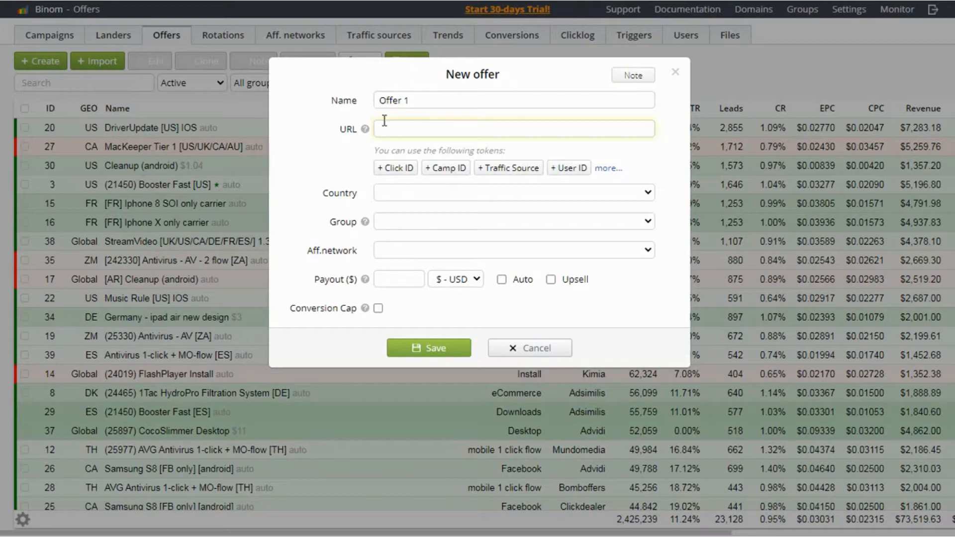
type("https://demo.binom.org/click.php?lp=1")
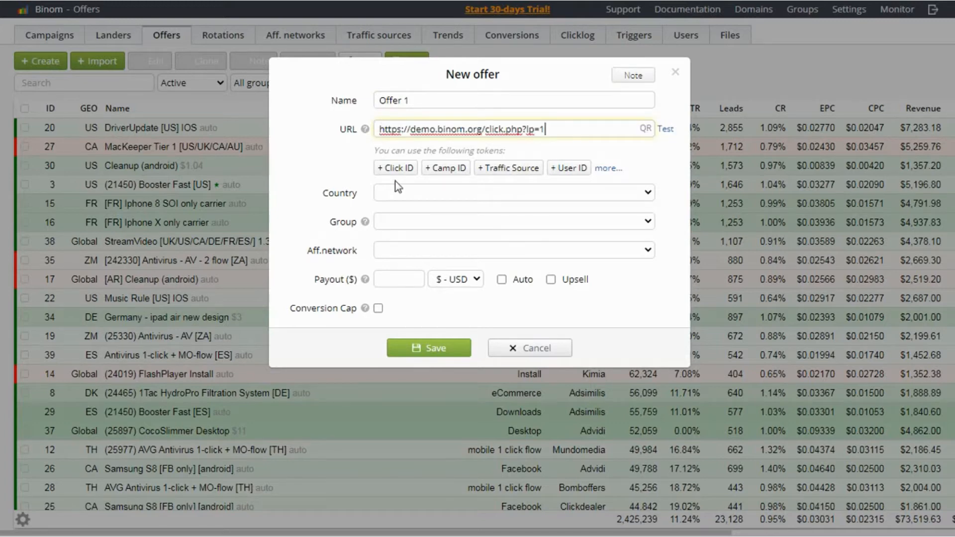
Step: Pick Global from the Country list and Coupons from the Group list for the offer
left_click(511, 192)
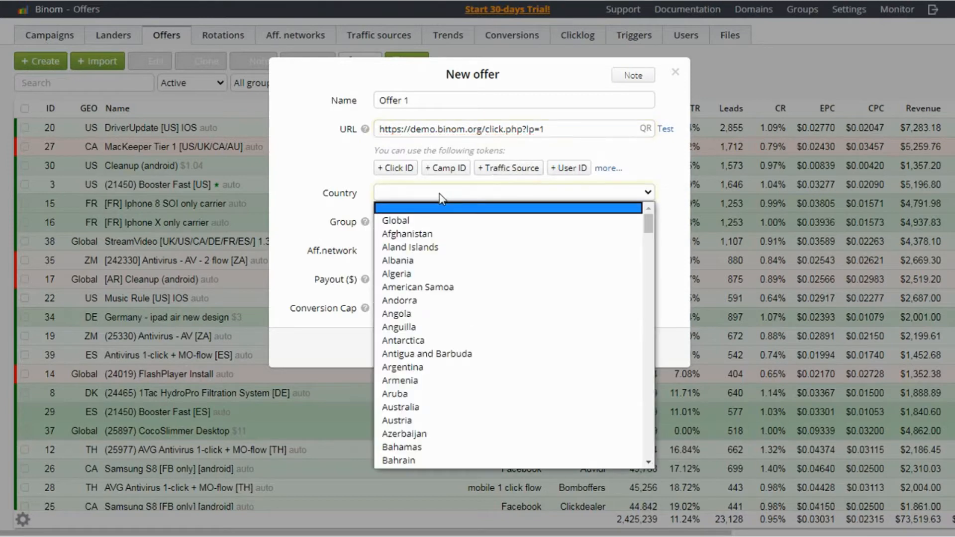
scroll("down", 3)
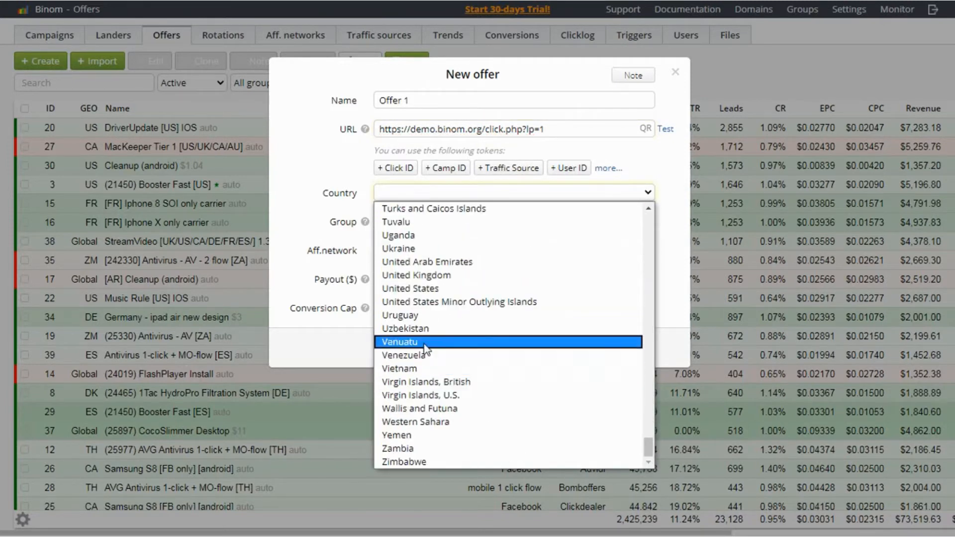
left_click(409, 288)
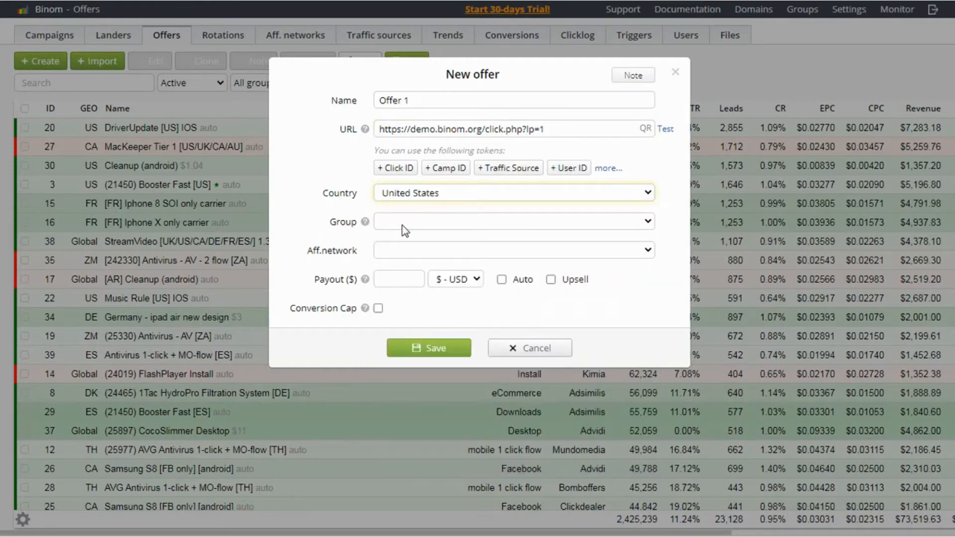
left_click(514, 193)
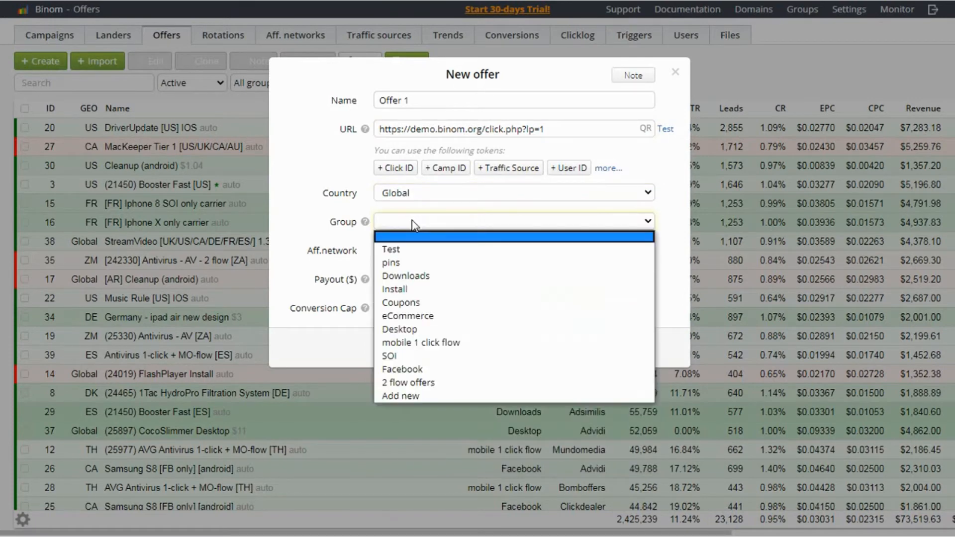
mouse_move(412, 289)
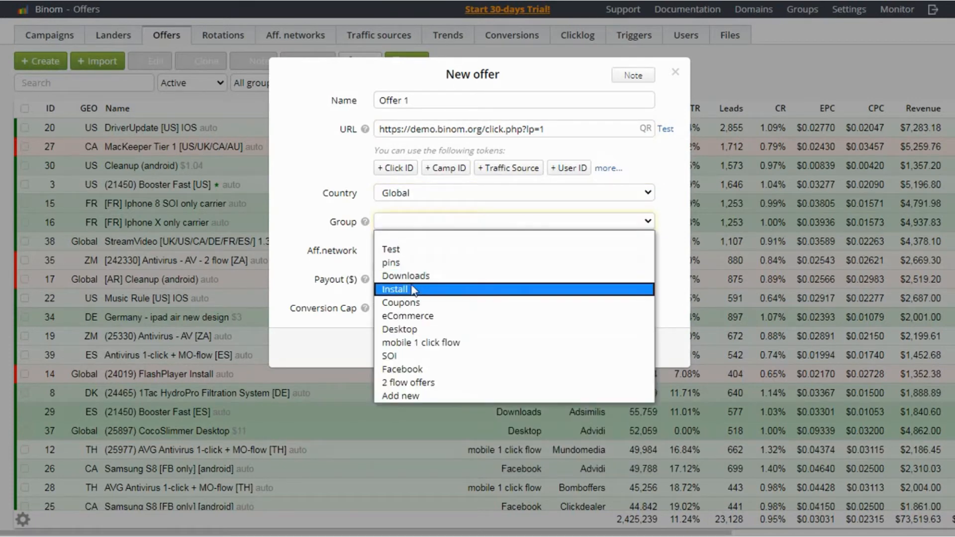
left_click(401, 302)
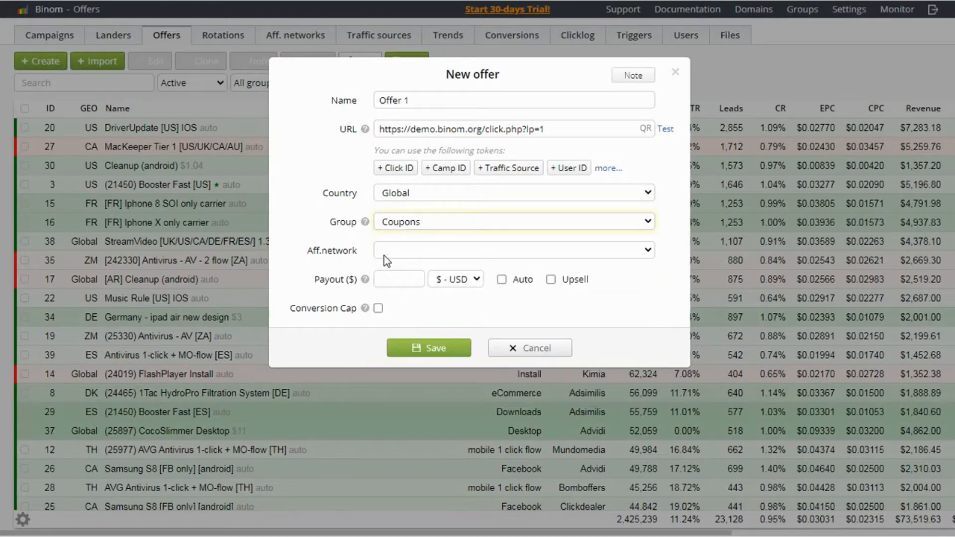
mouse_move(356, 266)
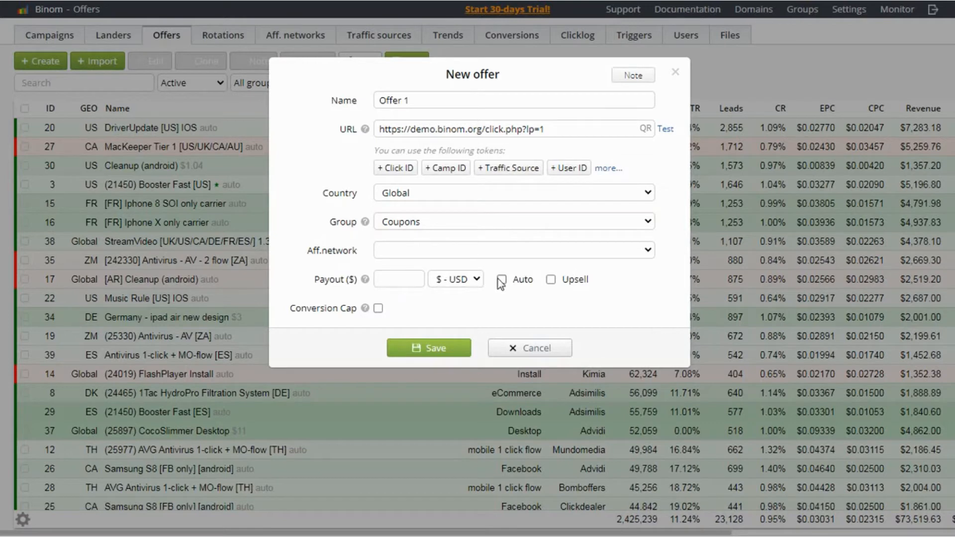
Step: Set Auto payout and a conversion cap, attempt to save, then close the offer after the Daily Cap errors
left_click(502, 280)
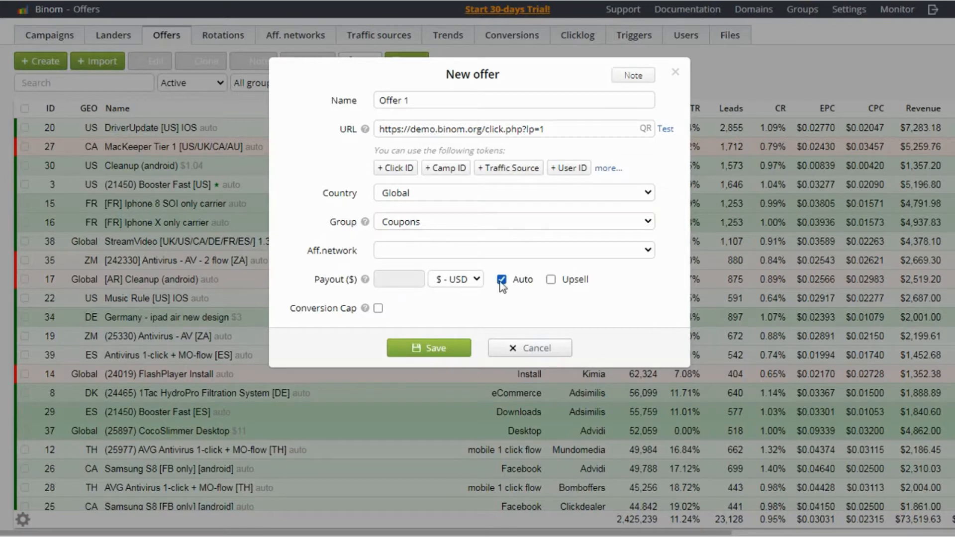
mouse_move(497, 291)
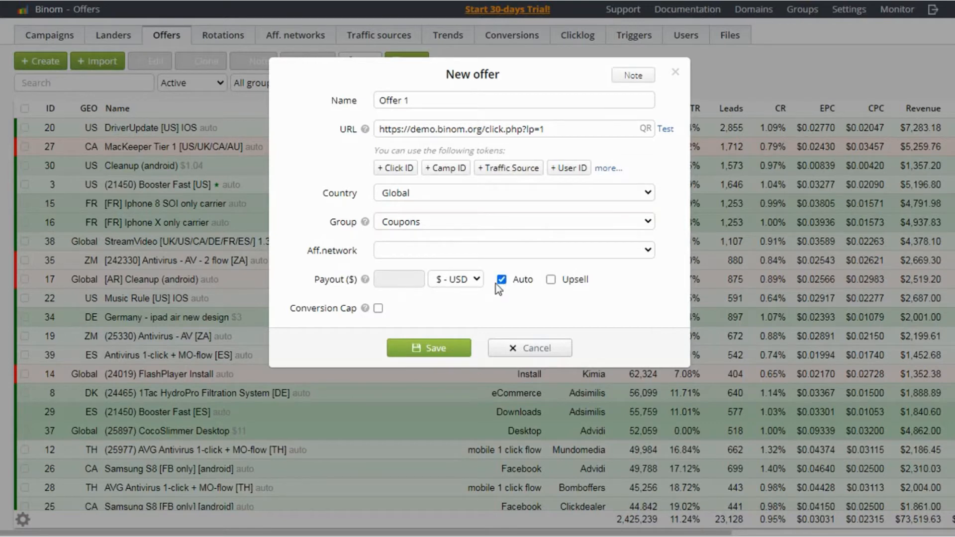
mouse_move(446, 312)
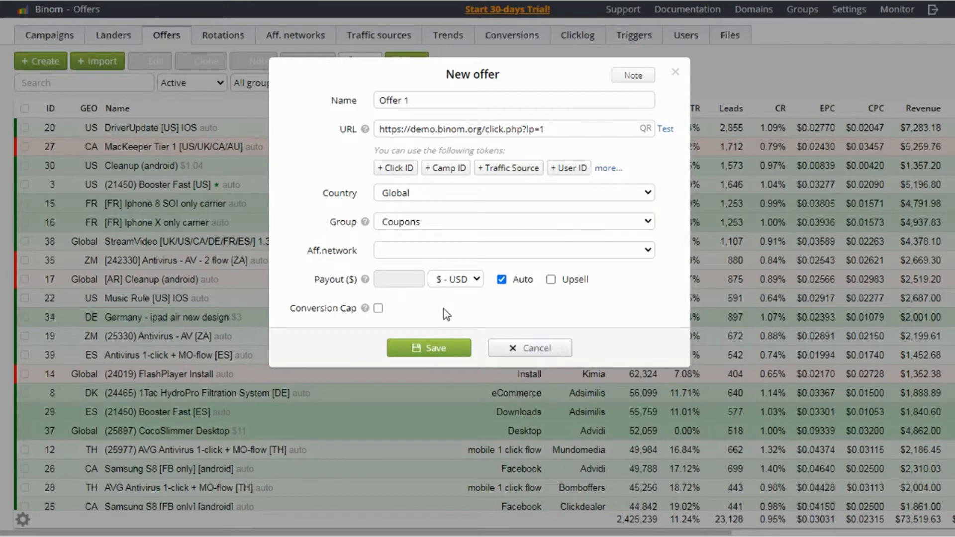
mouse_move(378, 308)
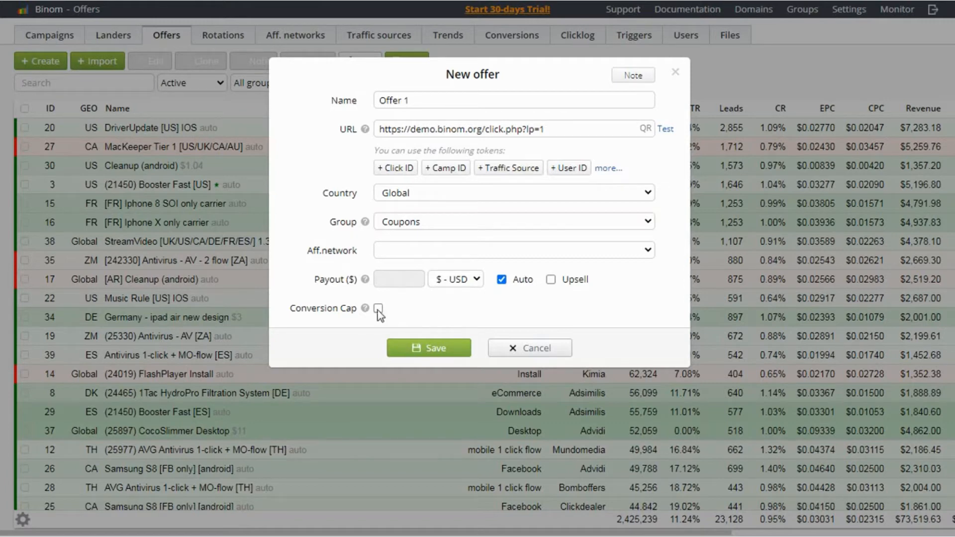
mouse_move(404, 328)
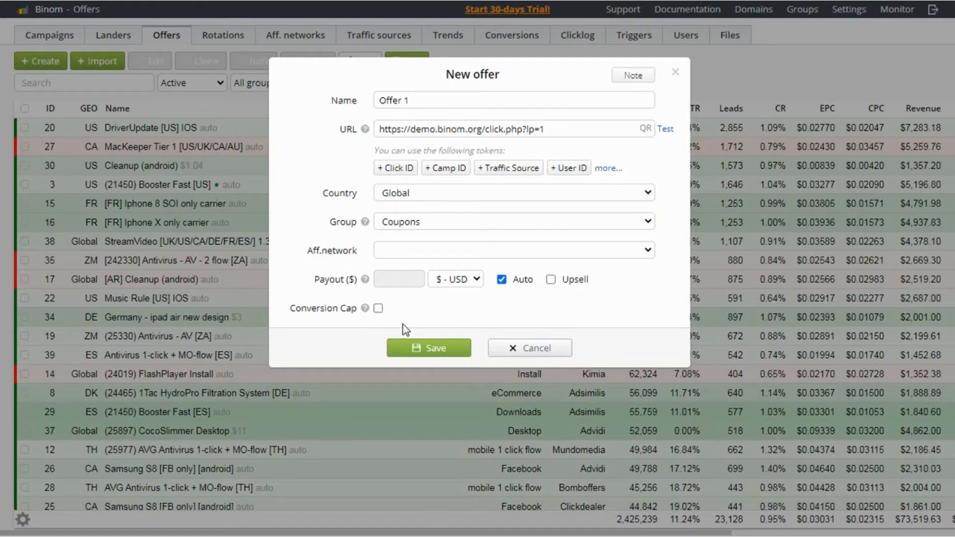
left_click(378, 309)
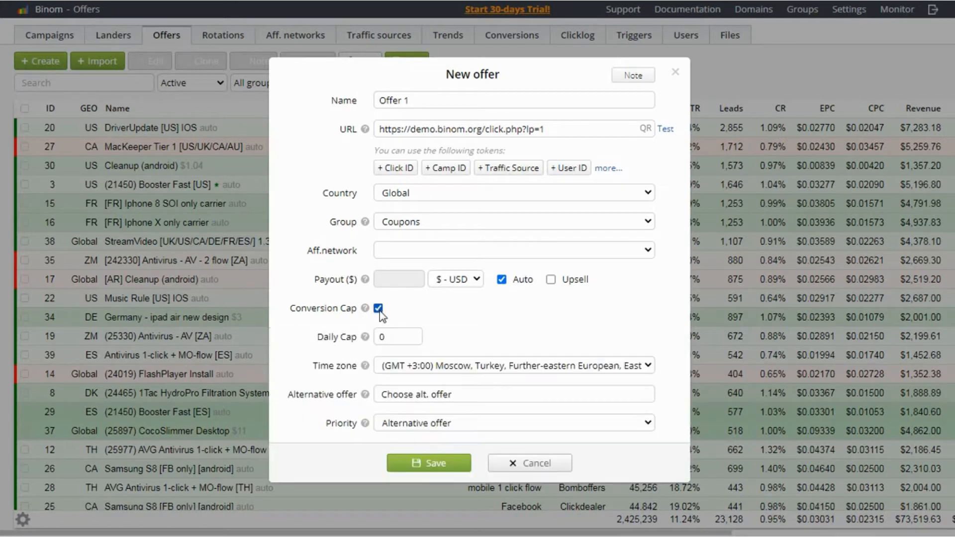
left_click(428, 463)
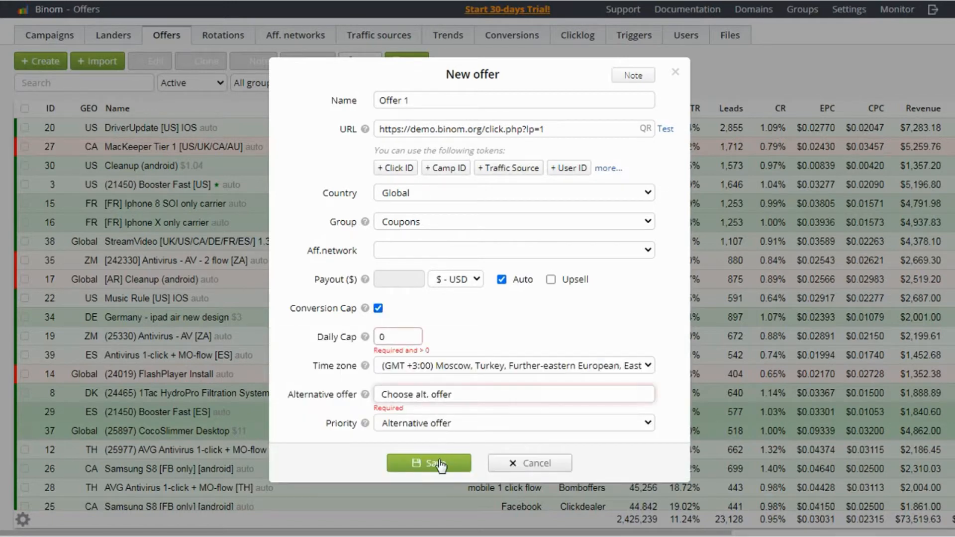
left_click(430, 463)
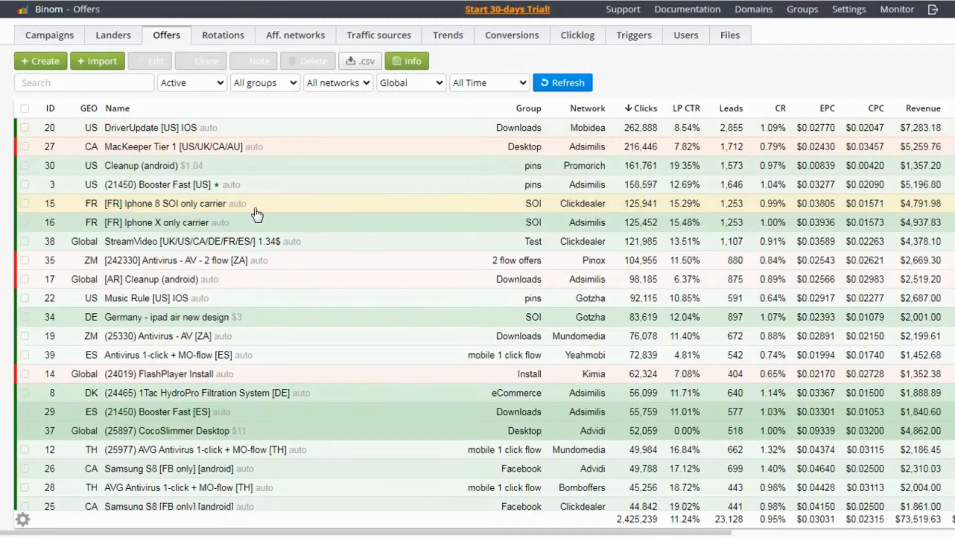
mouse_move(147, 277)
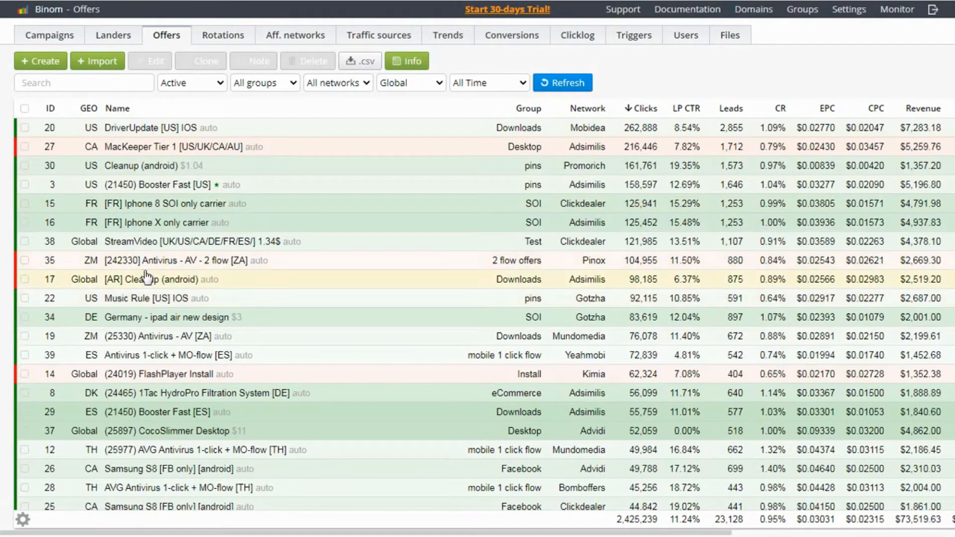
mouse_move(207, 33)
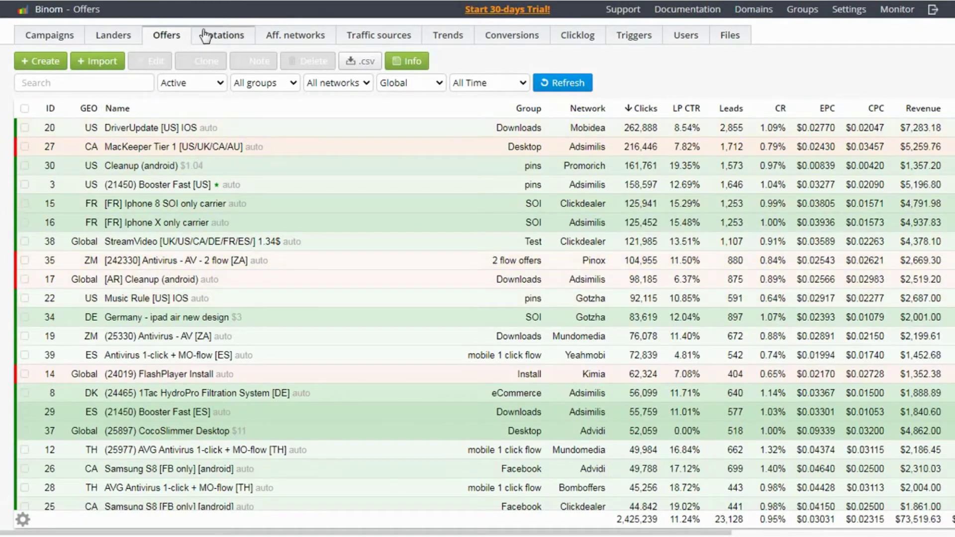
mouse_move(221, 39)
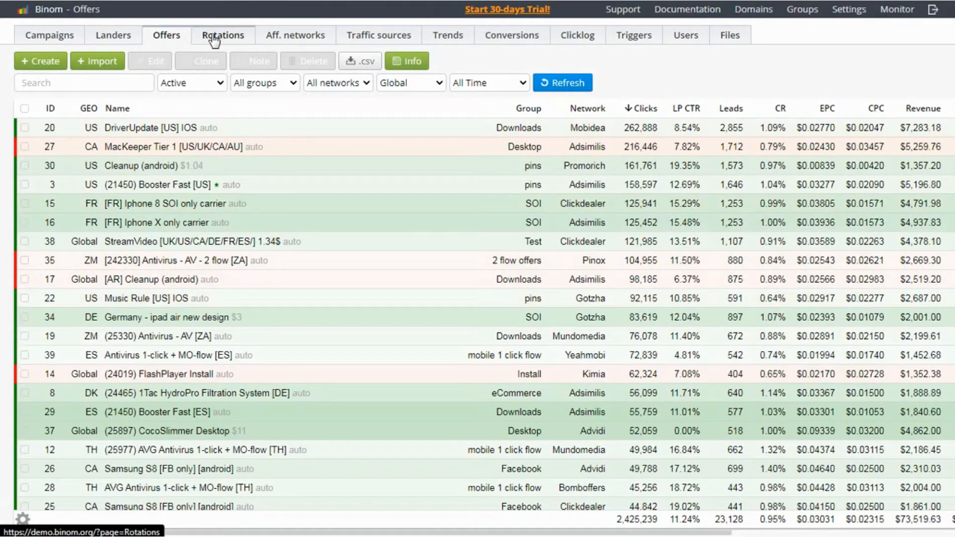
Step: Switch to the Rotations list showing Rotation 1 in the AB pins group
left_click(222, 36)
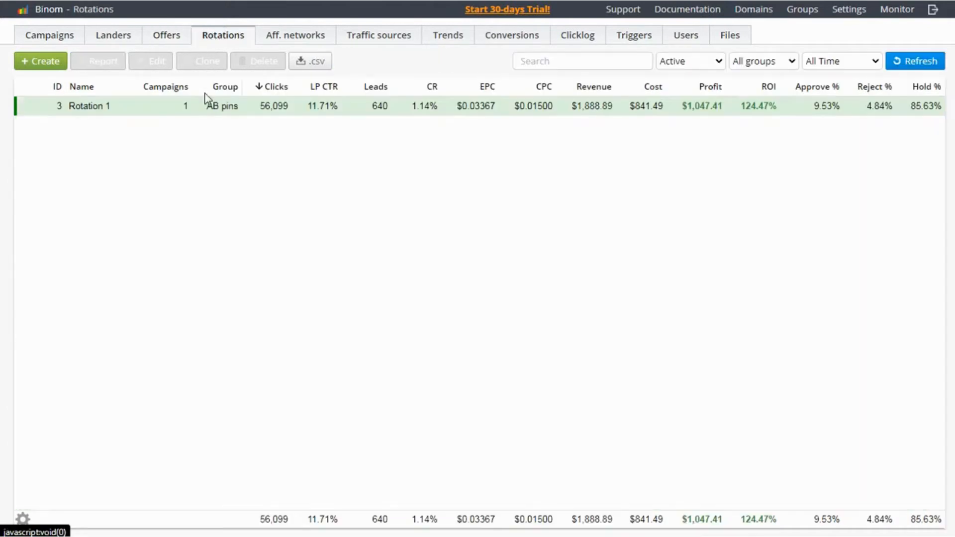
mouse_move(115, 122)
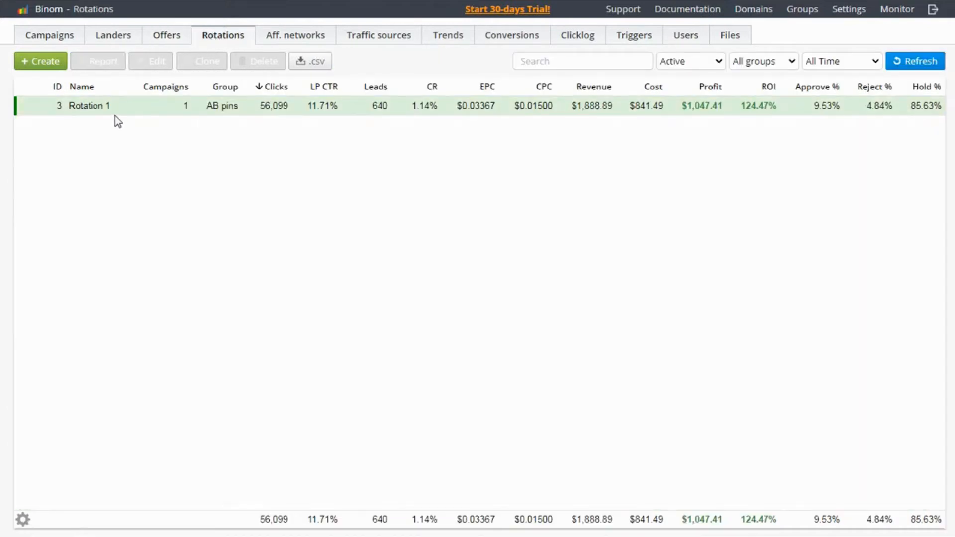
mouse_move(195, 133)
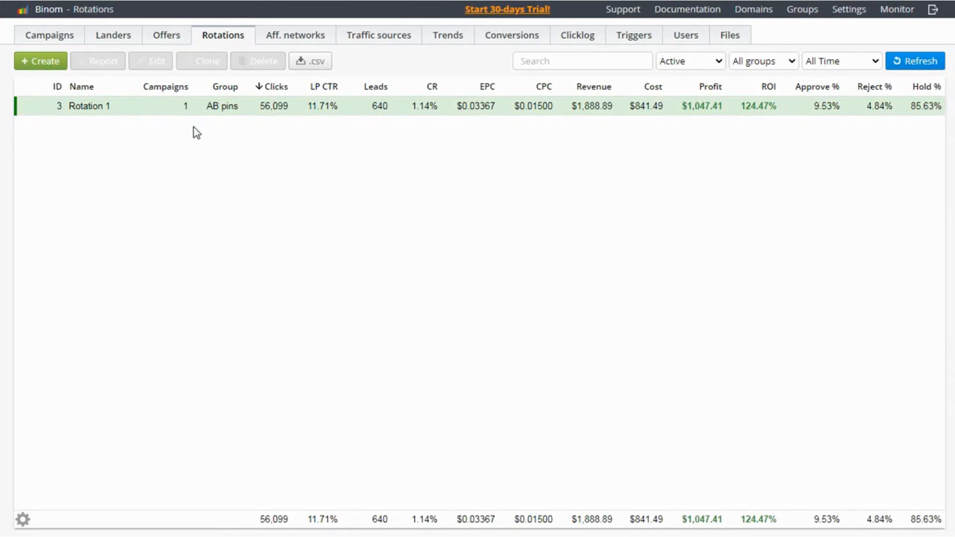
mouse_move(77, 154)
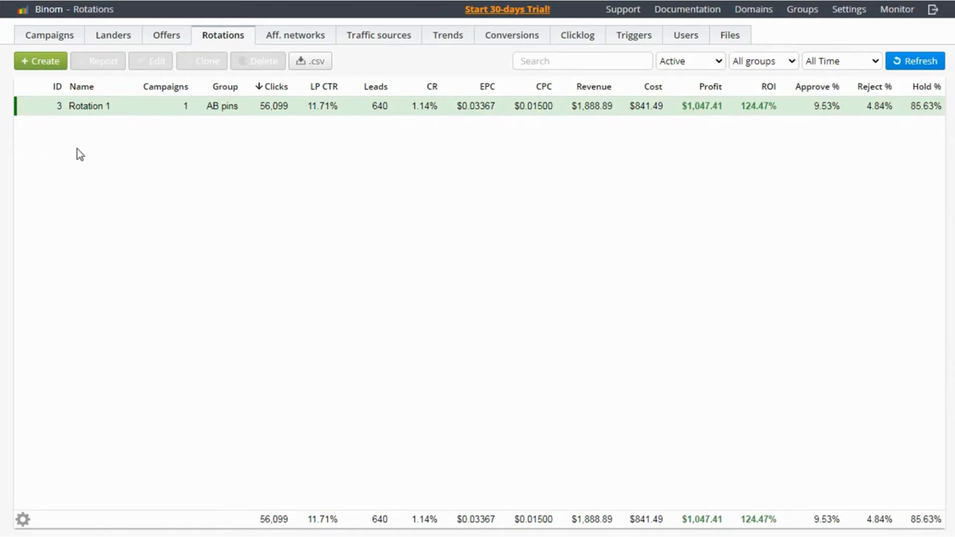
mouse_move(109, 146)
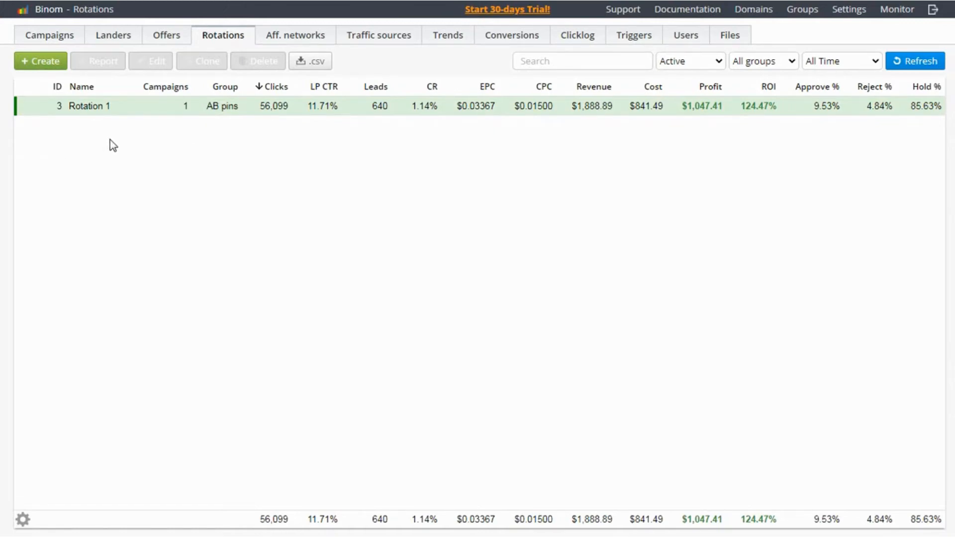
mouse_move(217, 40)
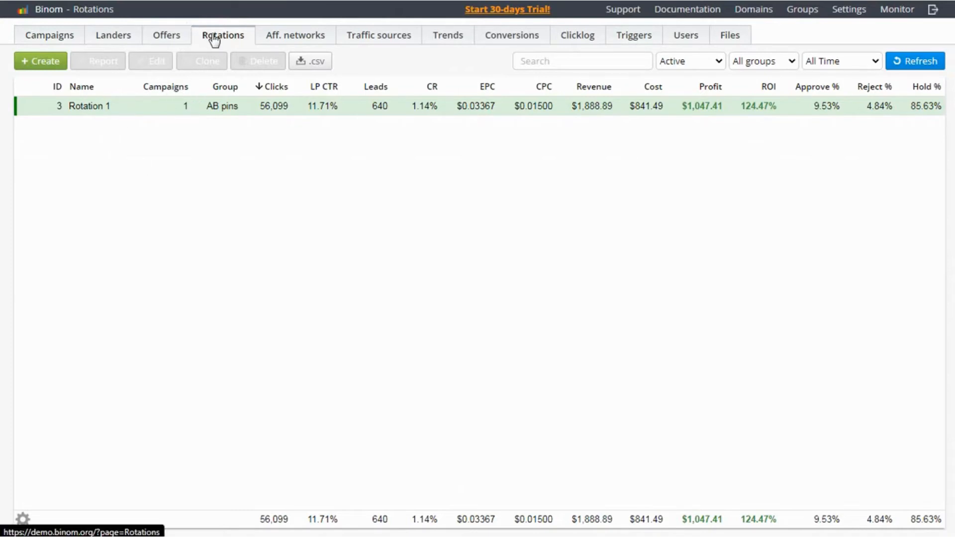
mouse_move(59, 73)
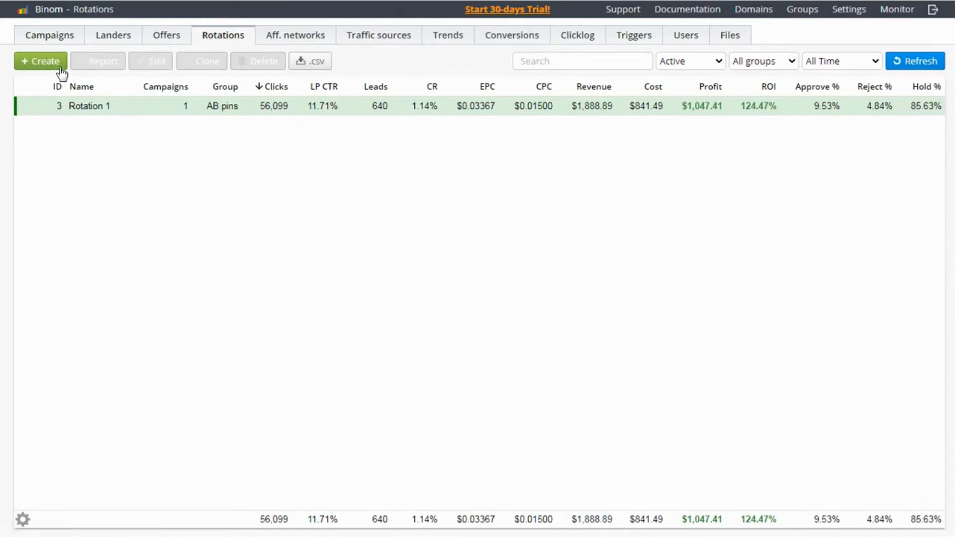
Step: Start a New Rotation and open the Choose campaign dialog, closing it without attaching any campaigns
left_click(40, 62)
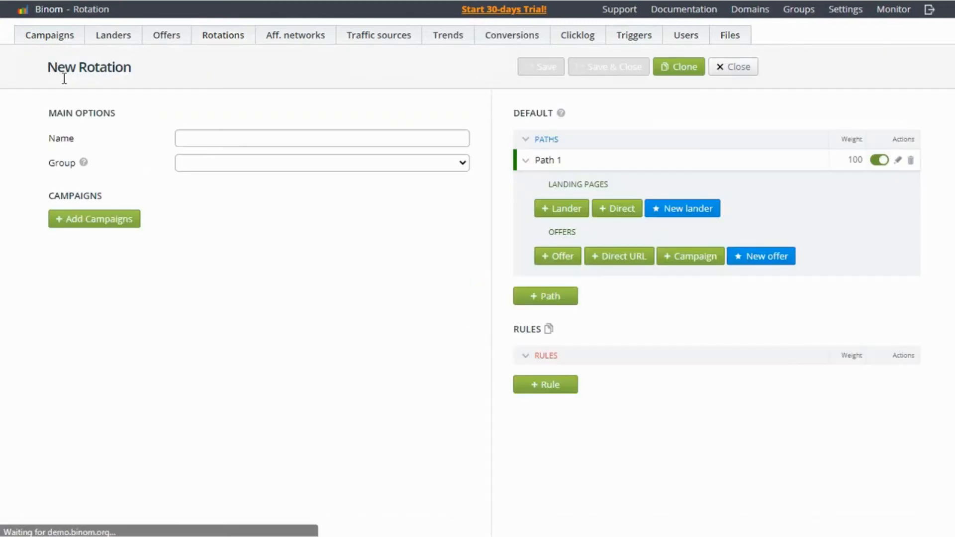
left_click(321, 165)
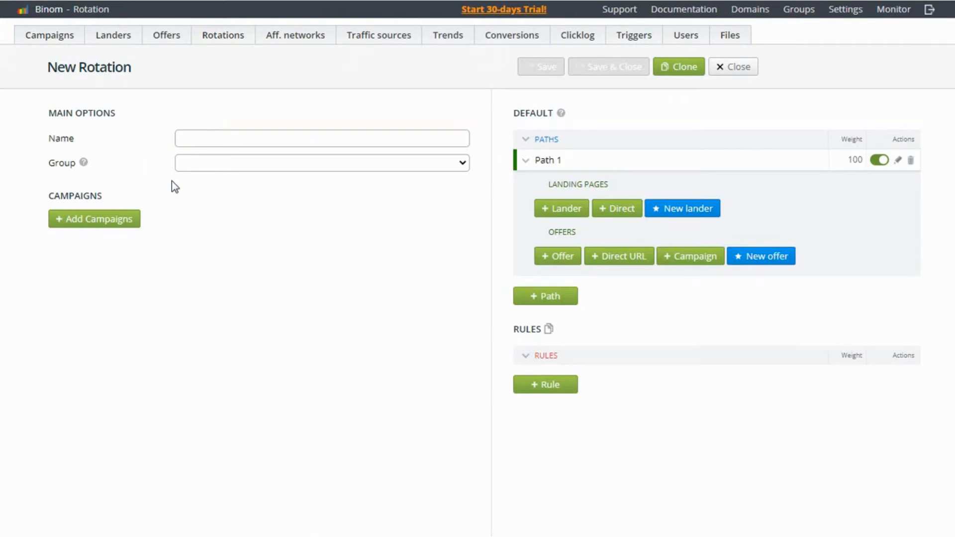
left_click(94, 218)
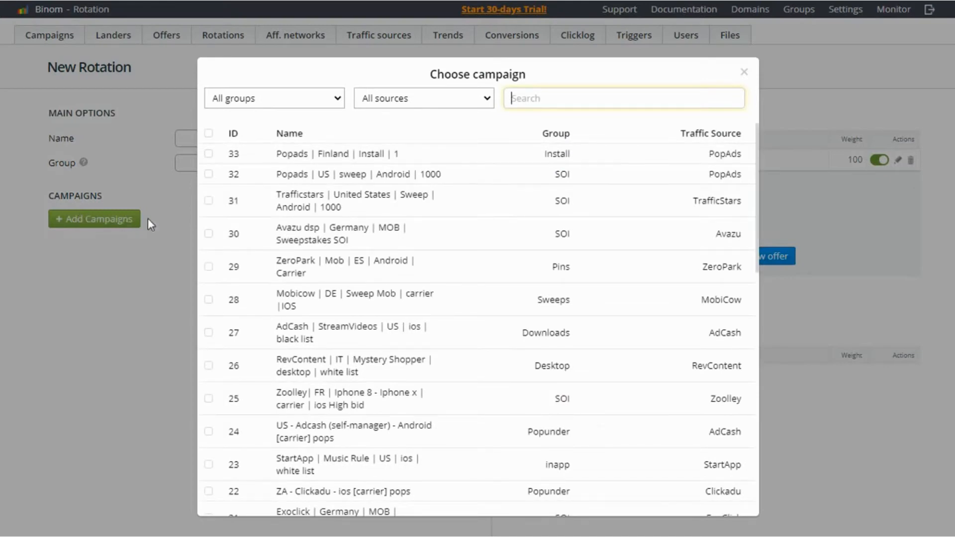
mouse_move(187, 229)
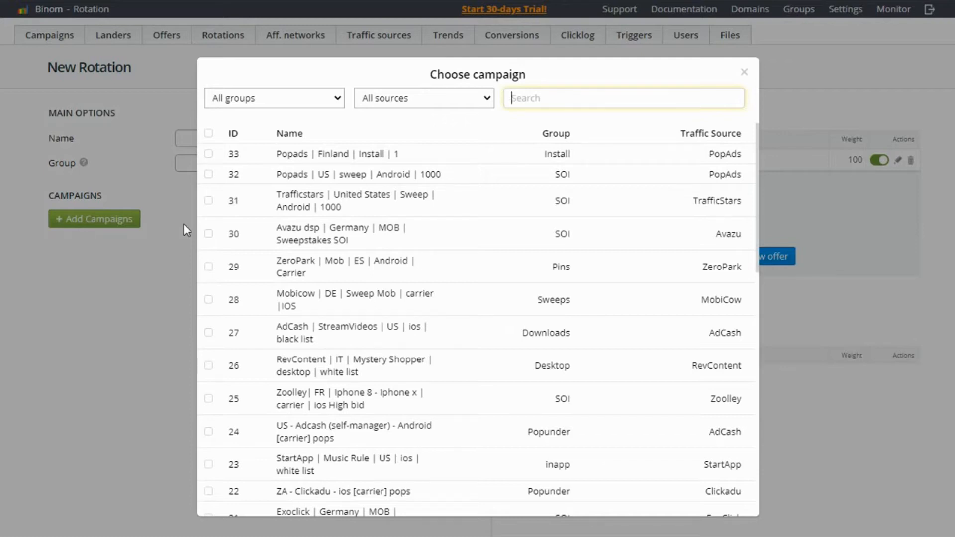
left_click(744, 72)
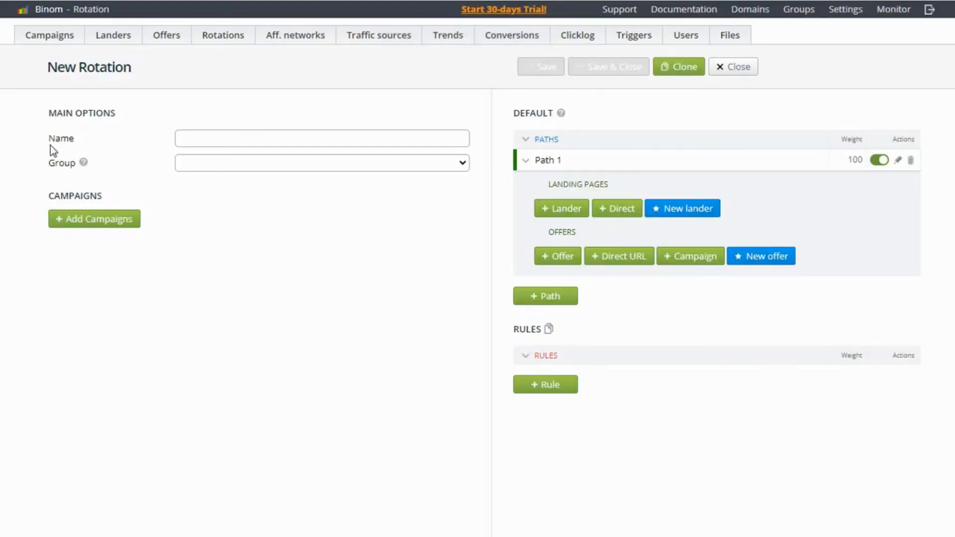
mouse_move(282, 47)
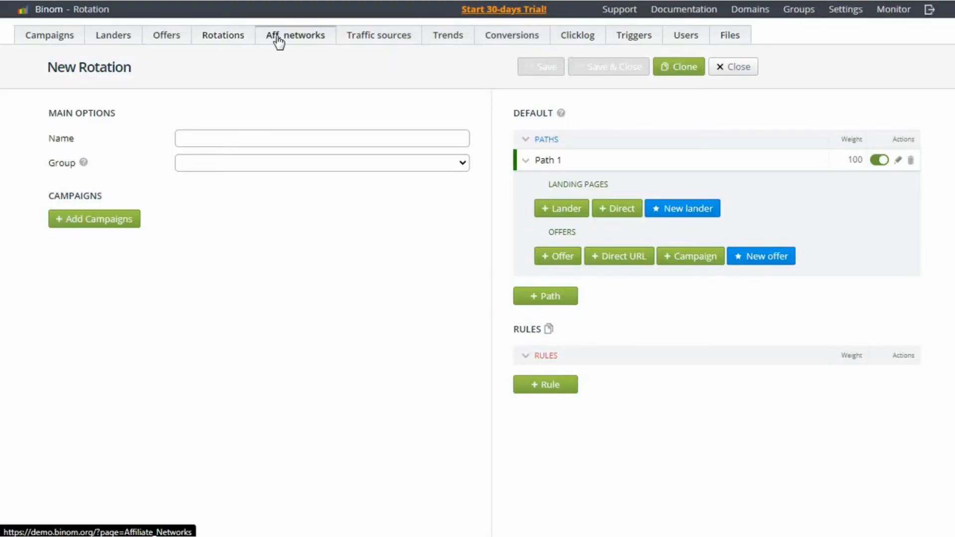
Step: Go to the Aff. networks list and bring up a blank New Affiliate Network form
left_click(294, 34)
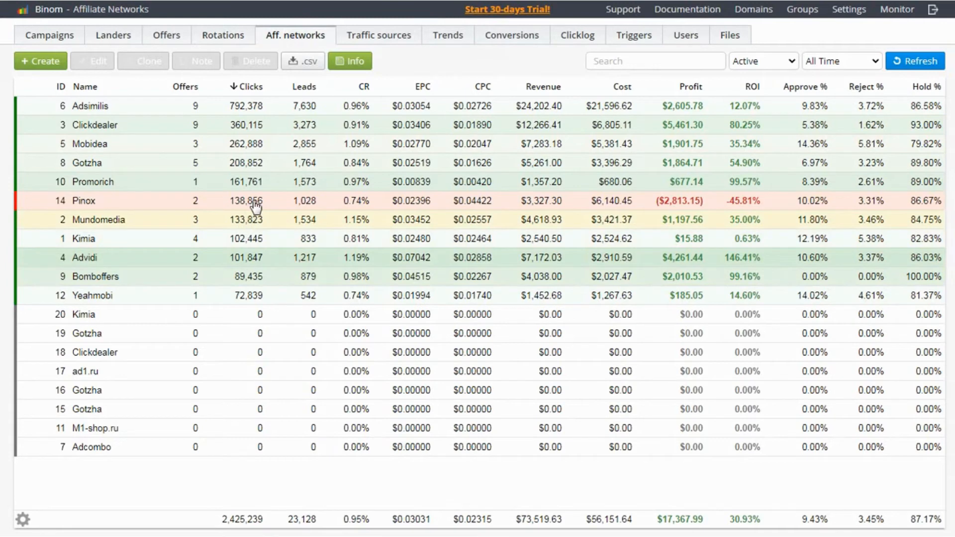
mouse_move(267, 177)
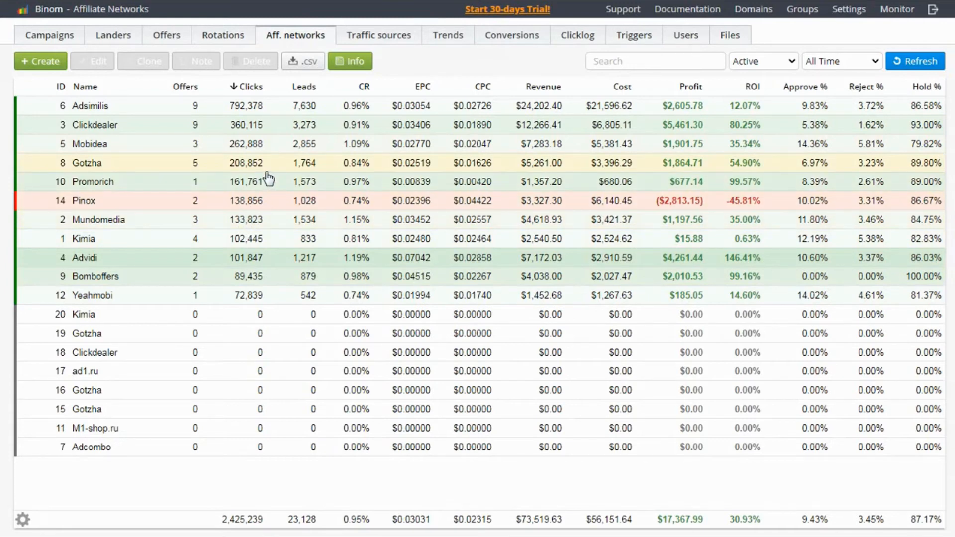
mouse_move(115, 106)
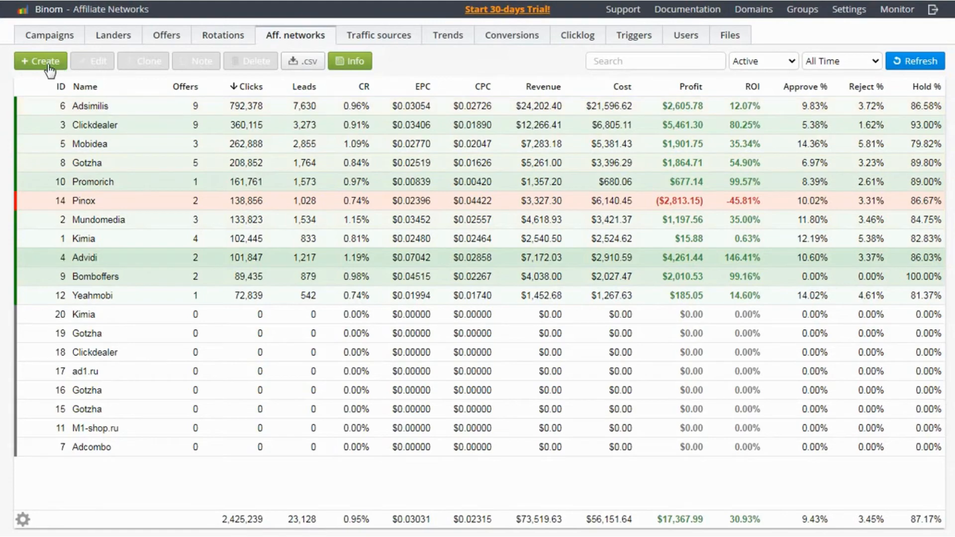
left_click(38, 60)
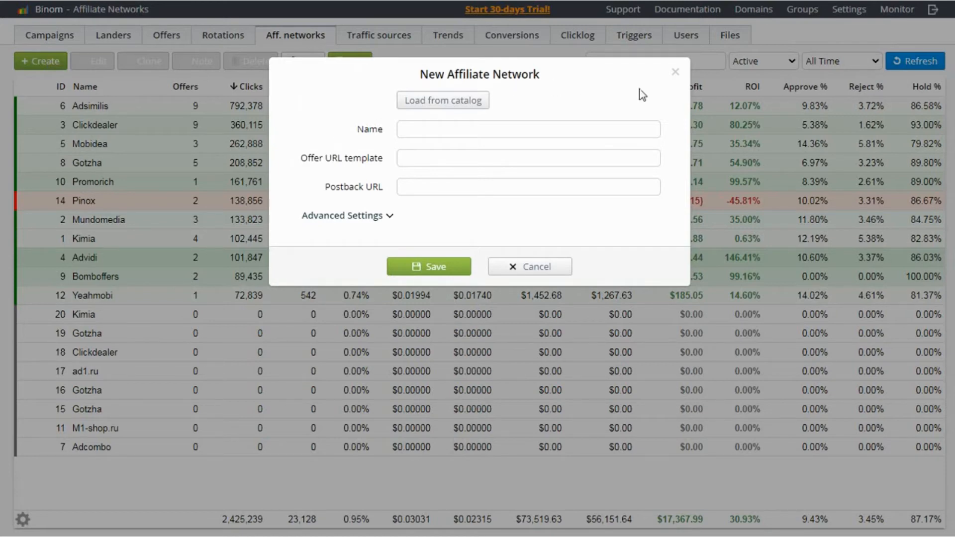
Step: Close the New Affiliate Network form and bring it back up again blank
left_click(529, 267)
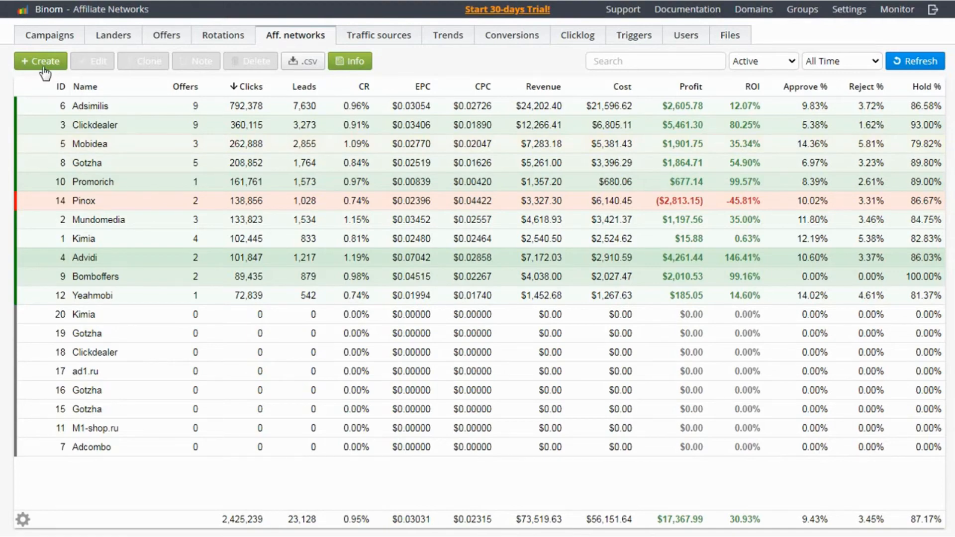
left_click(40, 60)
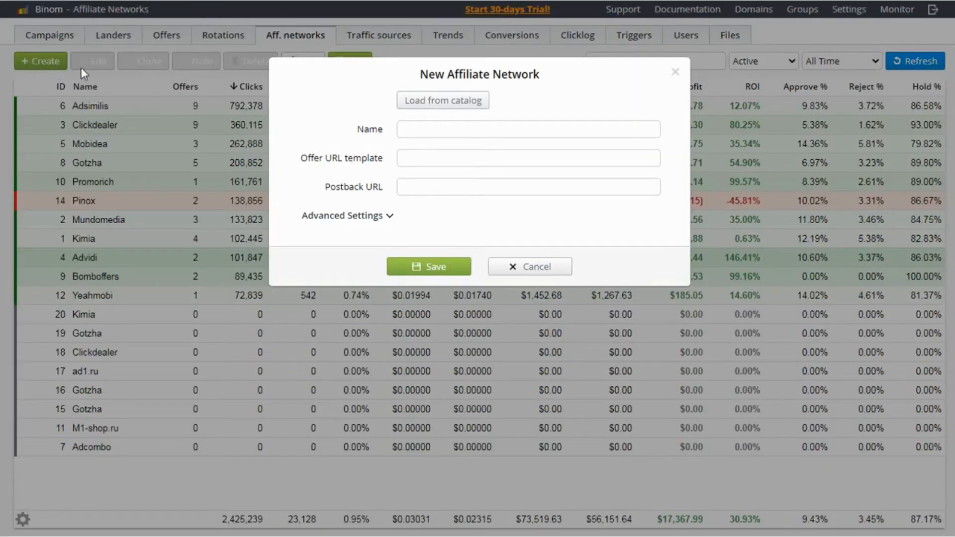
mouse_move(334, 112)
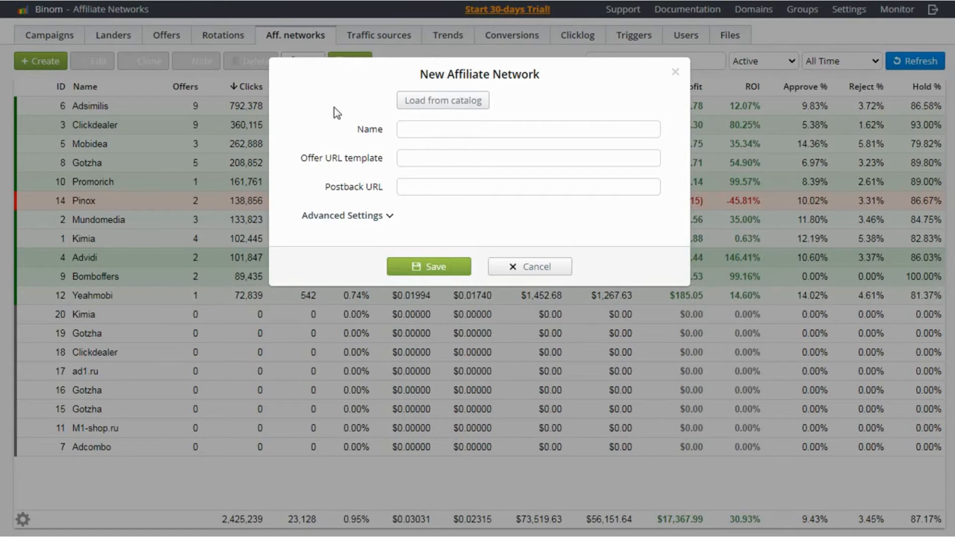
mouse_move(421, 123)
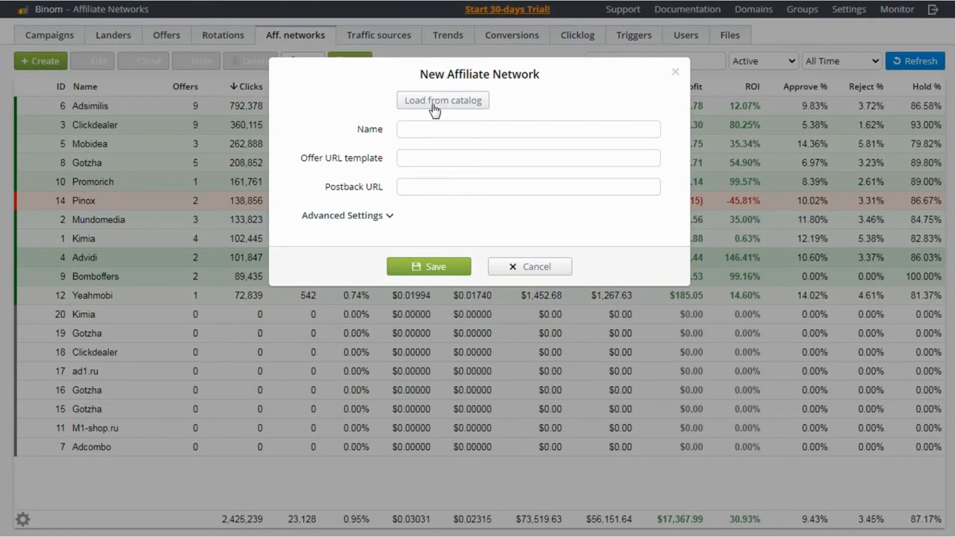
left_click(443, 99)
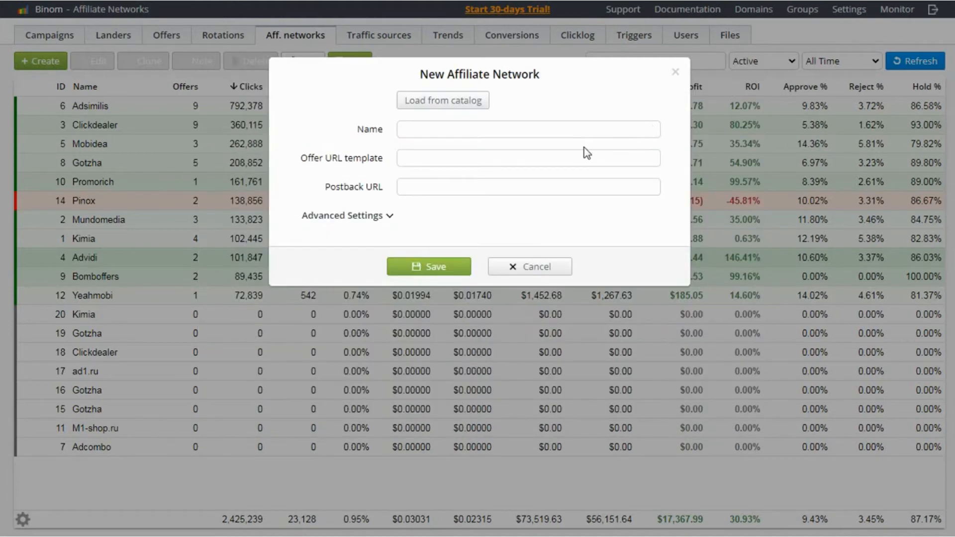
mouse_move(368, 143)
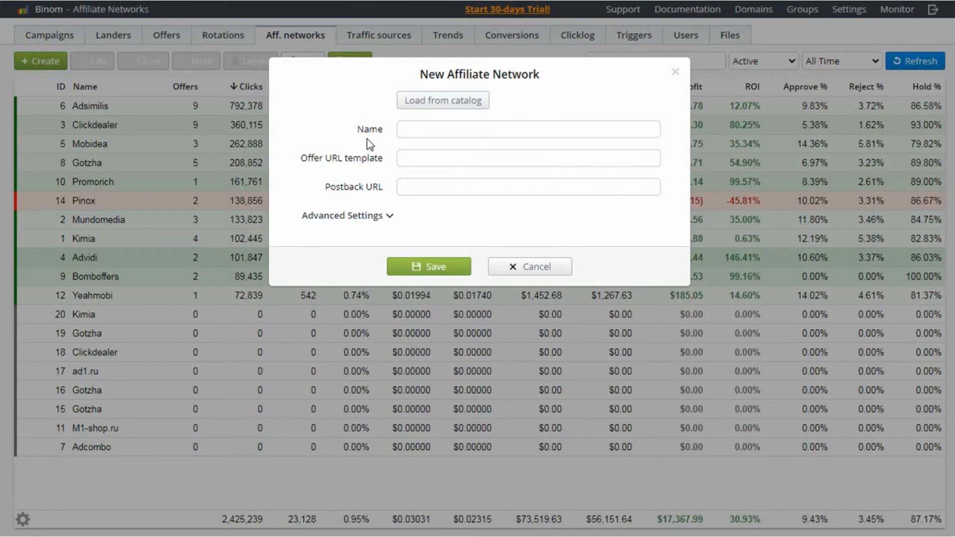
mouse_move(457, 195)
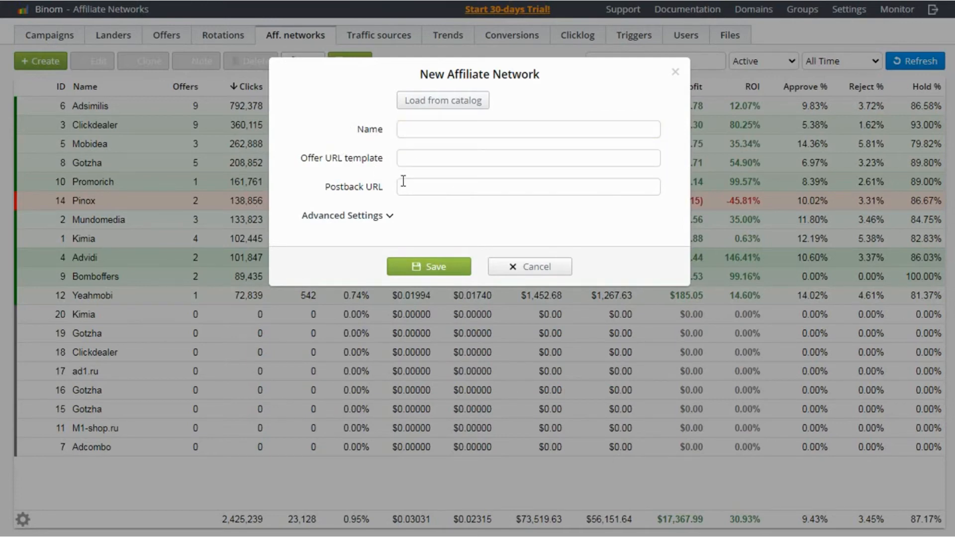
Step: Visit the Offer URL template and Postback URL fields, then close the form without adding a network
left_click(527, 158)
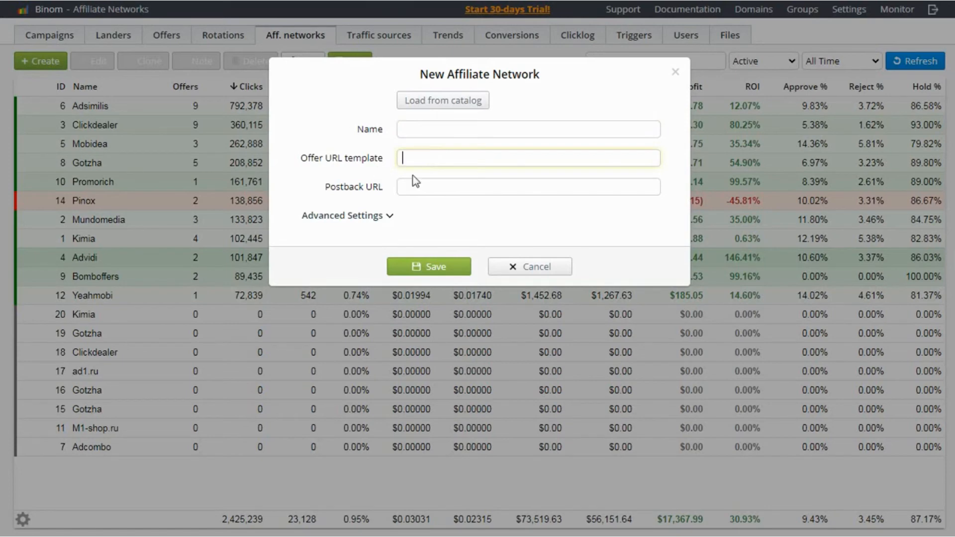
left_click(528, 187)
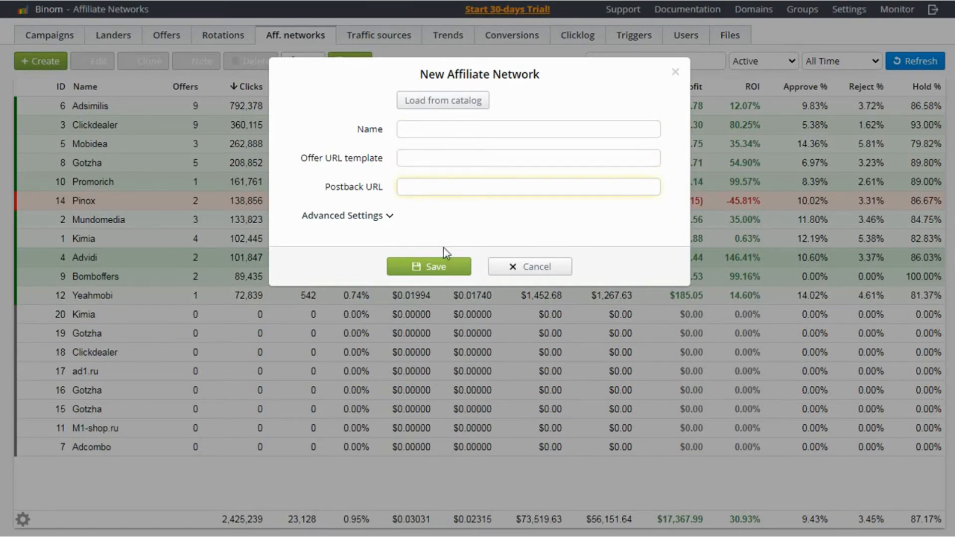
left_click(529, 187)
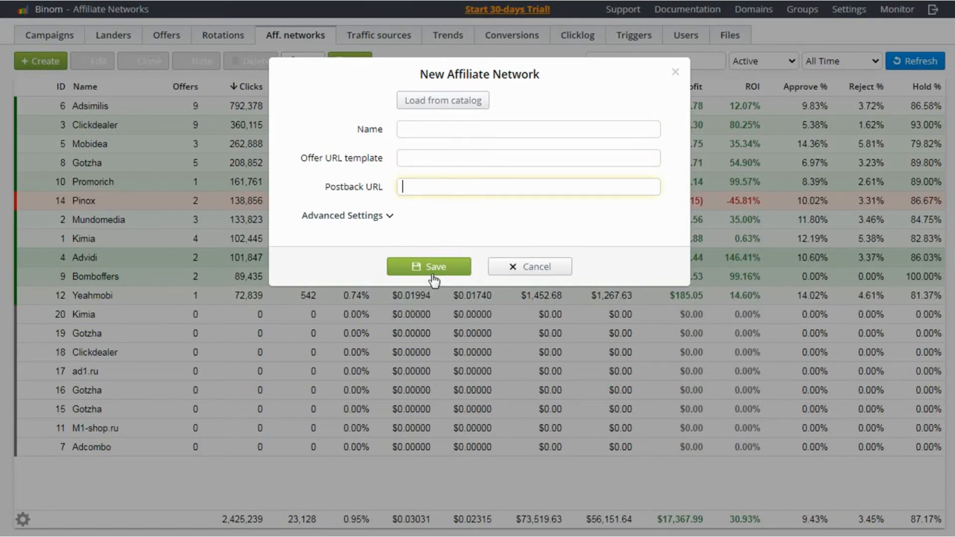
left_click(529, 266)
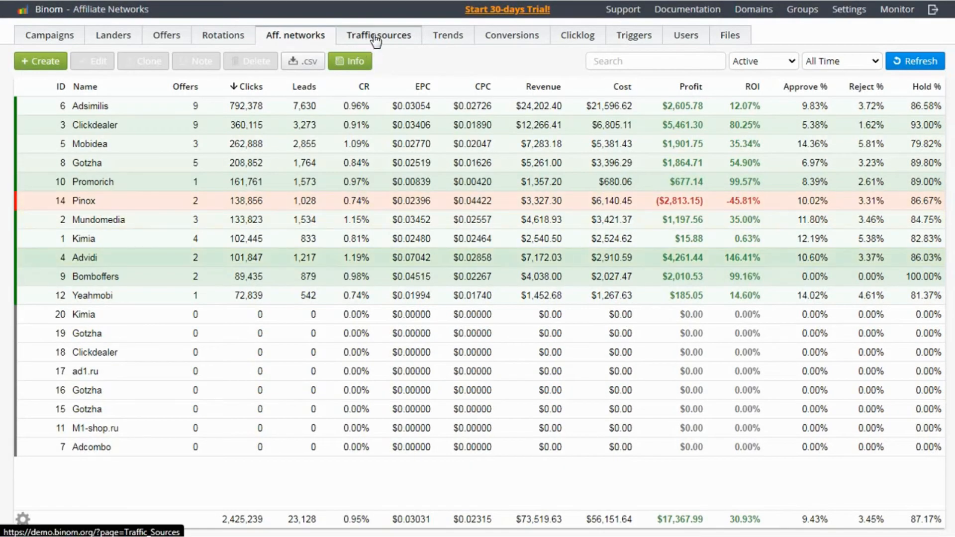
Step: Show the Traffic Sources list with AdCash, ZeroPark and Facebook clicks, ROI and profit
left_click(378, 35)
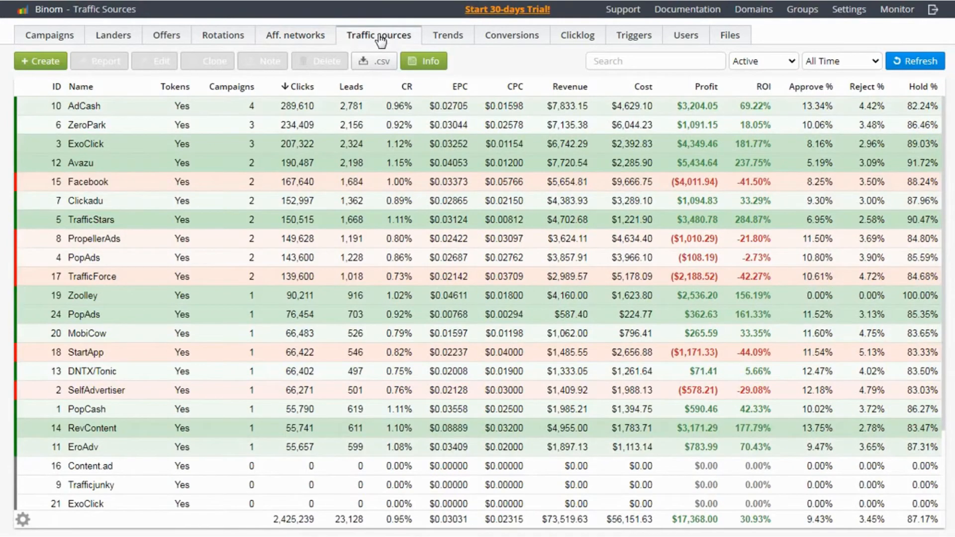
mouse_move(301, 168)
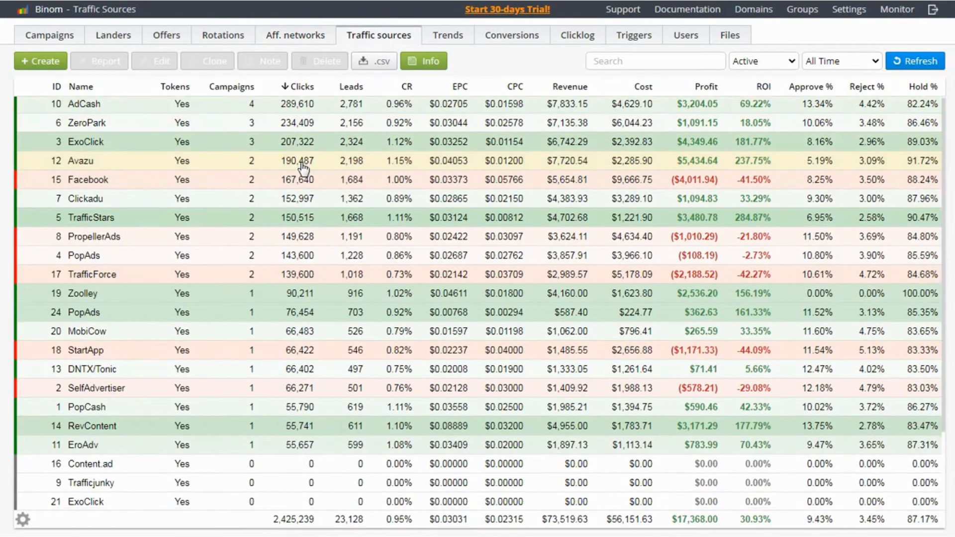
scroll("down", 3)
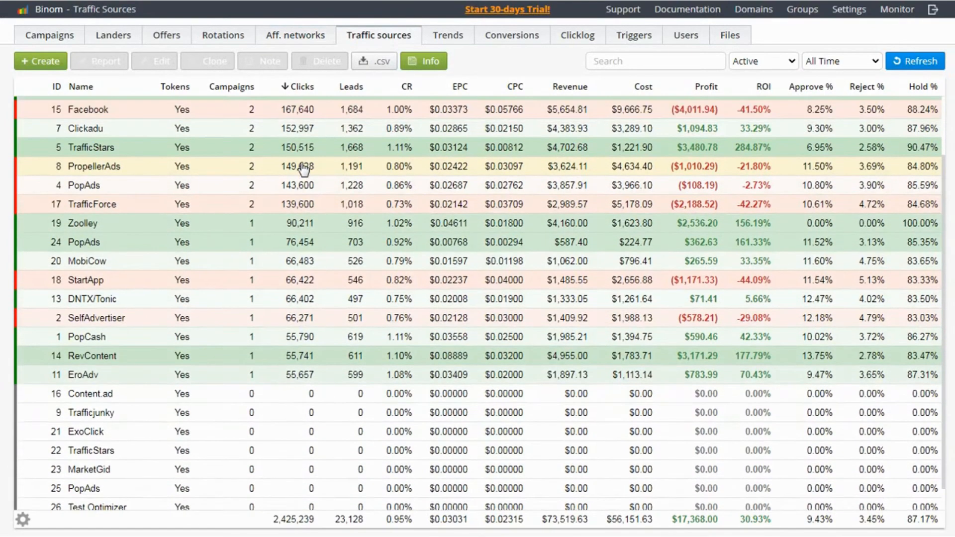
Step: Start a New Traffic Source, expand Advanced Settings and set Postback % to 50
left_click(40, 62)
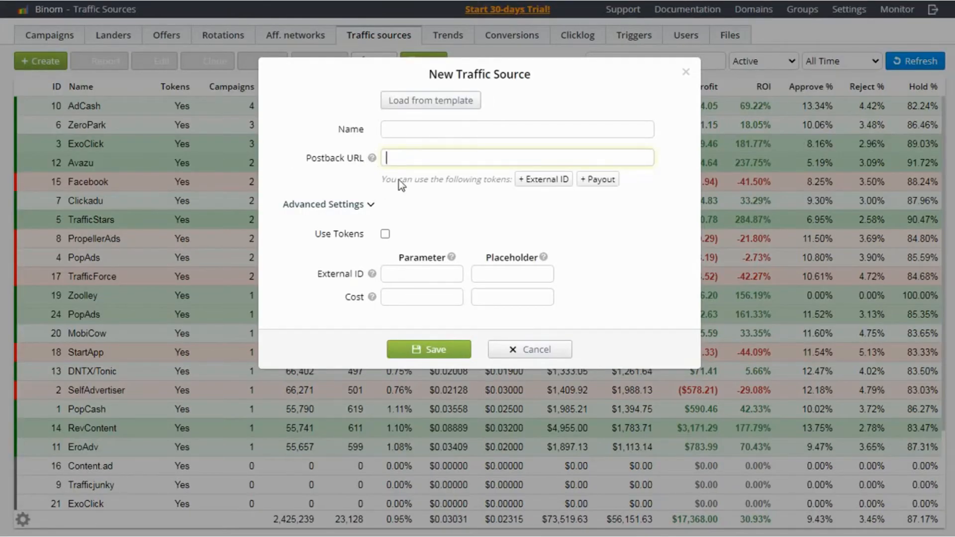
mouse_move(426, 196)
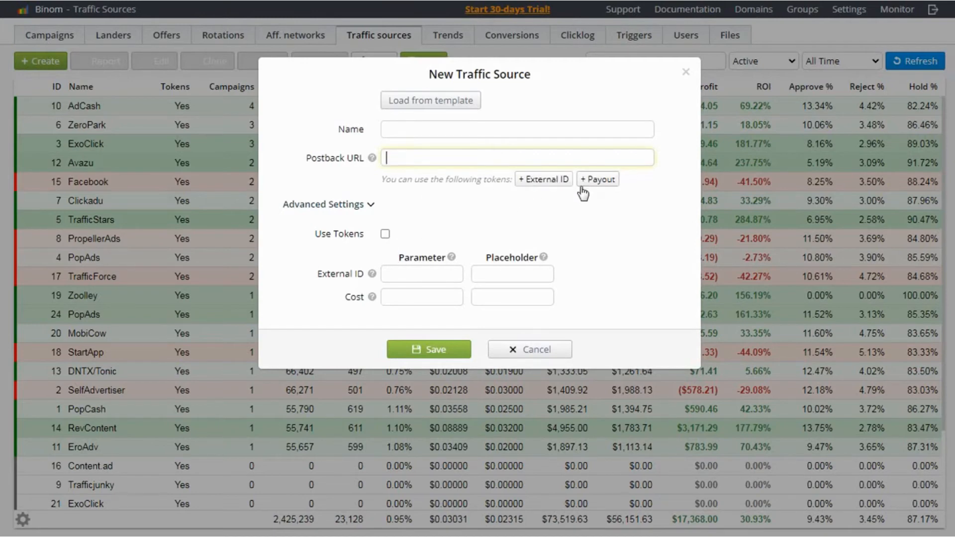
mouse_move(399, 220)
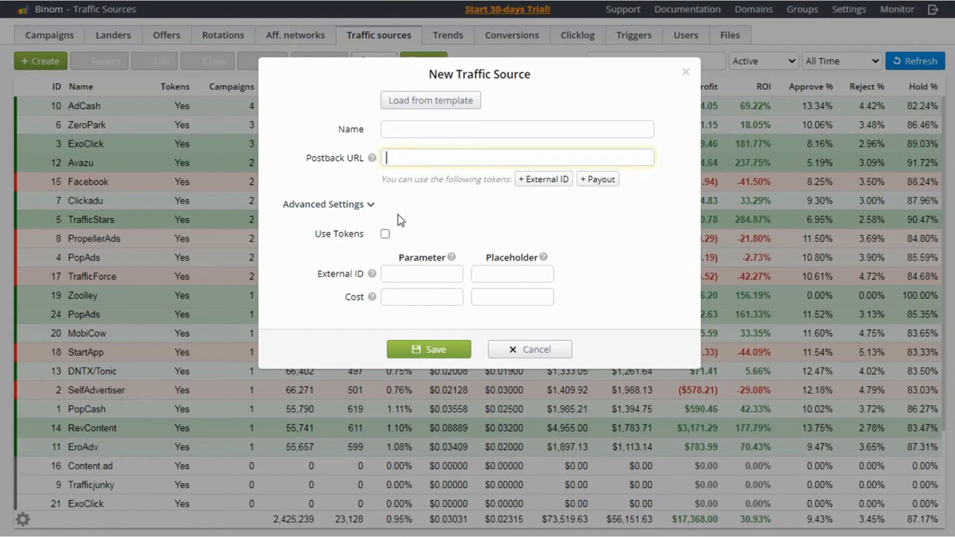
mouse_move(394, 265)
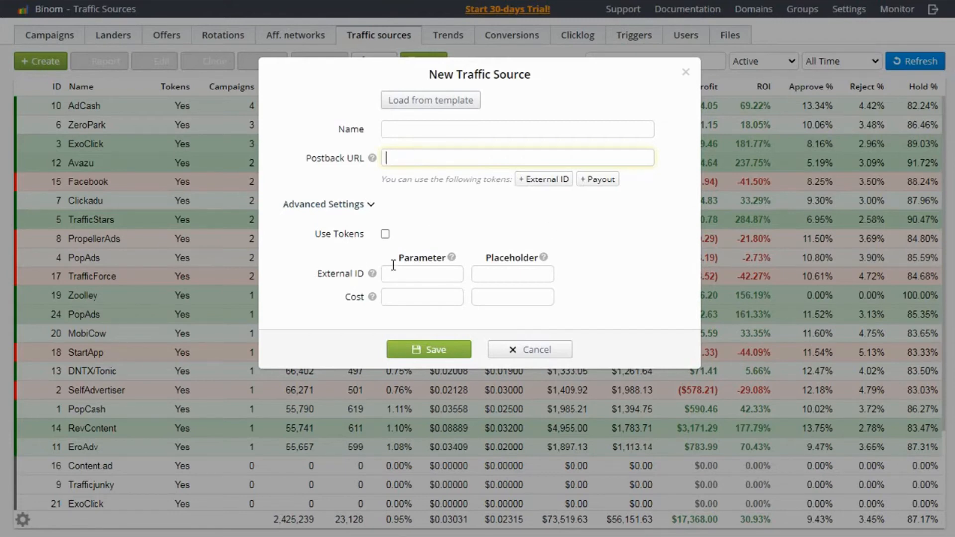
mouse_move(432, 302)
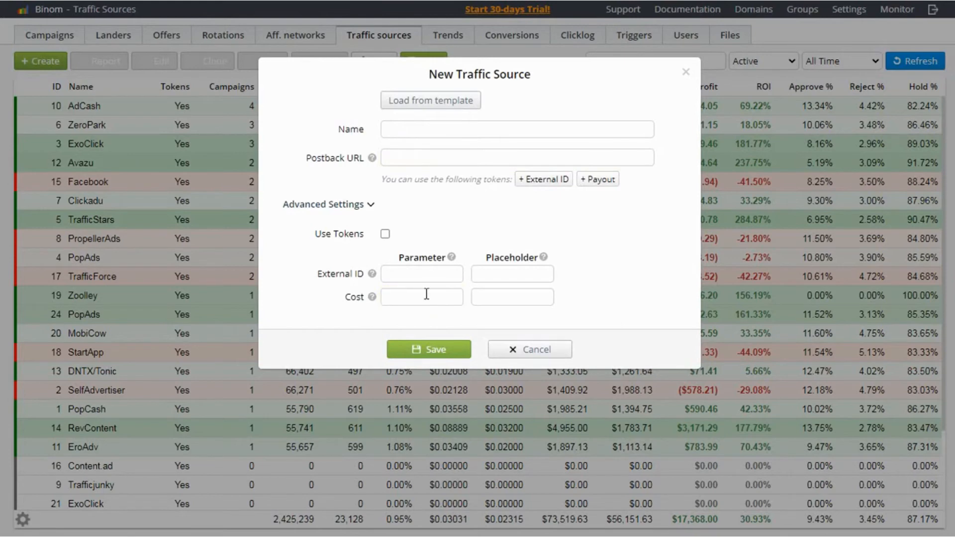
mouse_move(467, 326)
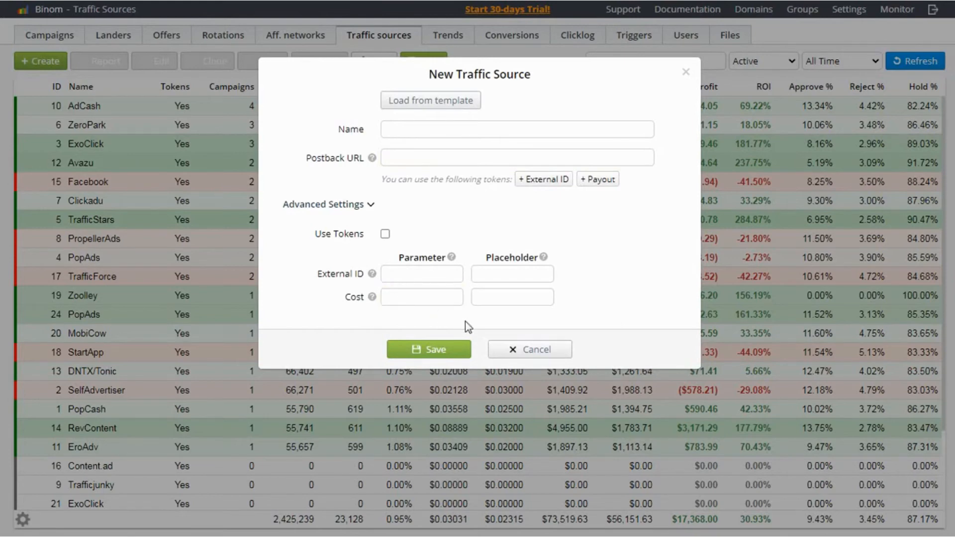
mouse_move(468, 320)
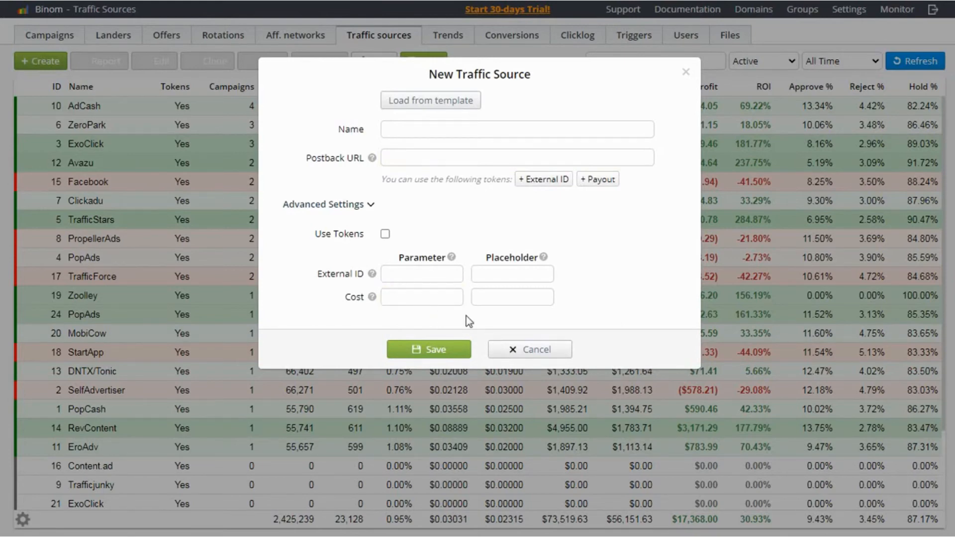
left_click(323, 205)
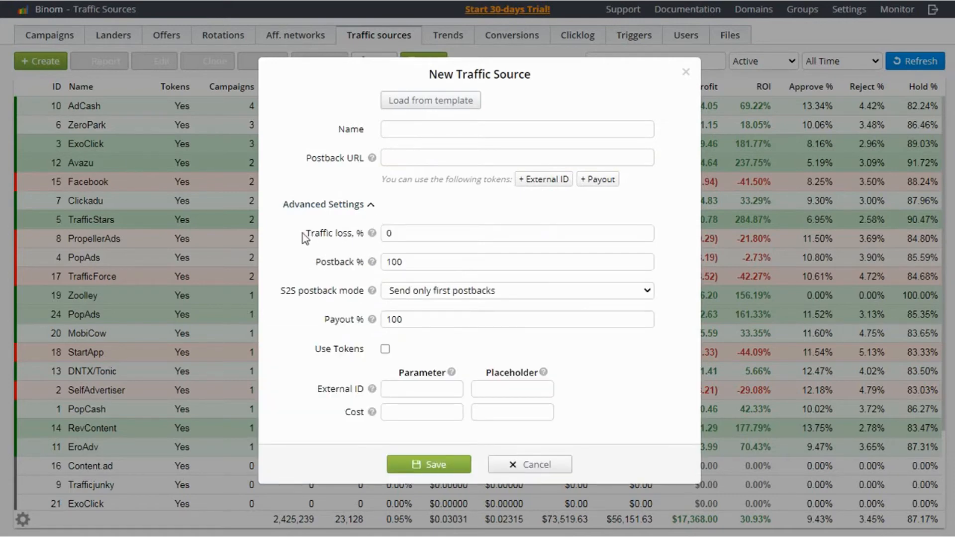
left_click(516, 233)
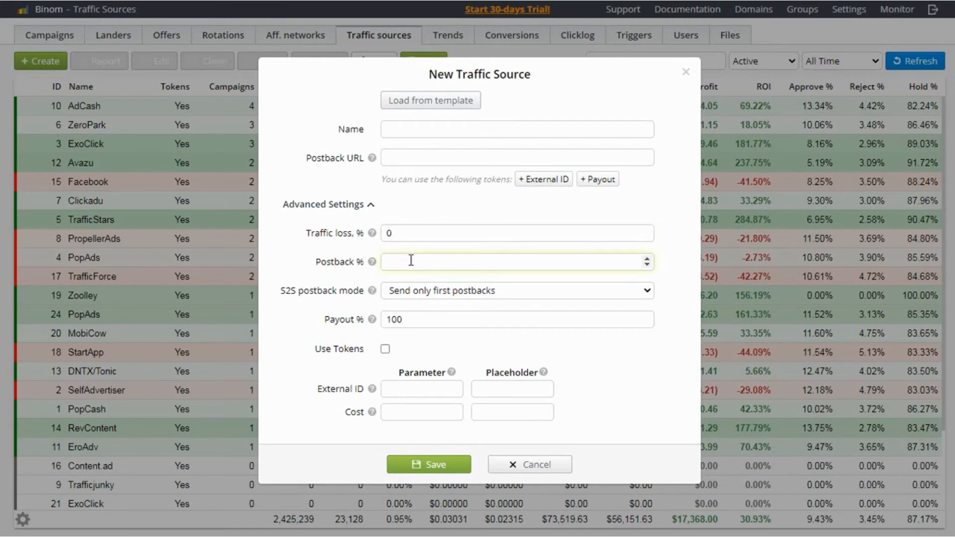
type("50")
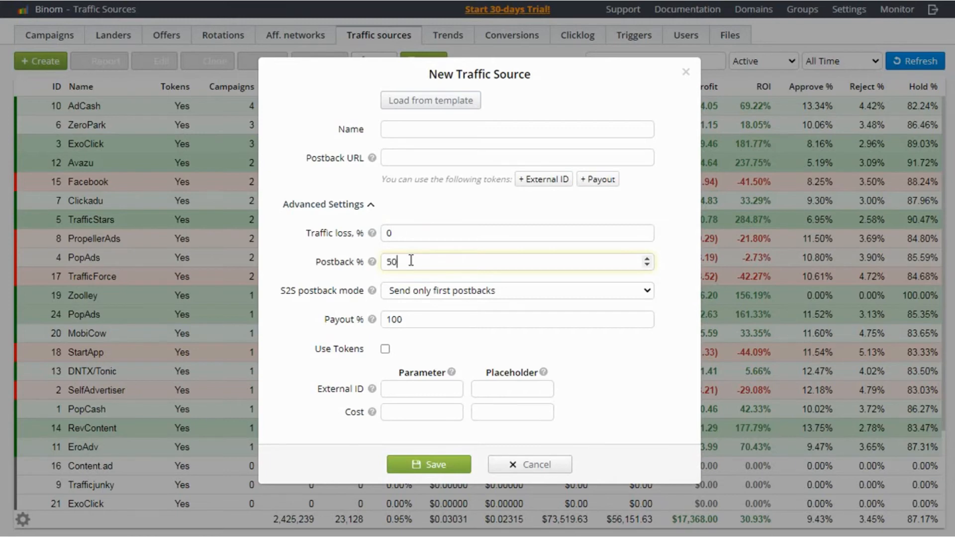
mouse_move(379, 303)
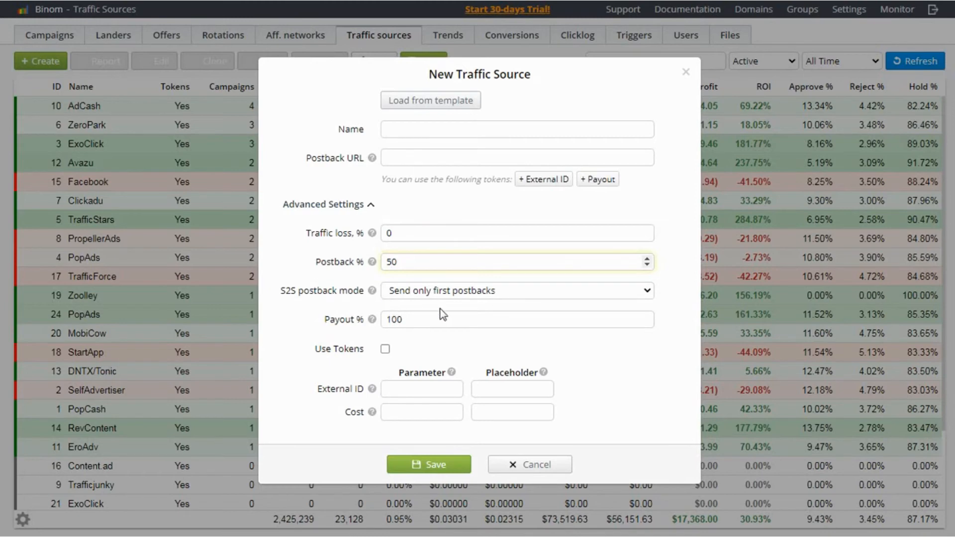
mouse_move(406, 309)
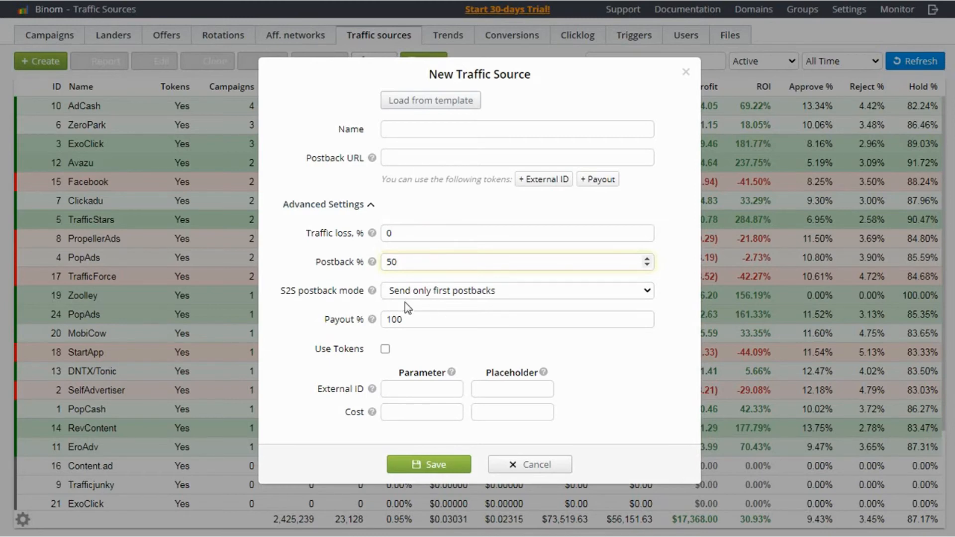
left_click(516, 320)
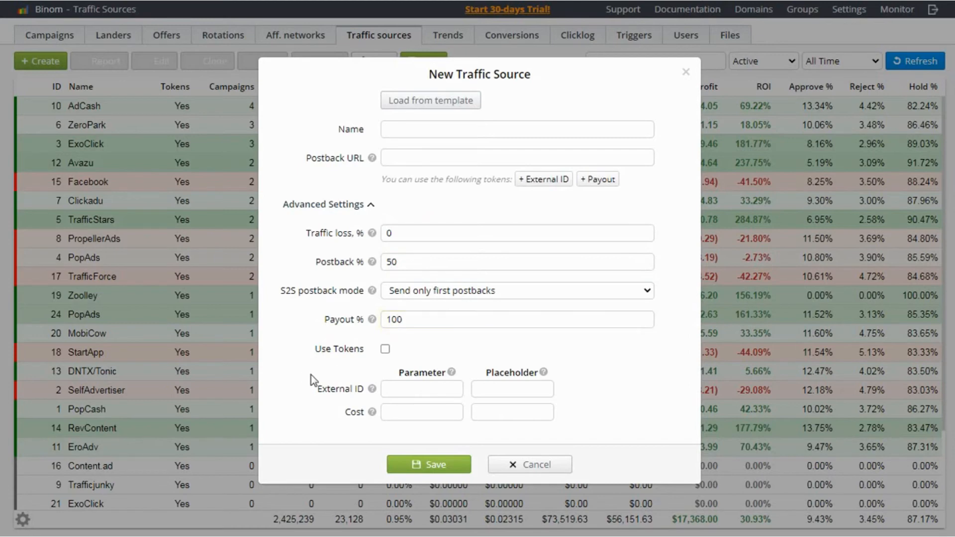
mouse_move(391, 364)
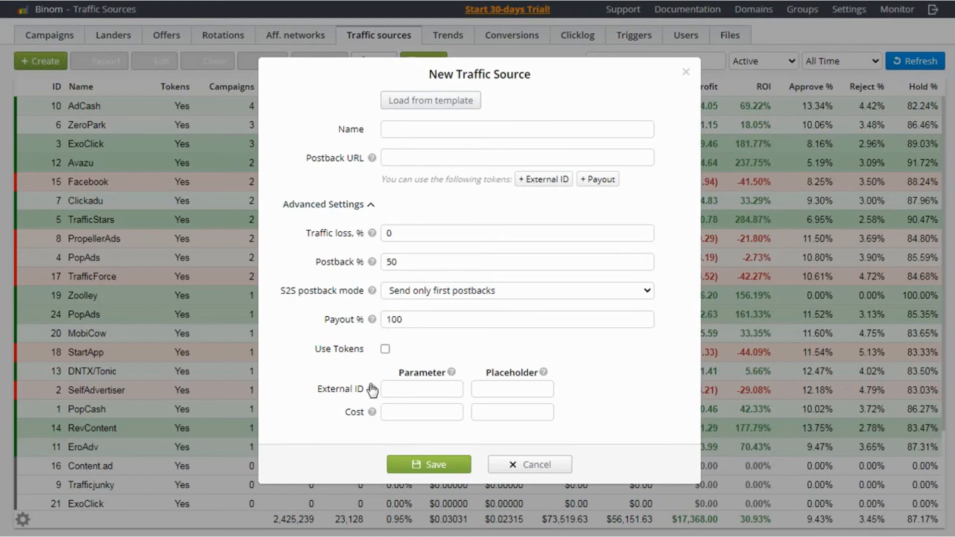
Step: Show the Trends report with its daily chart, then move on to the Conversions log
left_click(529, 464)
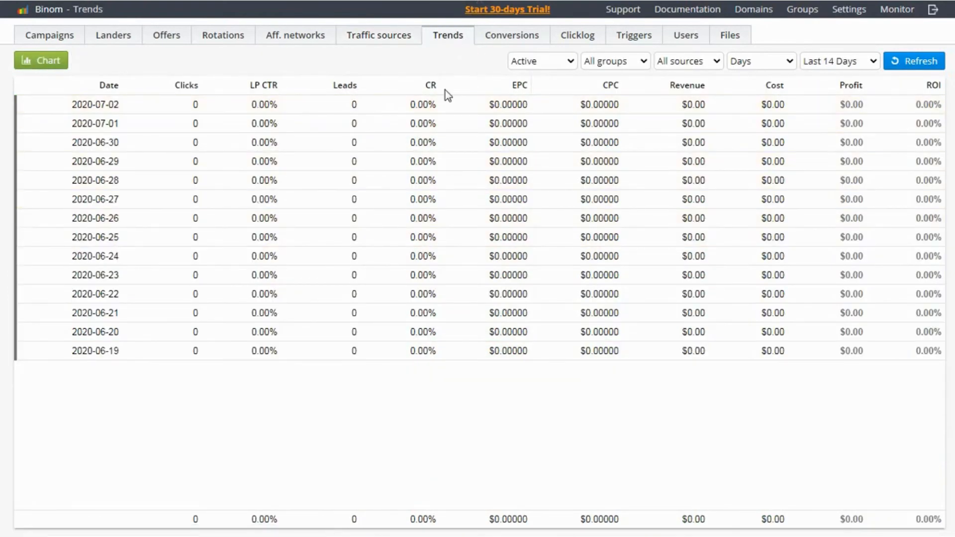
mouse_move(330, 287)
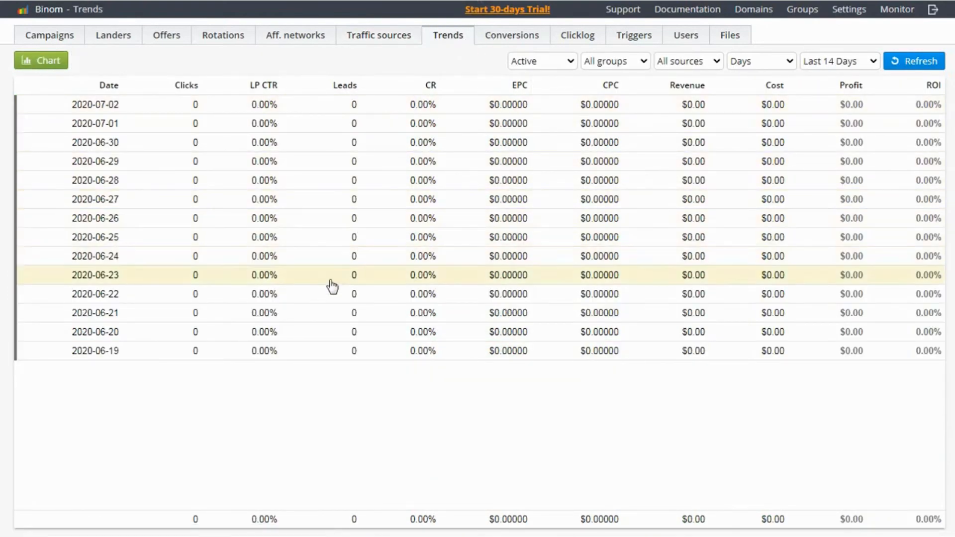
mouse_move(290, 251)
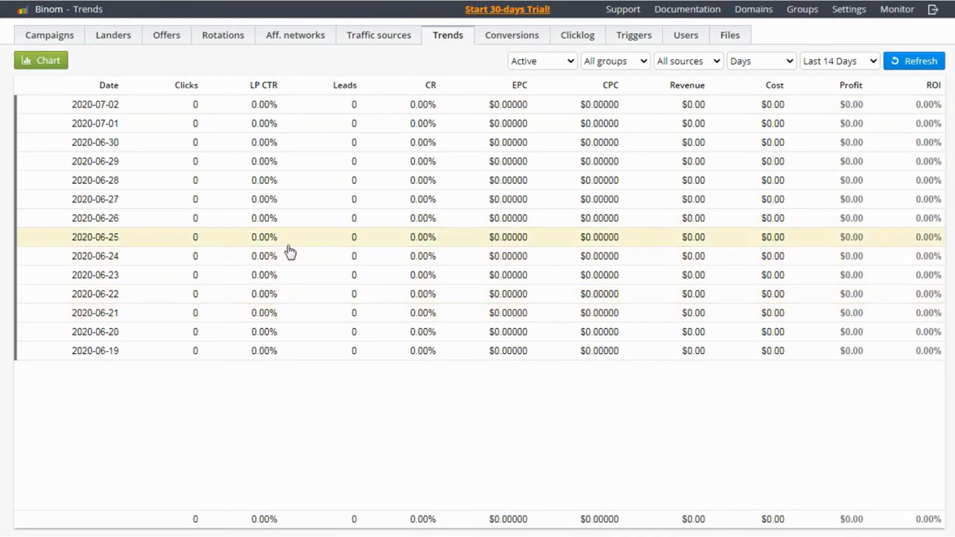
left_click(40, 60)
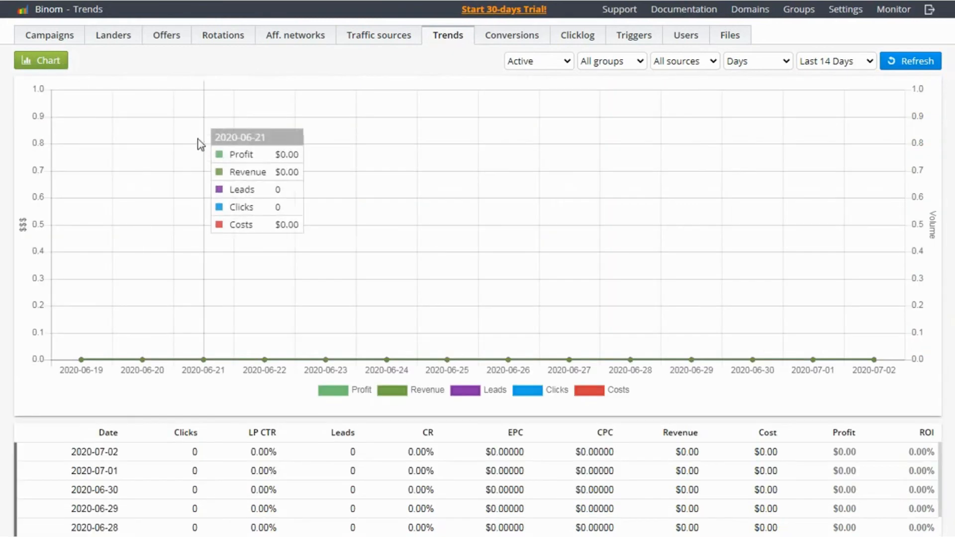
mouse_move(481, 102)
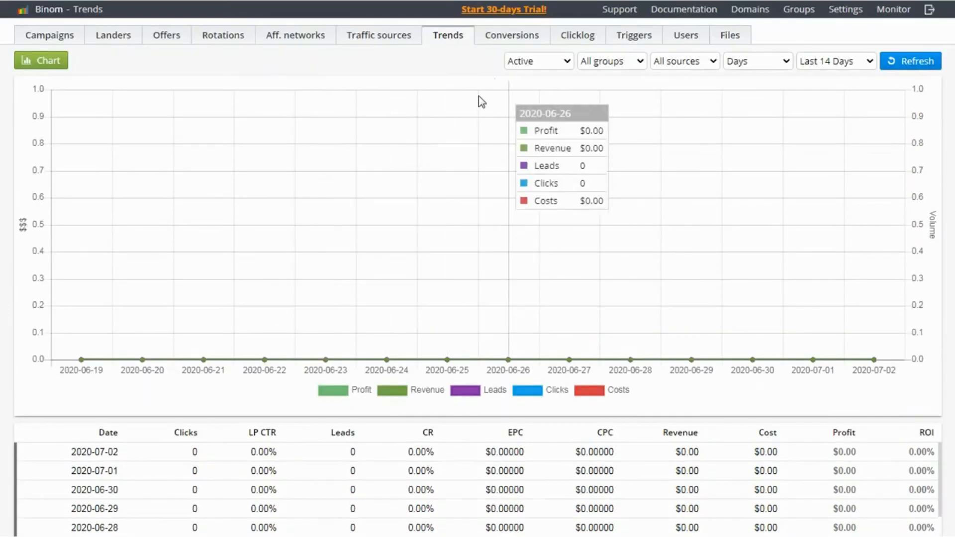
left_click(512, 35)
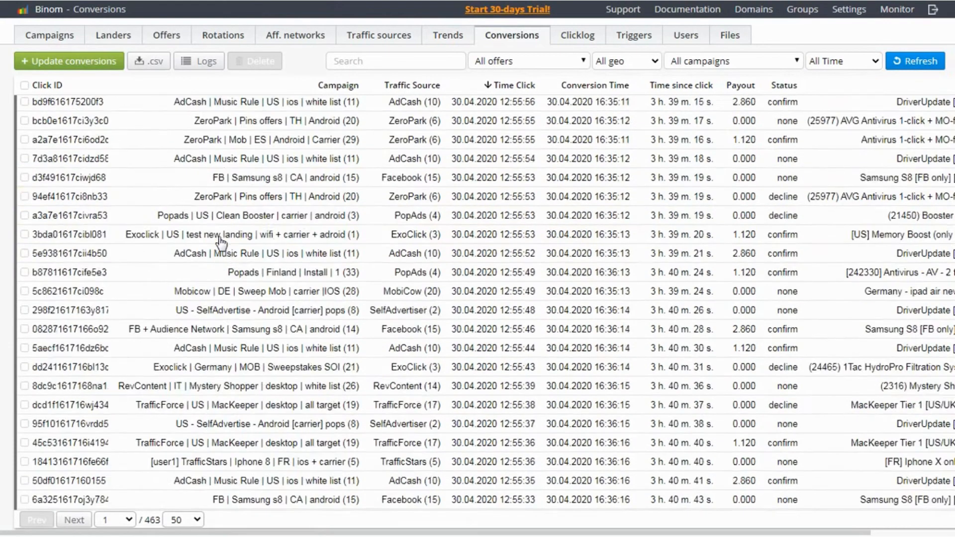
Step: Show the Conversions log starting with the newest ZeroPark and DNTX/Tonic clicks
left_click(915, 61)
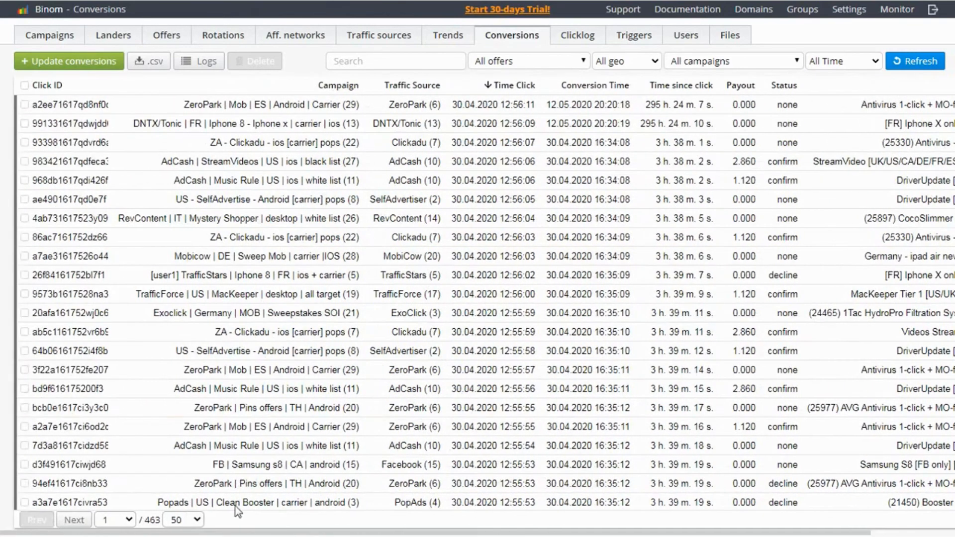
mouse_move(31, 135)
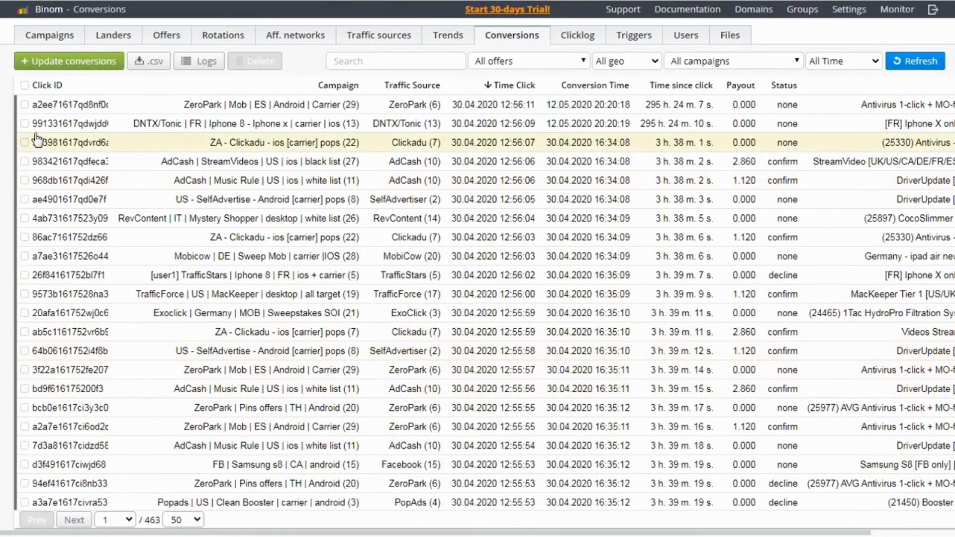
left_click(70, 61)
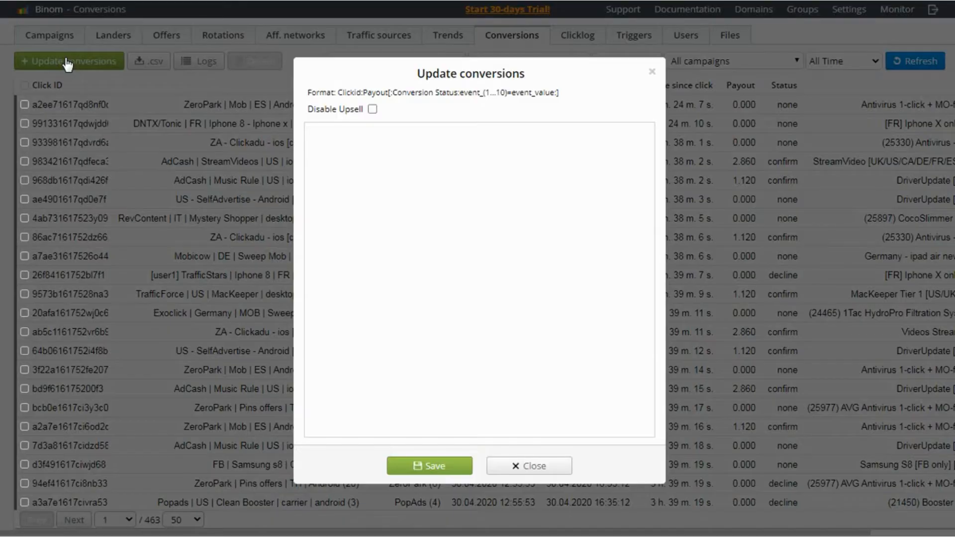
mouse_move(364, 122)
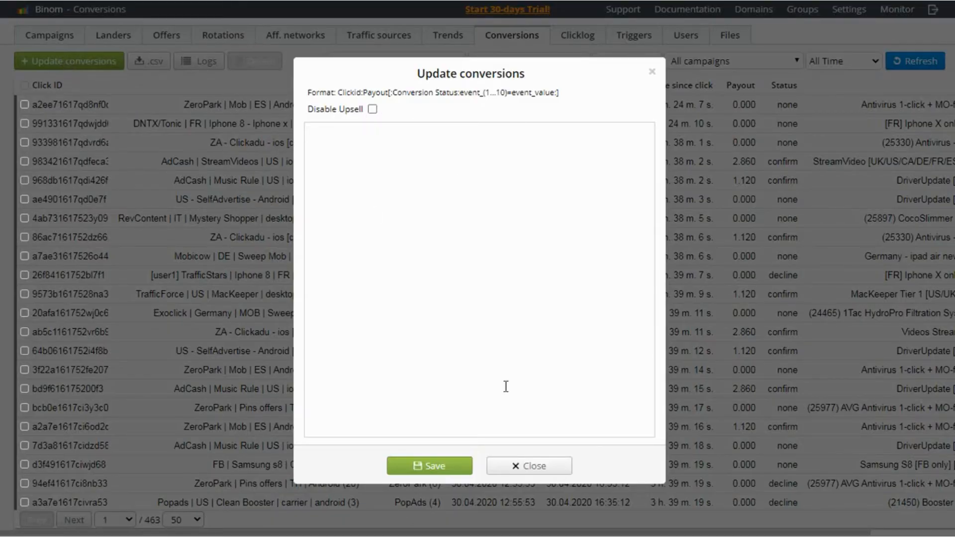
mouse_move(648, 80)
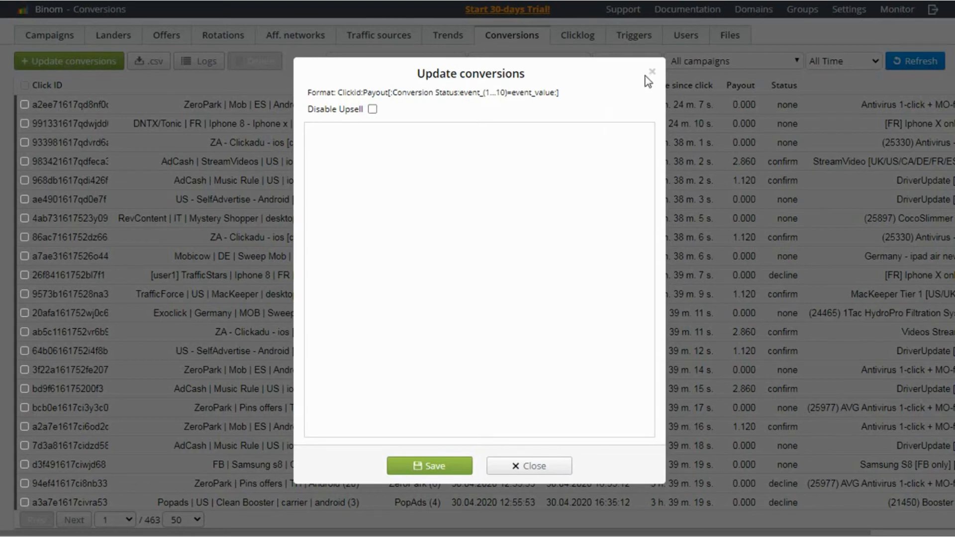
Step: Close the Update conversions dialog with nothing entered, leaving the log unchanged
left_click(529, 466)
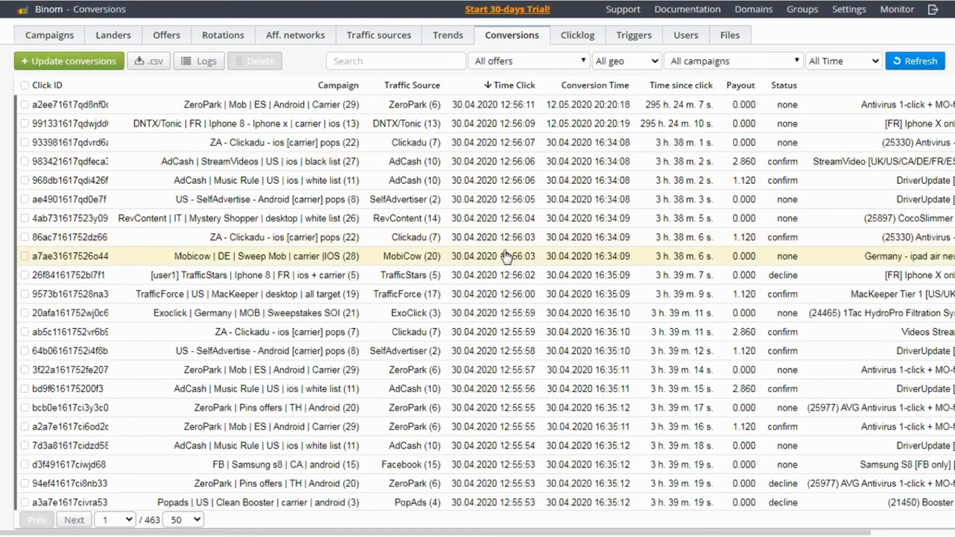
mouse_move(438, 173)
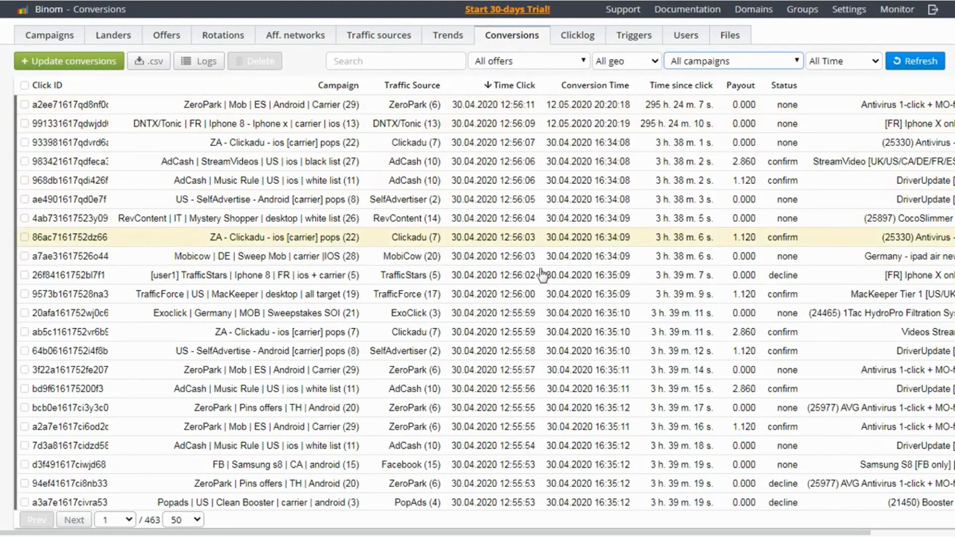
mouse_move(458, 273)
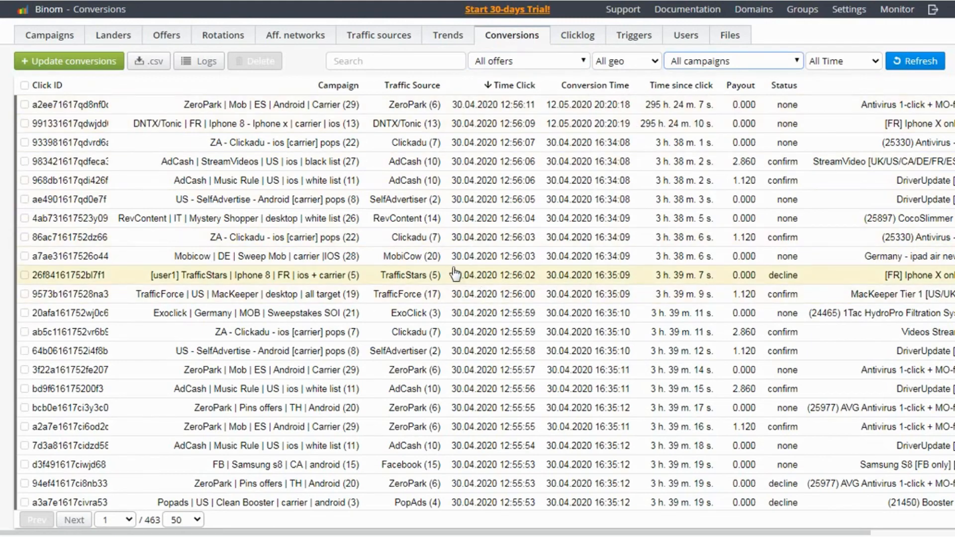
mouse_move(459, 283)
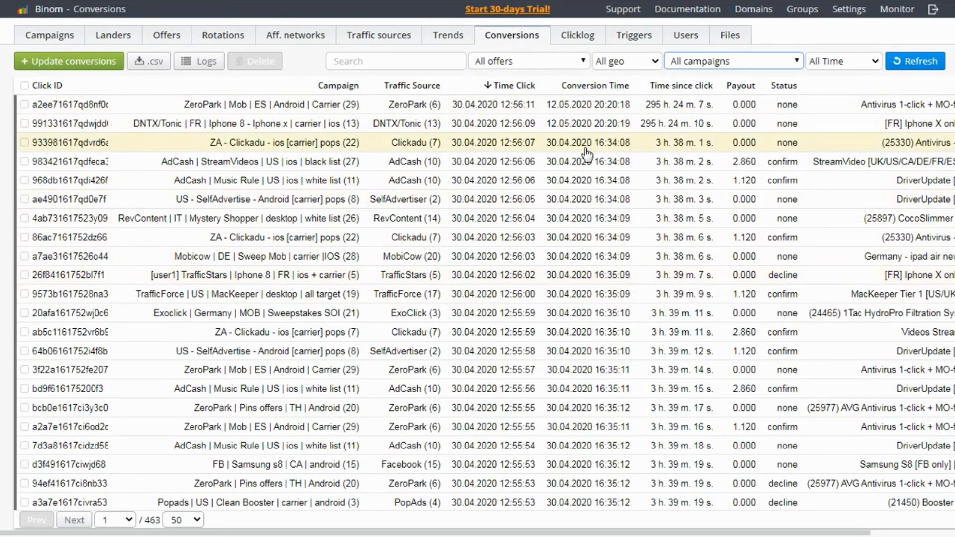
mouse_move(527, 222)
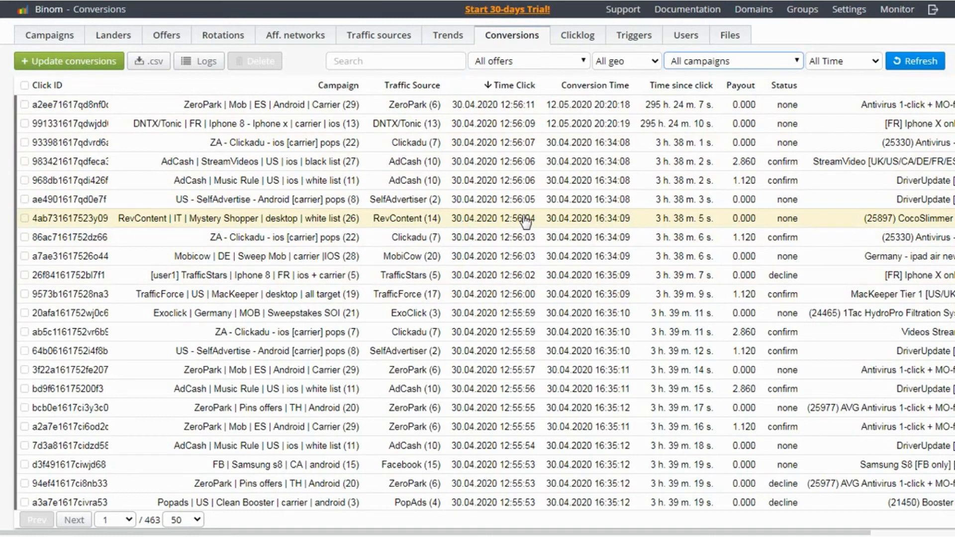
mouse_move(521, 224)
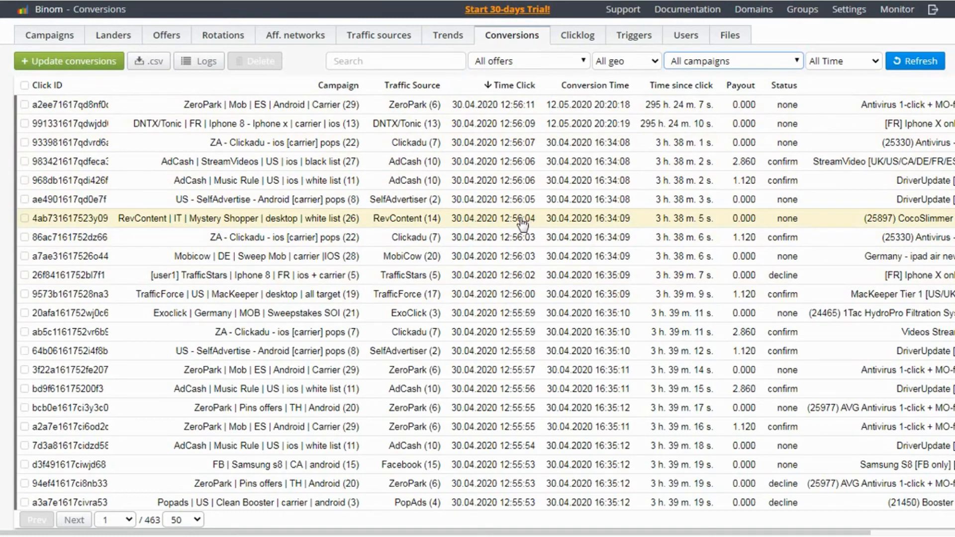
mouse_move(599, 115)
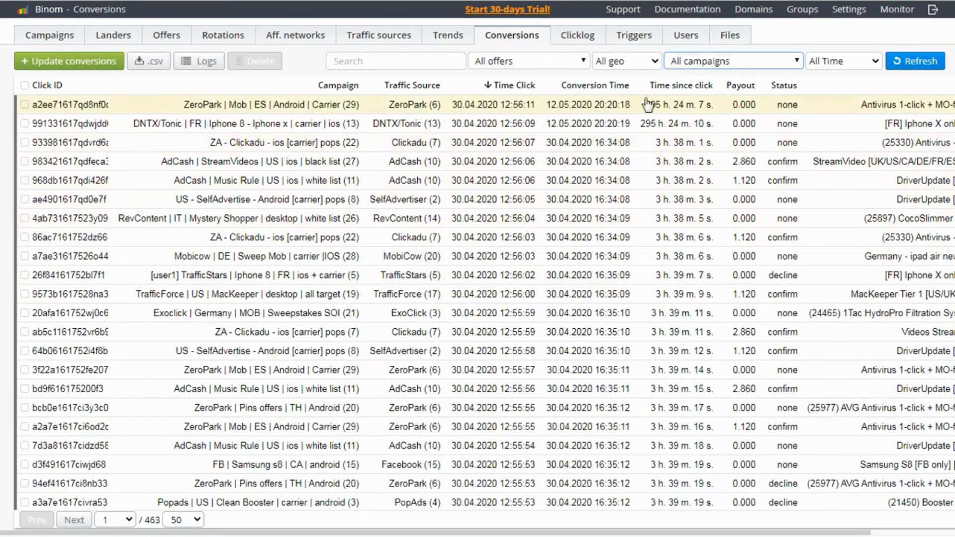
mouse_move(473, 322)
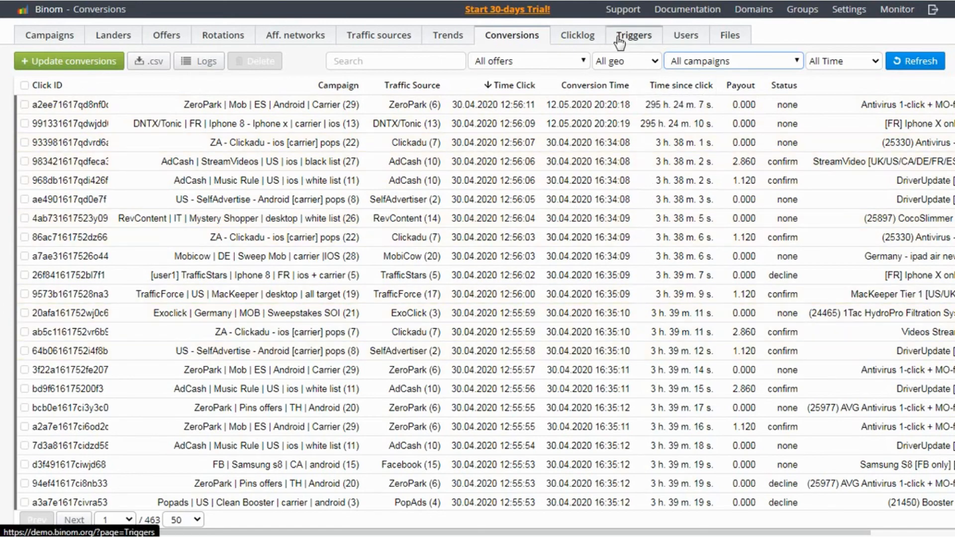
Step: Go to the Triggers list of eight triggers and start a blank Create trigger form
left_click(633, 36)
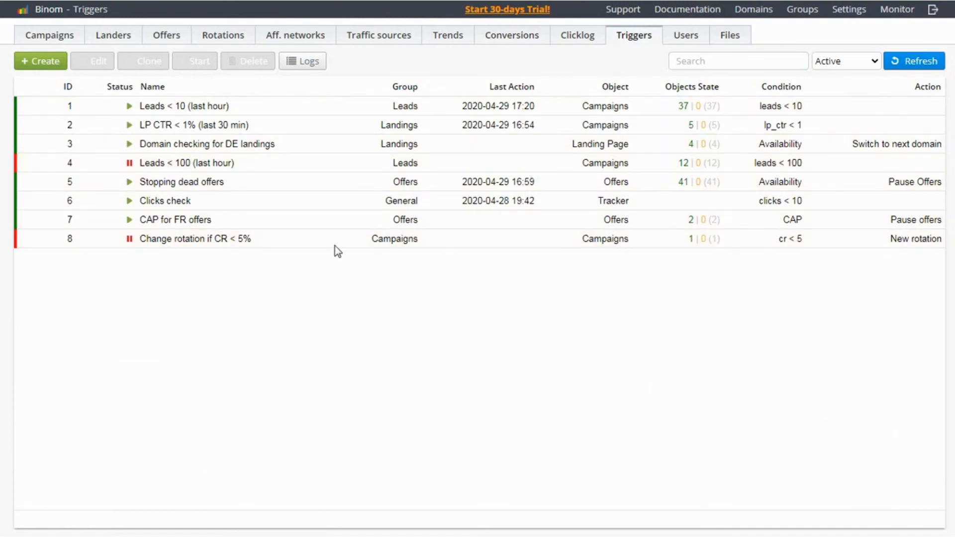
mouse_move(354, 215)
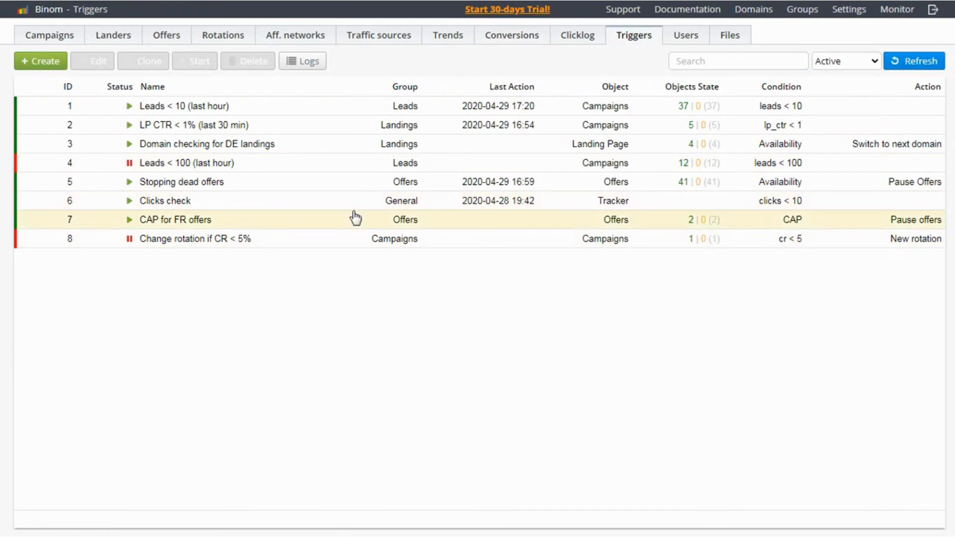
mouse_move(362, 222)
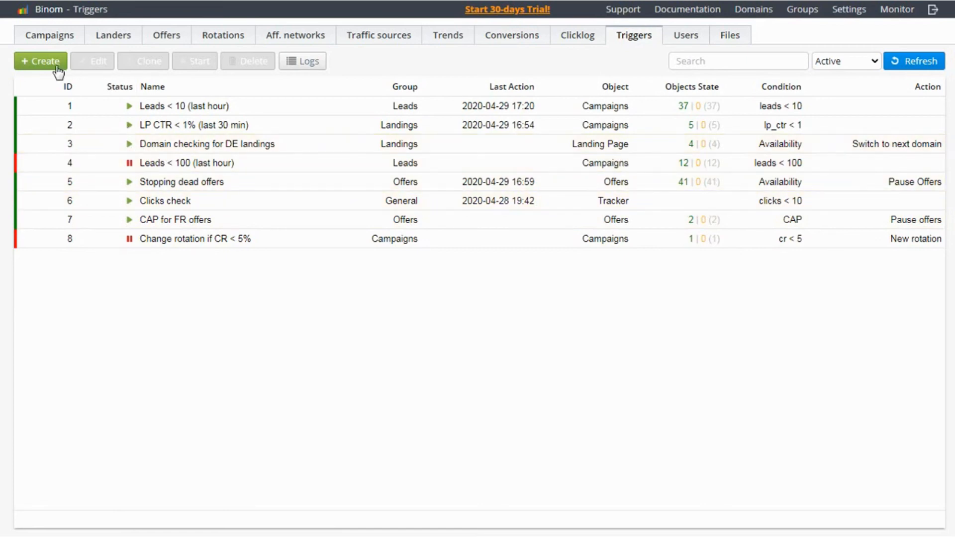
left_click(40, 62)
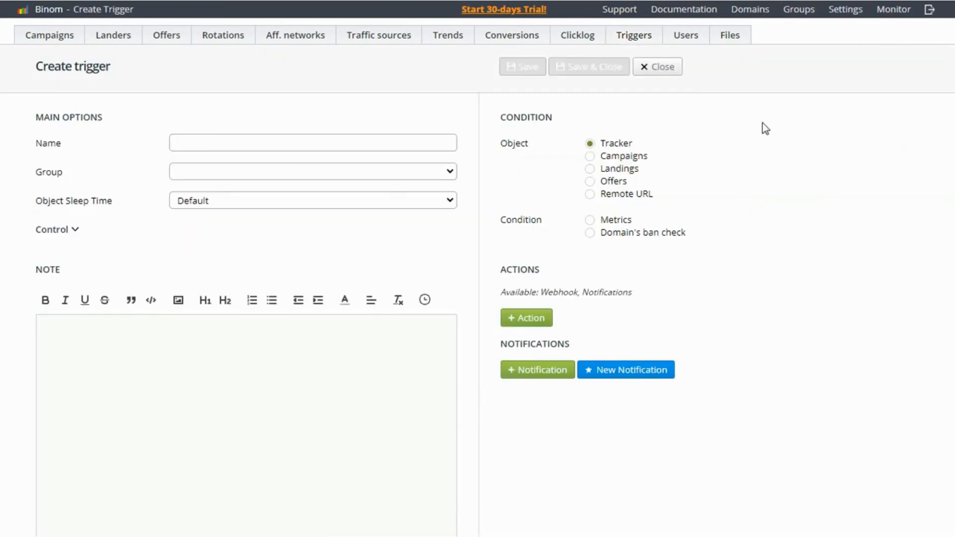
Step: Close the blank Create trigger form unsaved, returning to the eight existing triggers
left_click(656, 66)
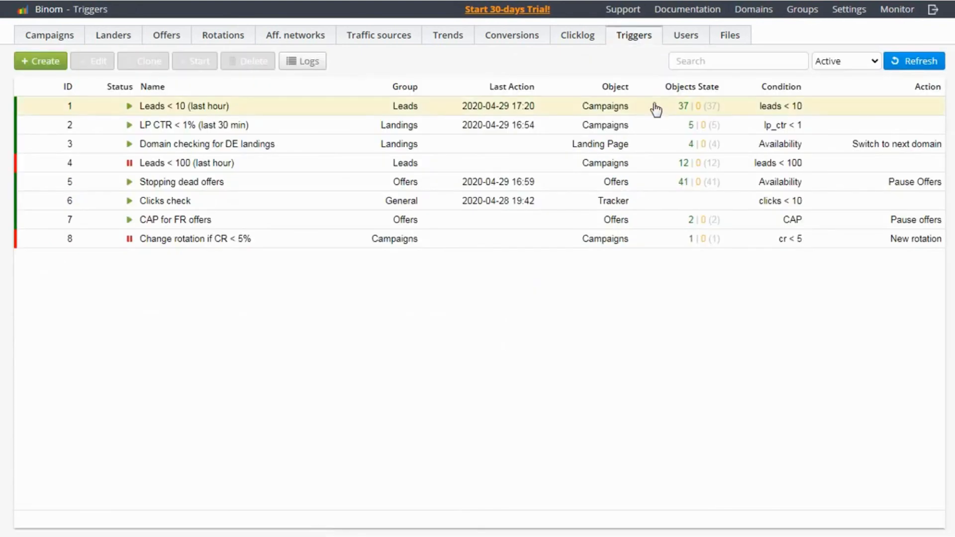
mouse_move(653, 189)
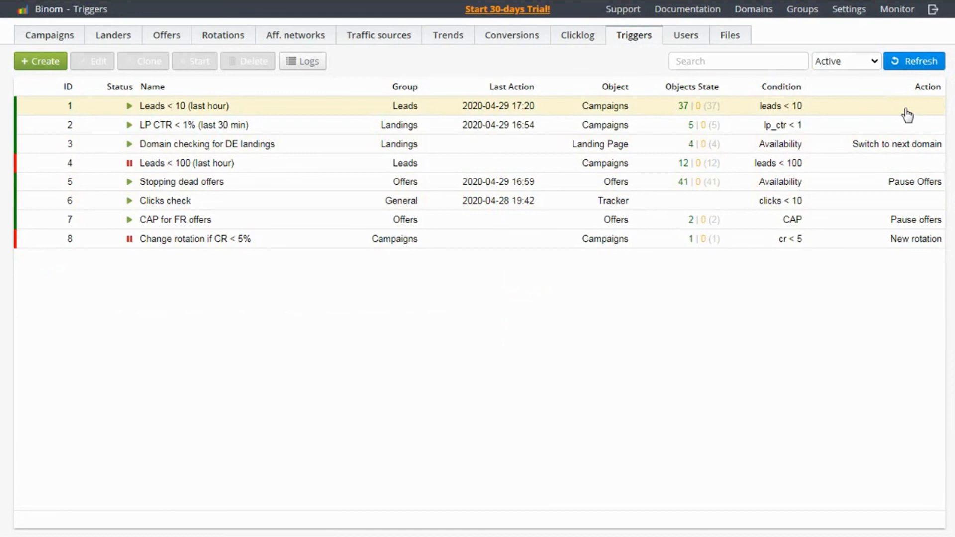
mouse_move(593, 185)
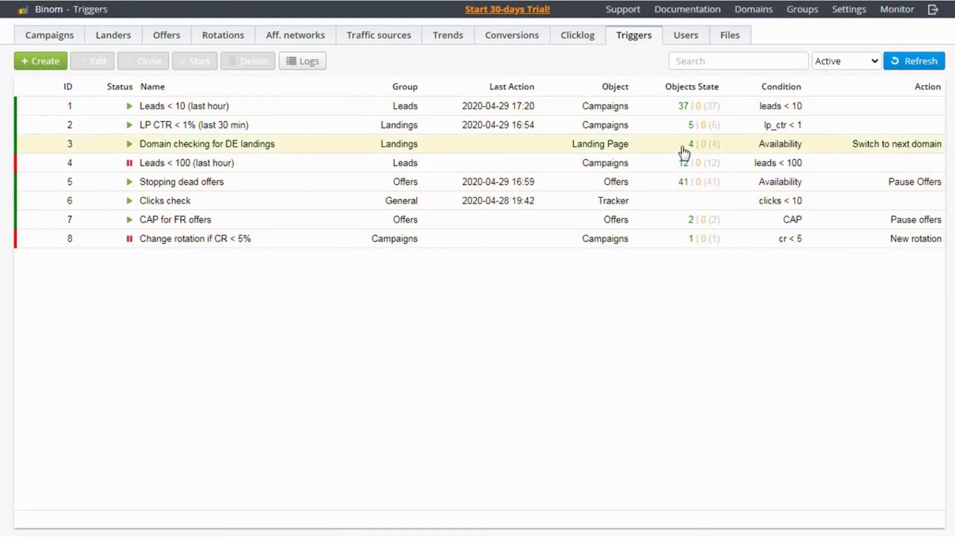
Step: Show the Users list with the Livedemo administrator's 2,425,239 clicks and $17,367.99 profit
left_click(686, 34)
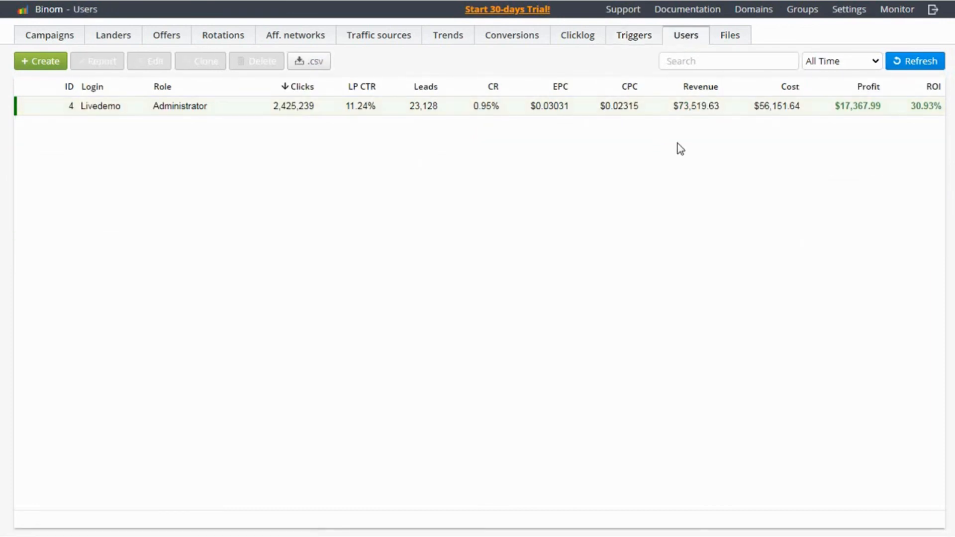
mouse_move(523, 127)
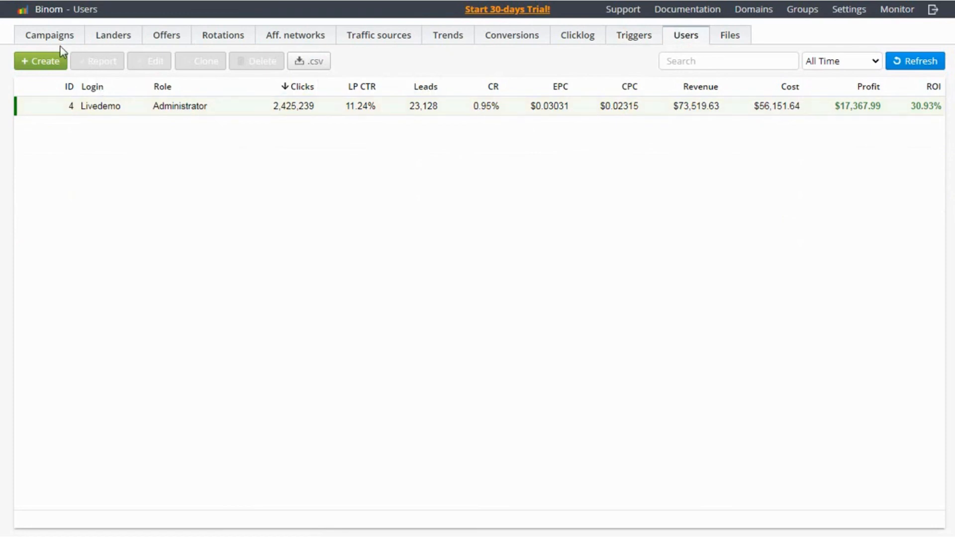
Step: Start a blank New user form with group Administrator and 2FA disabled
left_click(39, 62)
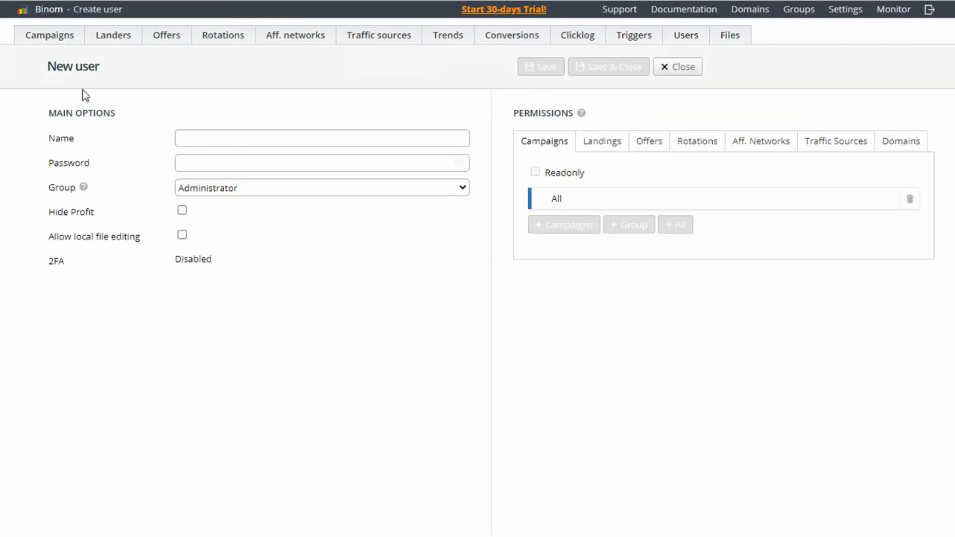
left_click(320, 138)
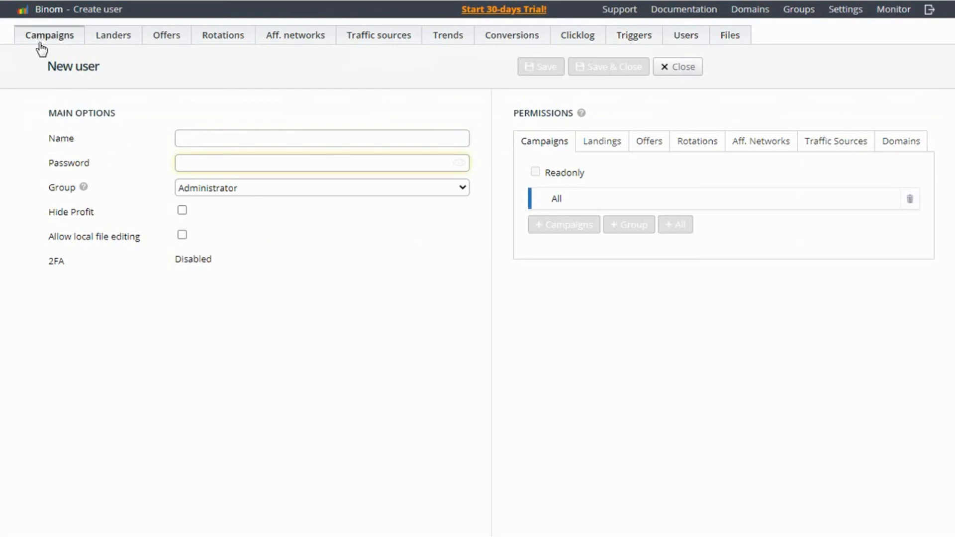
Step: Abandon the unsaved new user form and return to the Campaigns list
left_click(677, 66)
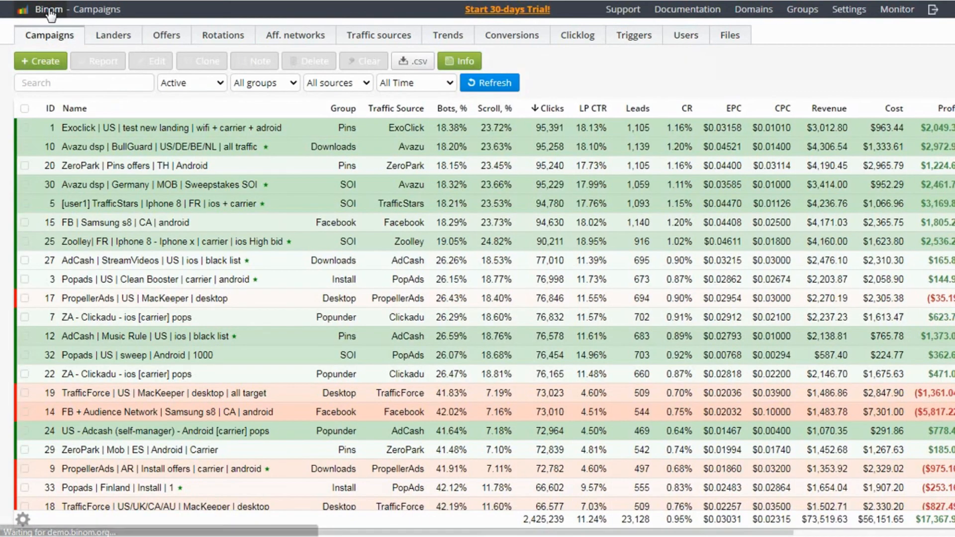
mouse_move(222, 289)
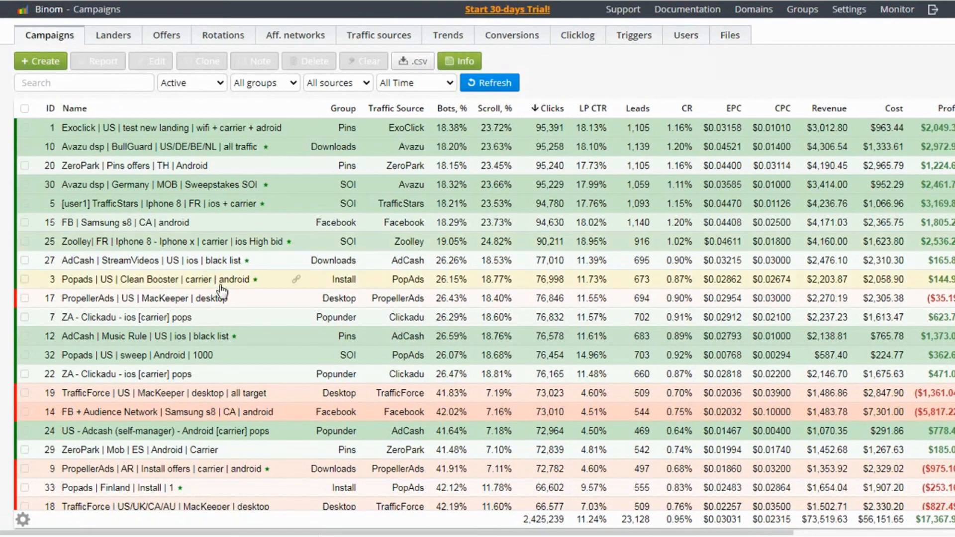
mouse_move(68, 113)
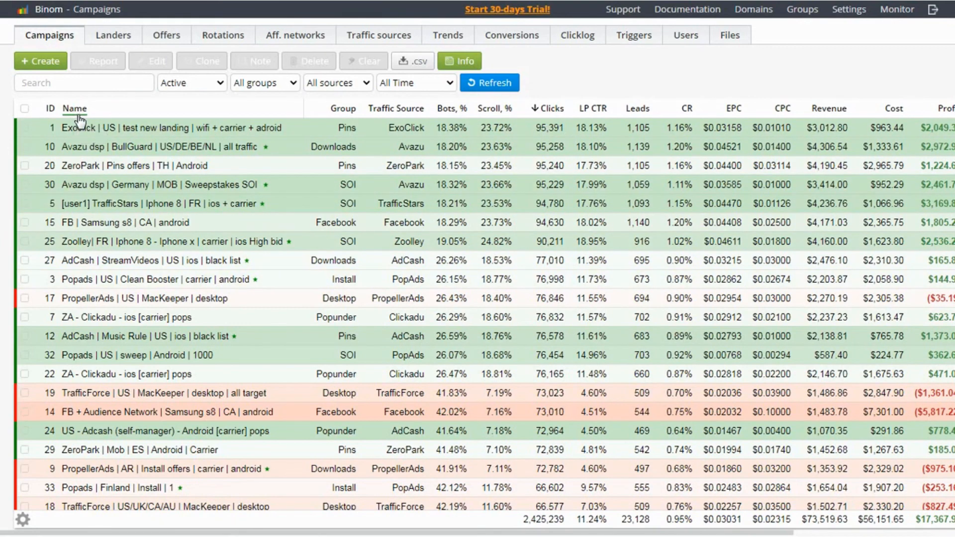
mouse_move(77, 118)
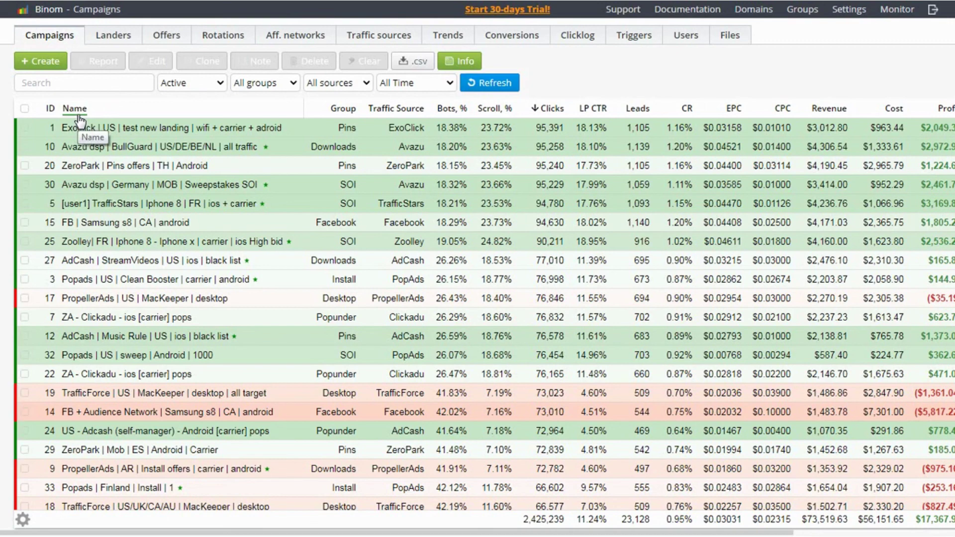